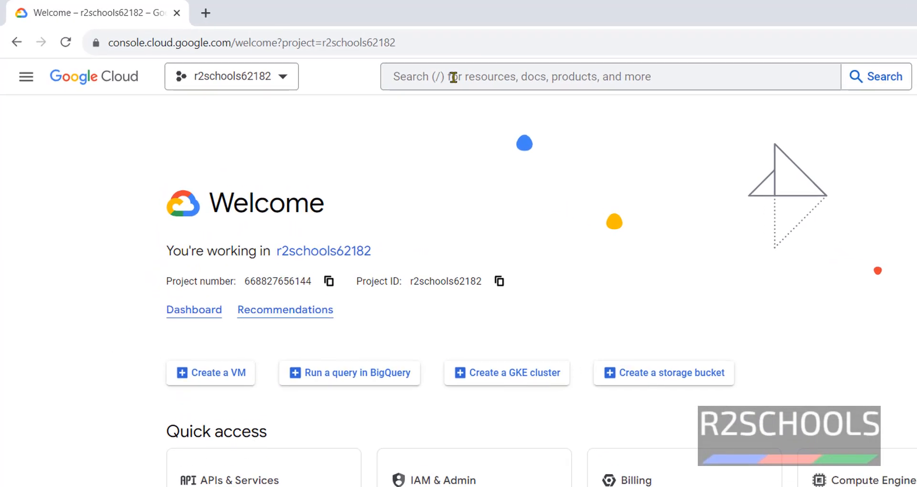
- Search the Cloud Console for 'compute engine'
{"action": "type", "text": "compu"}
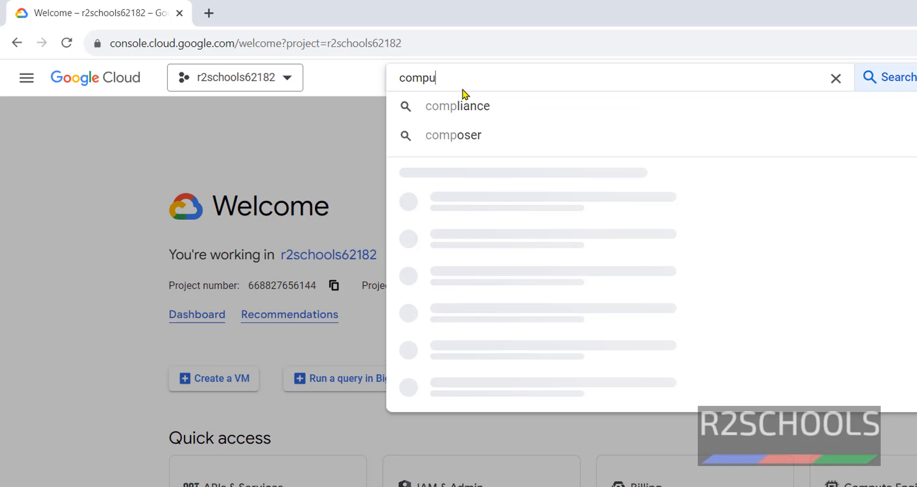
{"action": "type", "text": "te.backendbucket"}
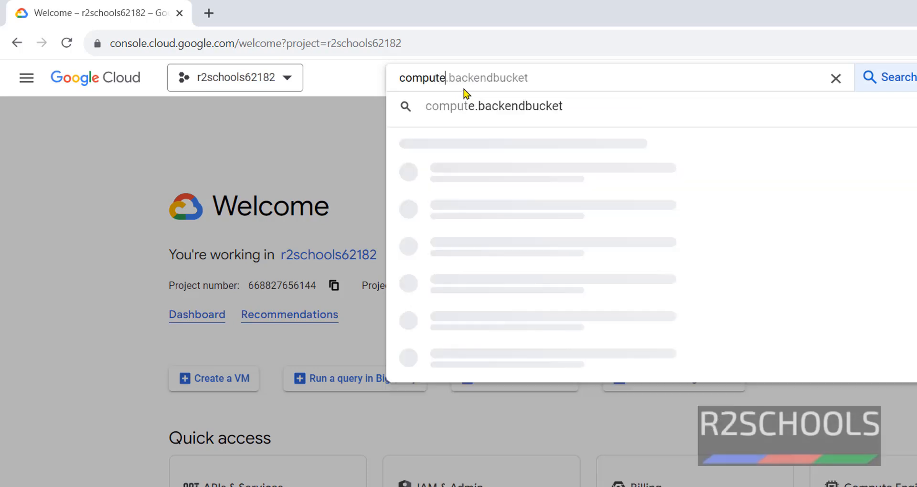
{"action": "type", "text": "compute e"}
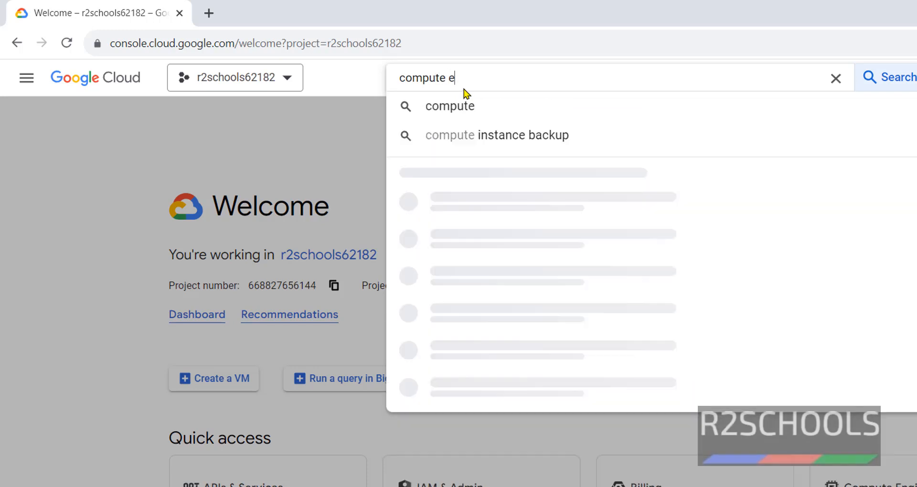
{"action": "type", "text": "ngine"}
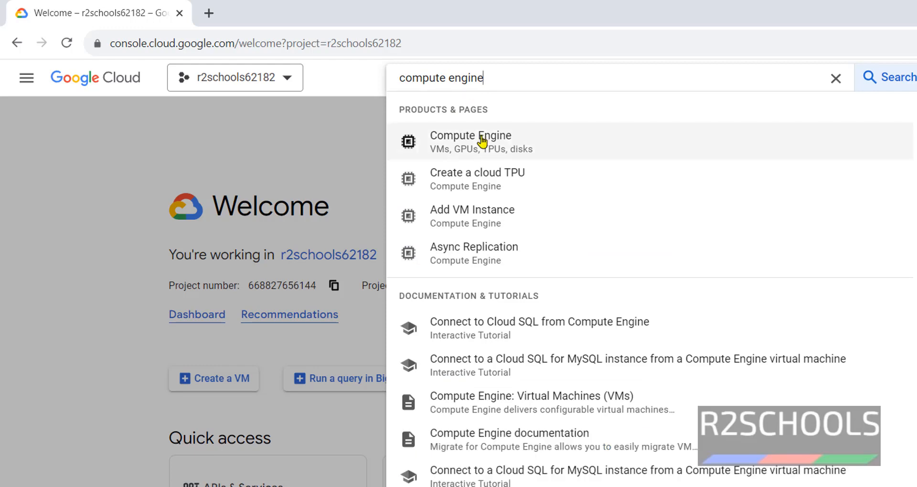
- Open the Compute Engine result to reach the empty VM instances page
{"action": "left_click", "coordinate": [470, 140]}
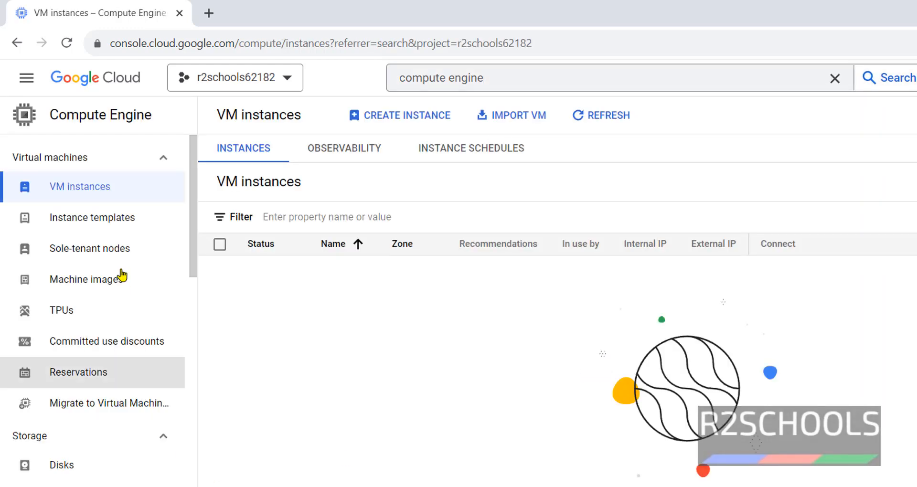
{"action": "mouse_move", "coordinate": [380, 418]}
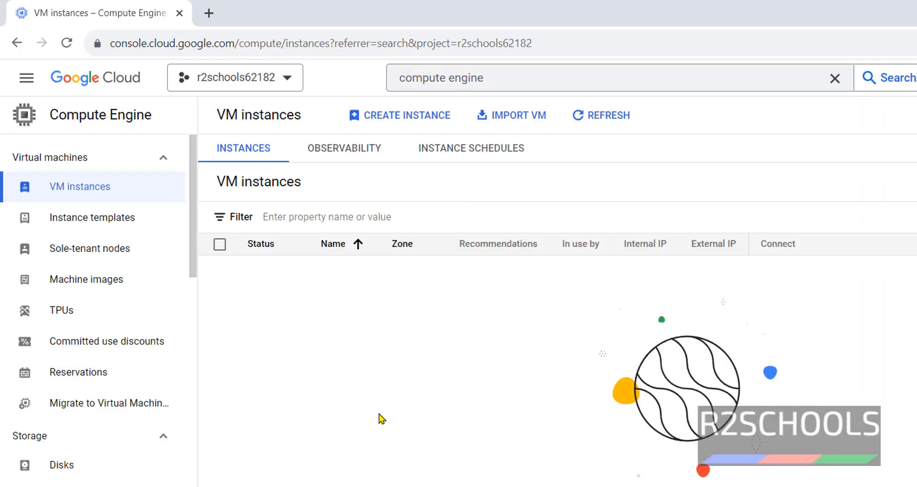
{"action": "mouse_move", "coordinate": [278, 108]}
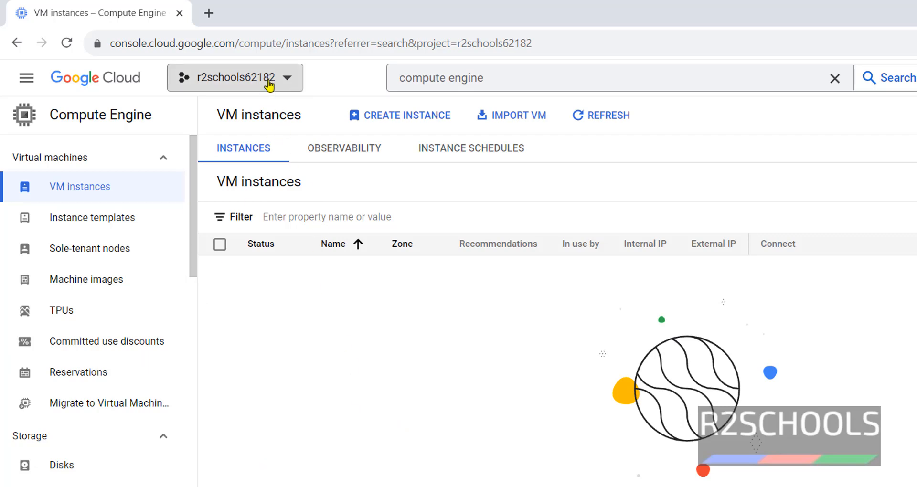
{"action": "left_click", "coordinate": [234, 77]}
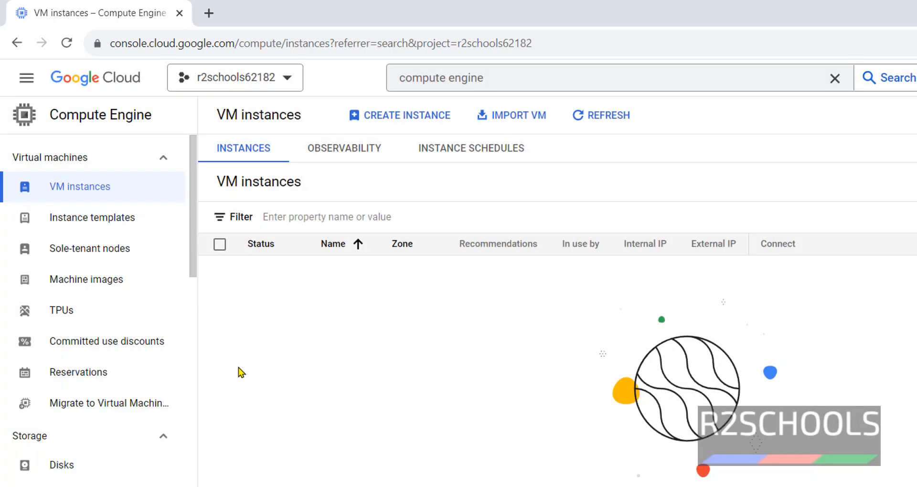
{"action": "mouse_move", "coordinate": [407, 115]}
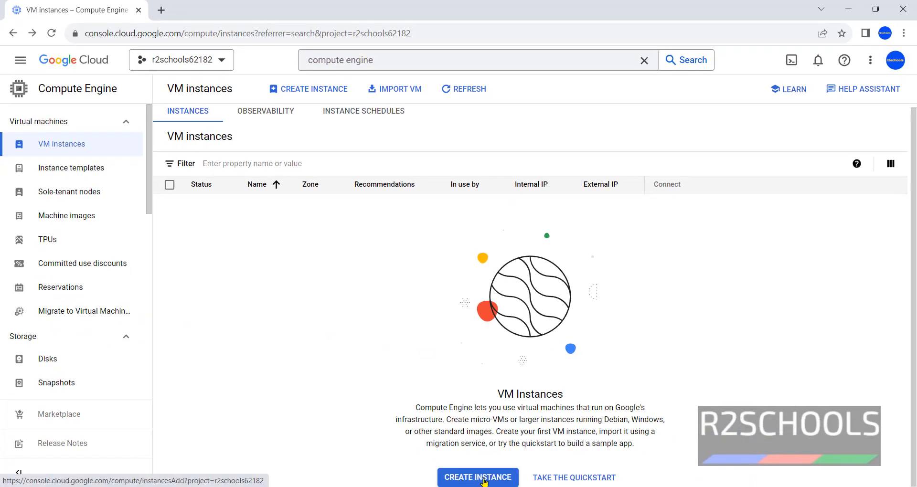
- Start a new VM instance and name it gcprhel1 in lowercase
{"action": "left_click", "coordinate": [478, 477]}
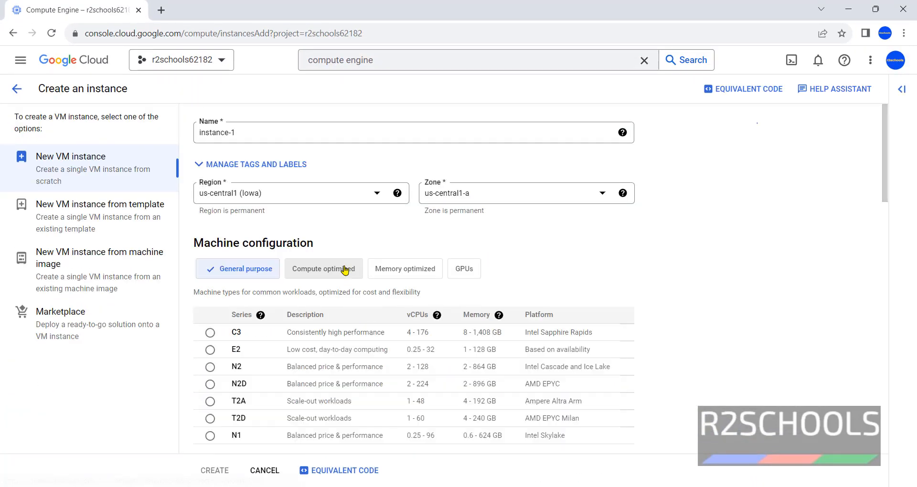
{"action": "left_click", "coordinate": [209, 349]}
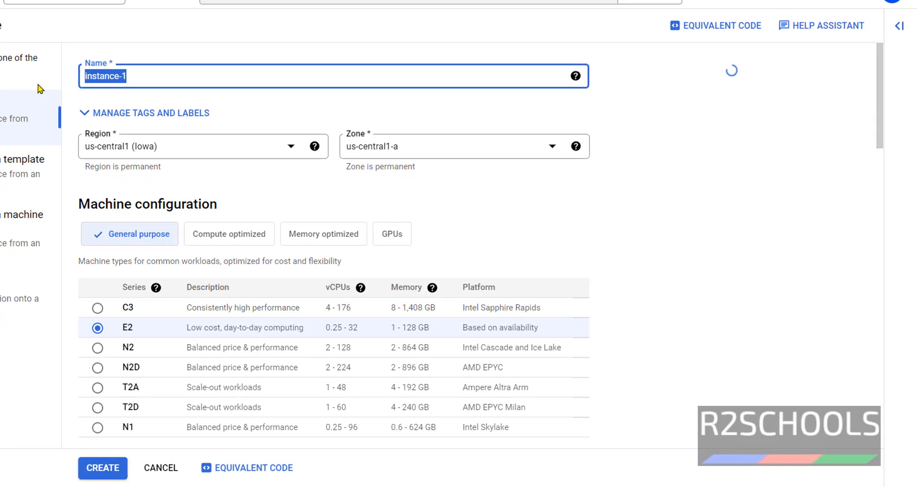
{"action": "type", "text": "GCP"}
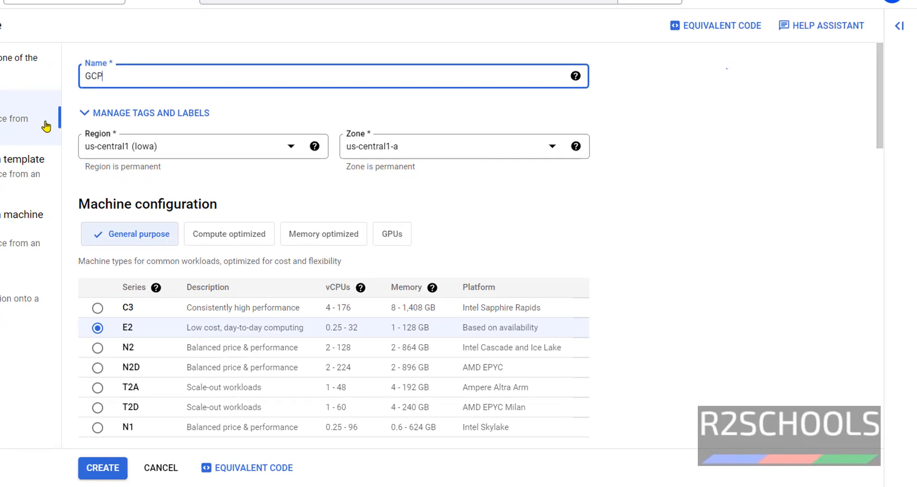
{"action": "type", "text": "RHEL1"}
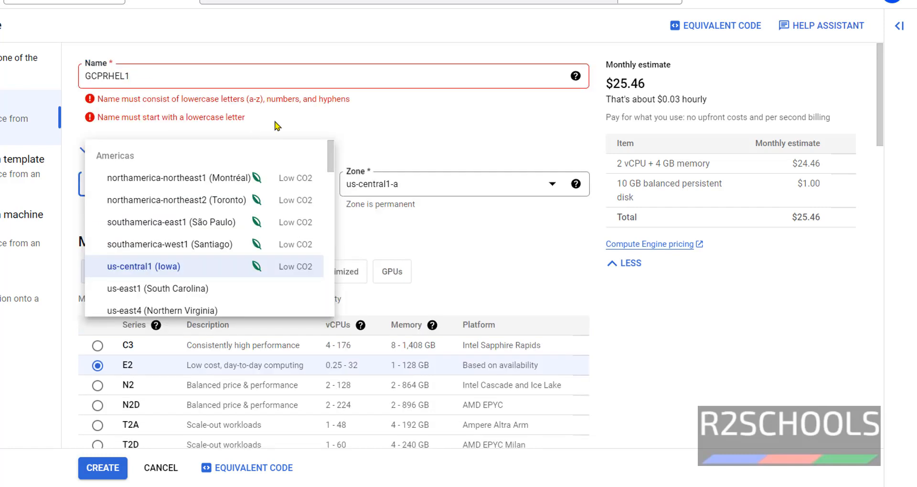
{"action": "left_click", "coordinate": [143, 266]}
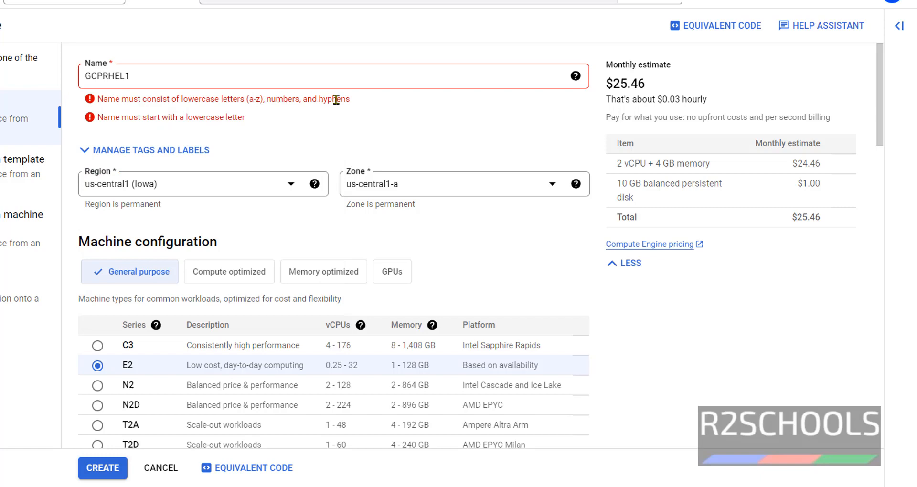
{"action": "mouse_move", "coordinate": [203, 80]}
{"action": "type", "text": "gcp"}
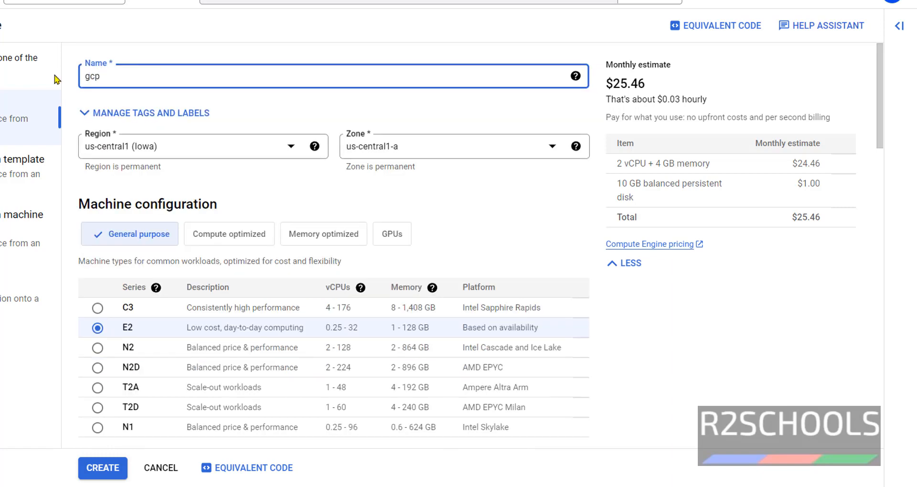
{"action": "type", "text": "rhel"}
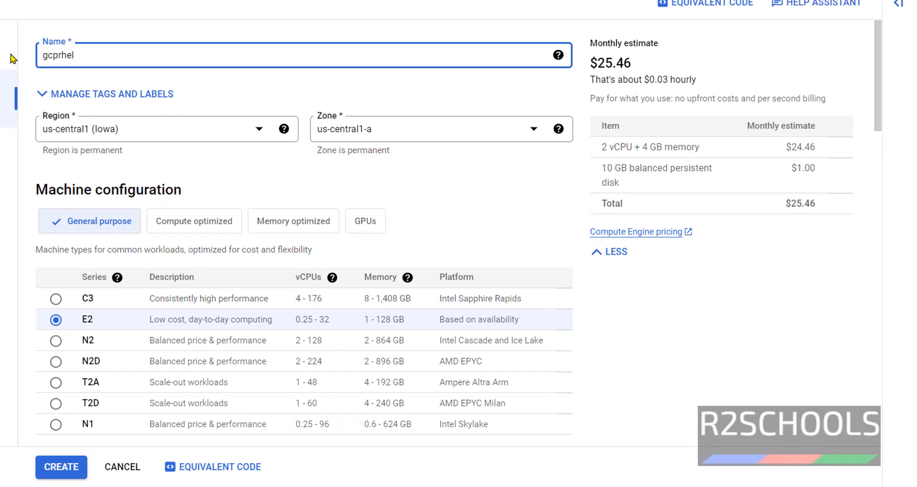
{"action": "type", "text": "1"}
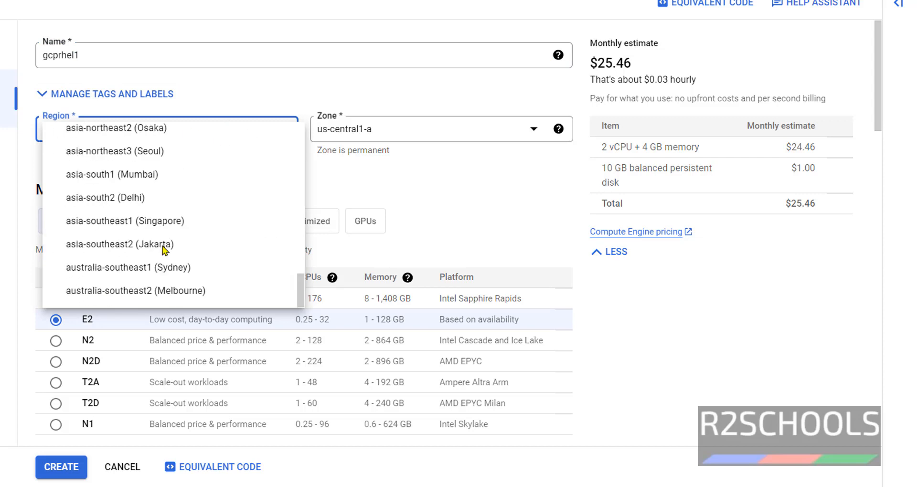
{"action": "scroll", "scroll_direction": "up", "scroll_amount": 3}
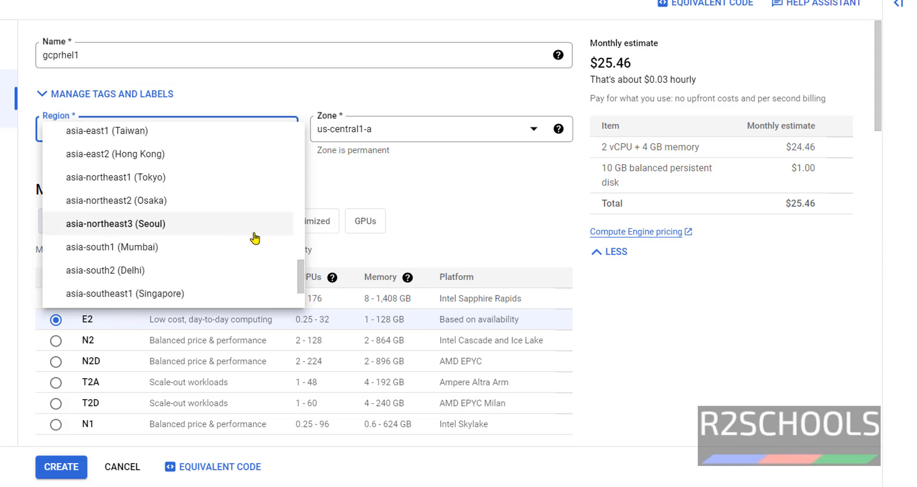
{"action": "scroll", "scroll_direction": "down", "scroll_amount": 3}
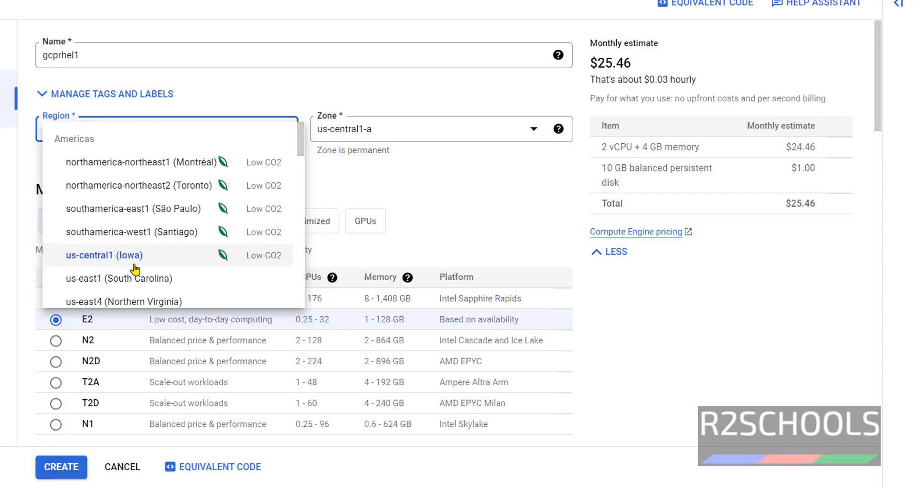
{"action": "left_click", "coordinate": [103, 255]}
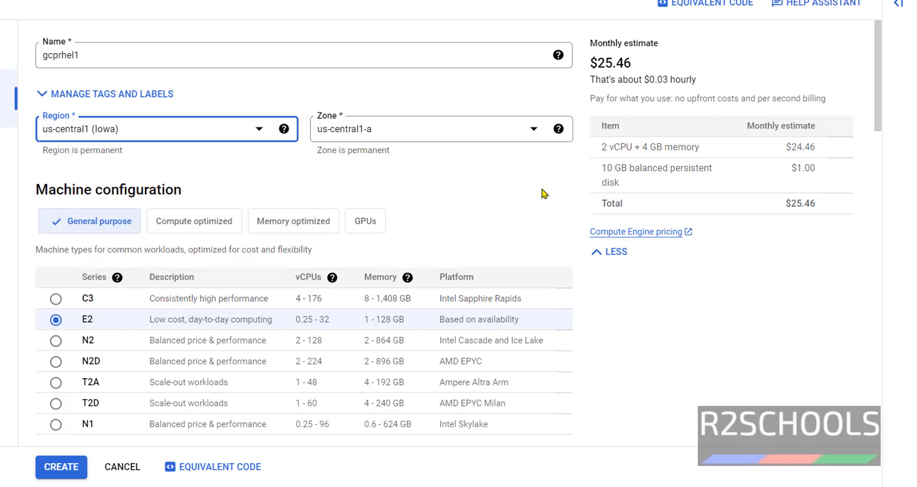
{"action": "mouse_move", "coordinate": [437, 141]}
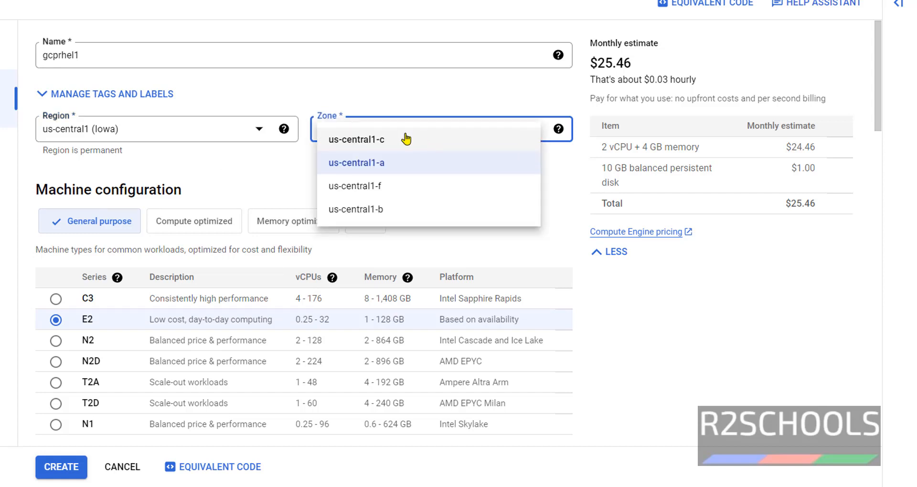
{"action": "mouse_move", "coordinate": [390, 170]}
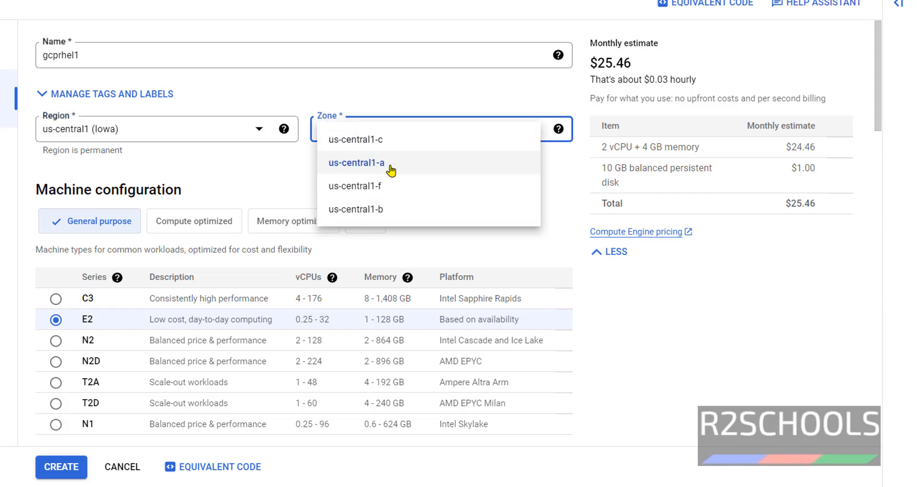
{"action": "mouse_move", "coordinate": [390, 169]}
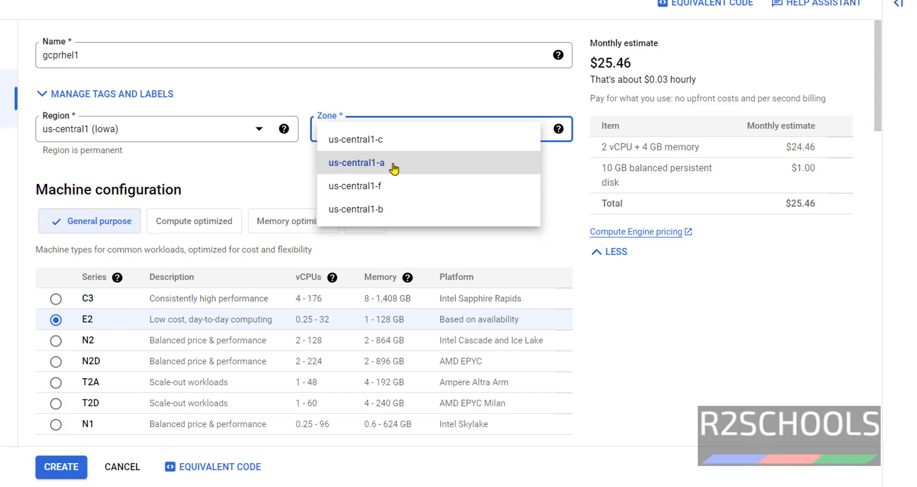
{"action": "left_click", "coordinate": [355, 162]}
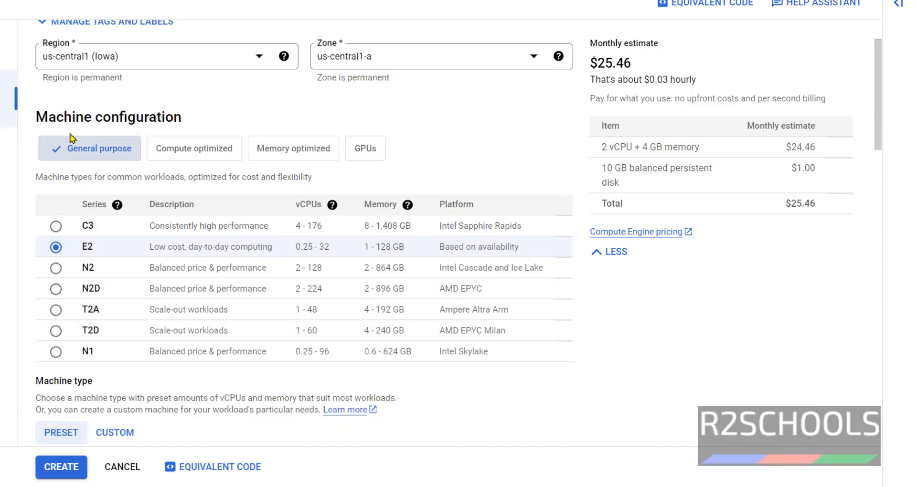
{"action": "mouse_move", "coordinate": [351, 139]}
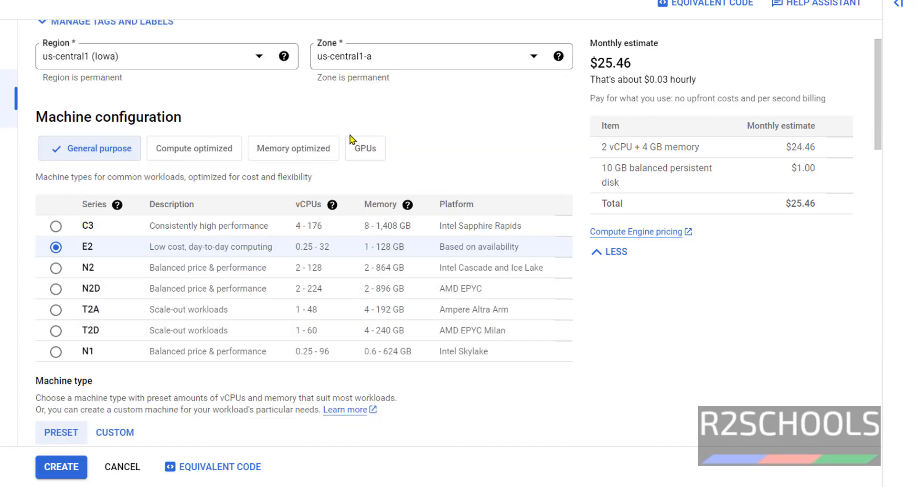
{"action": "mouse_move", "coordinate": [95, 166]}
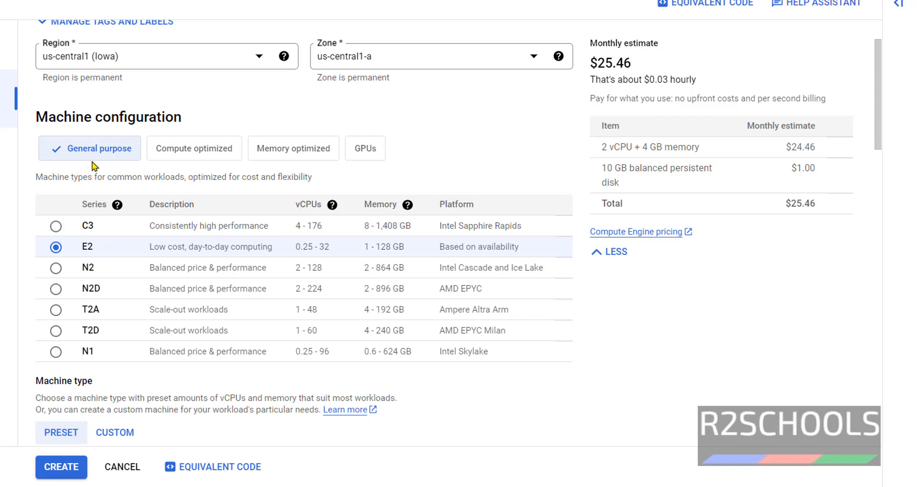
{"action": "mouse_move", "coordinate": [195, 148]}
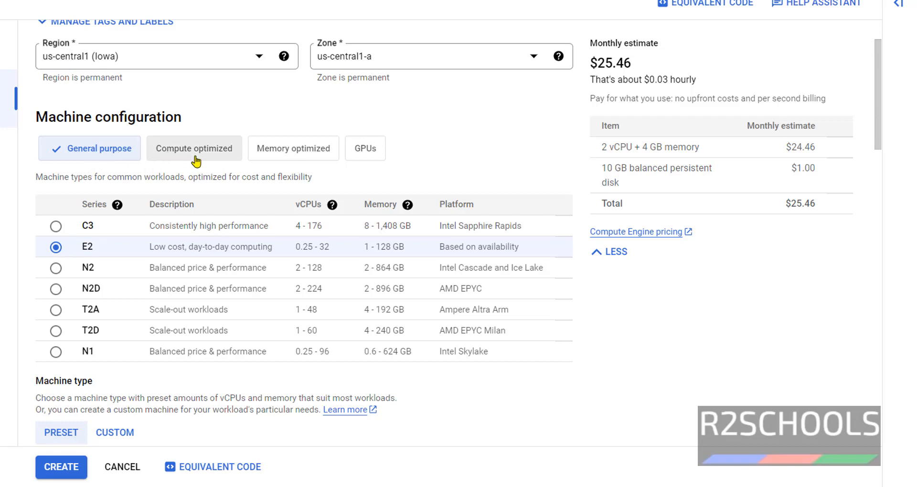
{"action": "mouse_move", "coordinate": [294, 148]}
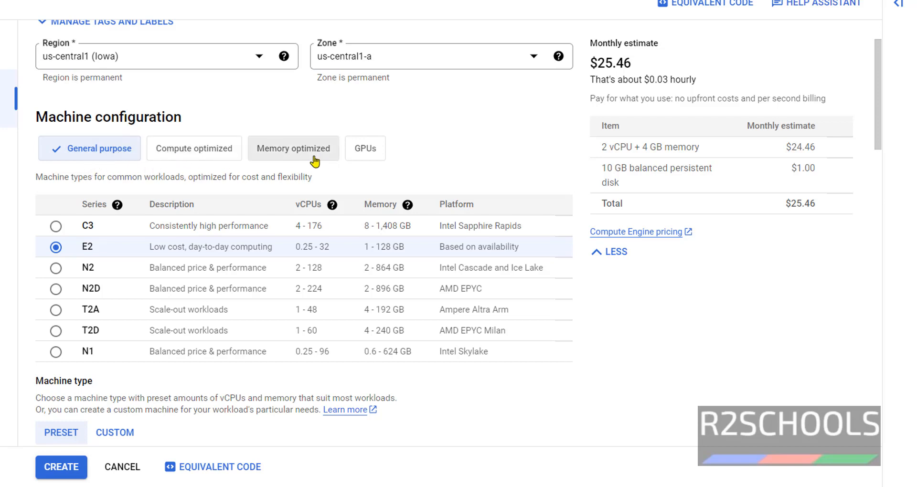
{"action": "mouse_move", "coordinate": [85, 297]}
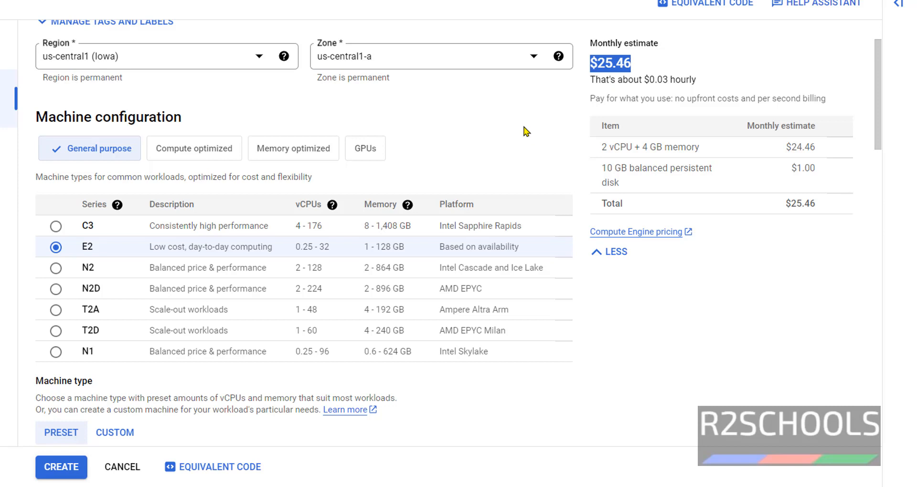
{"action": "mouse_move", "coordinate": [194, 148]}
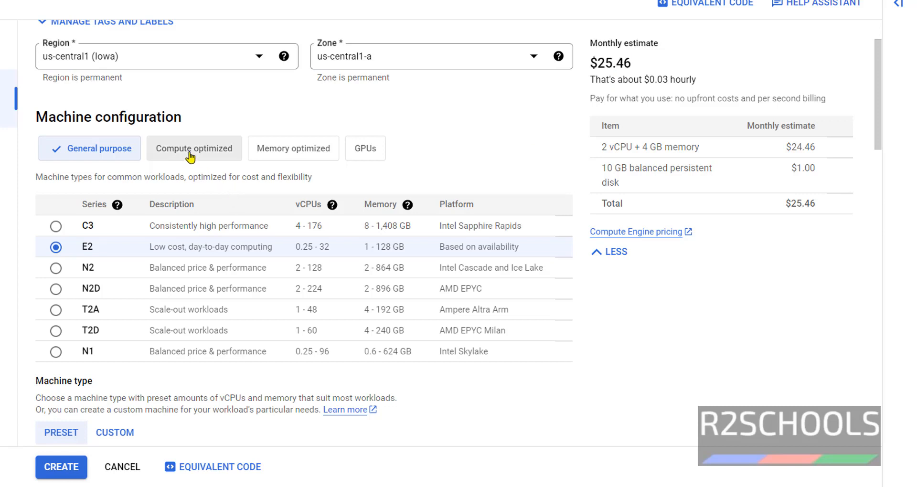
{"action": "left_click", "coordinate": [193, 148]}
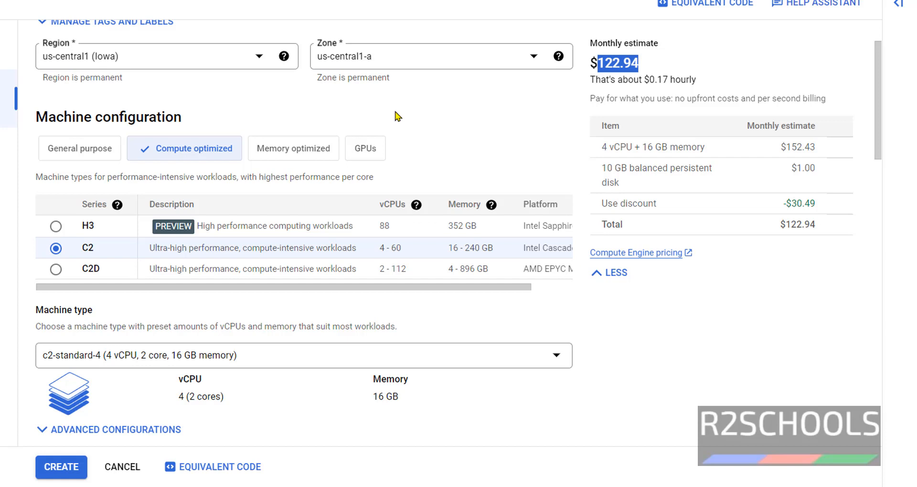
{"action": "left_click", "coordinate": [294, 148]}
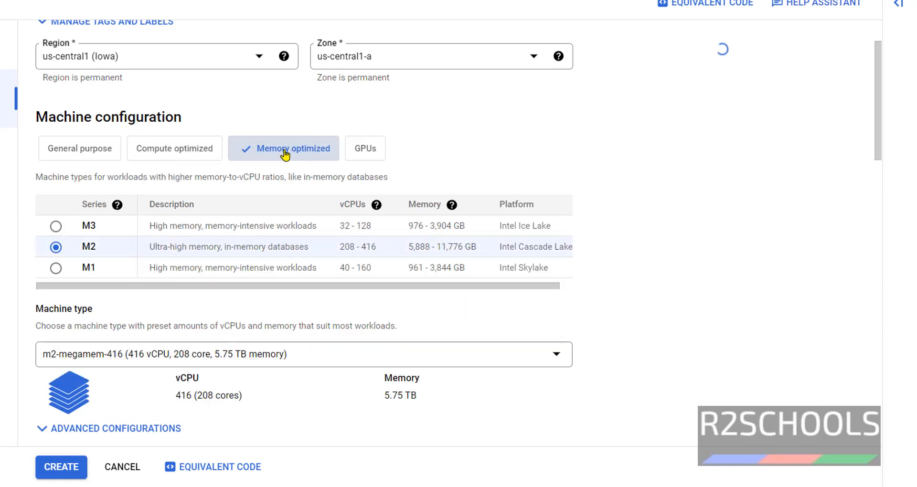
{"action": "left_click", "coordinate": [55, 268]}
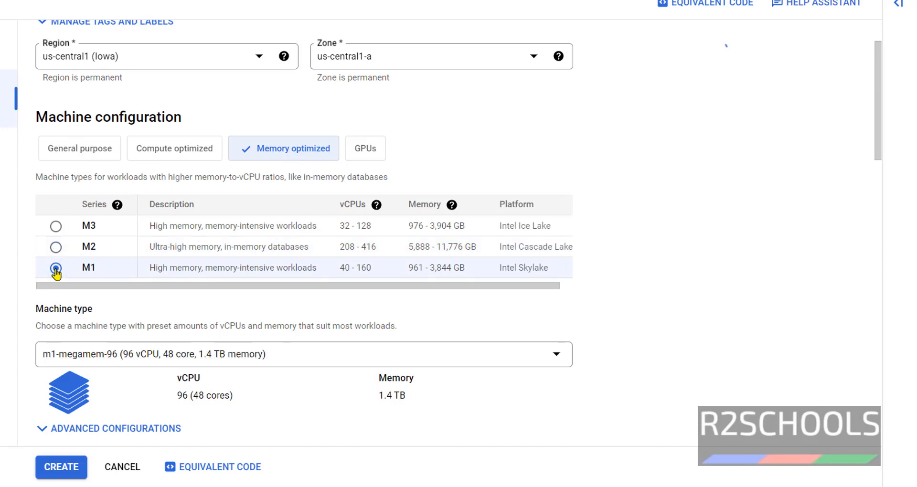
{"action": "left_click", "coordinate": [55, 268]}
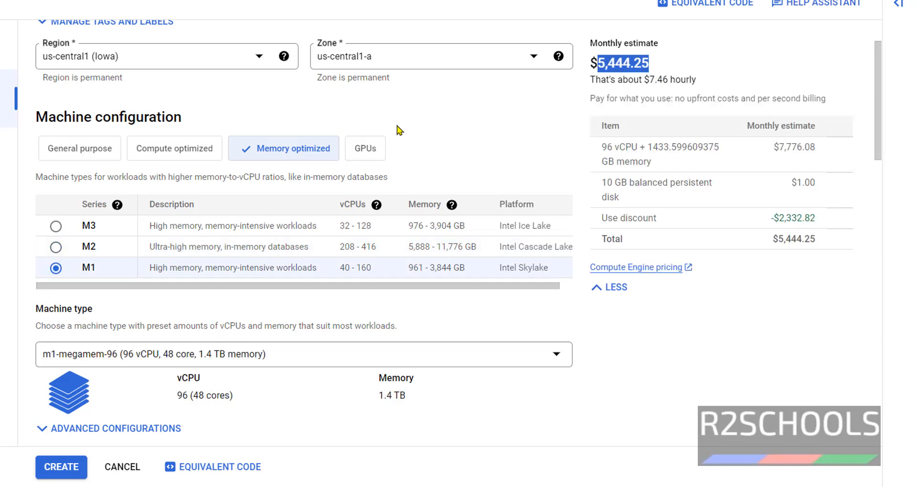
{"action": "left_click", "coordinate": [364, 148]}
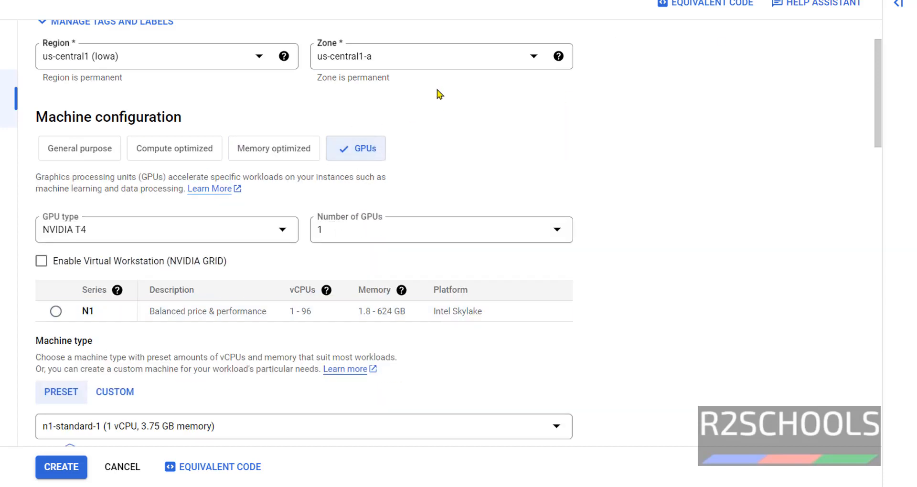
{"action": "left_click", "coordinate": [55, 311]}
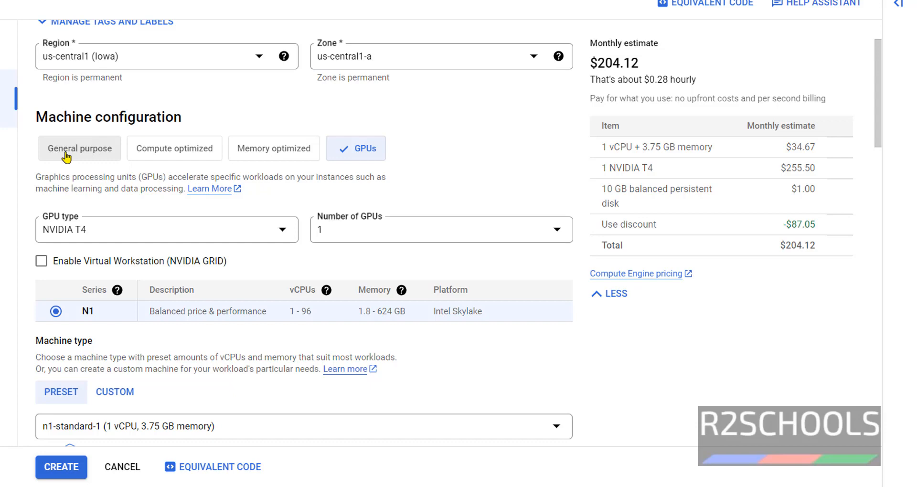
{"action": "left_click", "coordinate": [79, 148]}
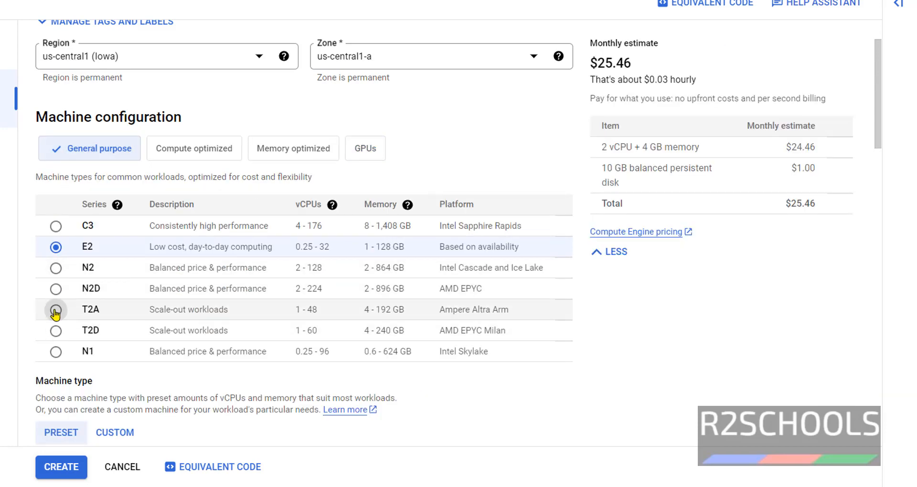
{"action": "left_click", "coordinate": [55, 309]}
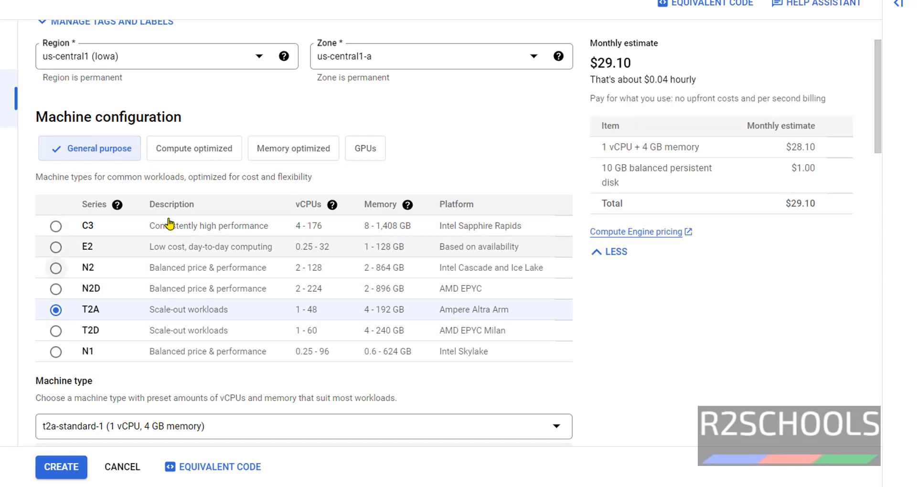
{"action": "double_click", "coordinate": [613, 63]}
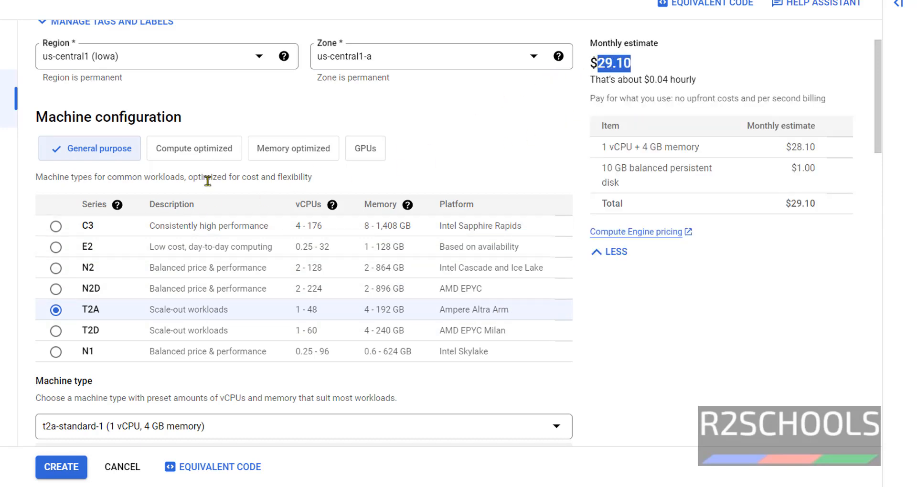
{"action": "left_click", "coordinate": [55, 246]}
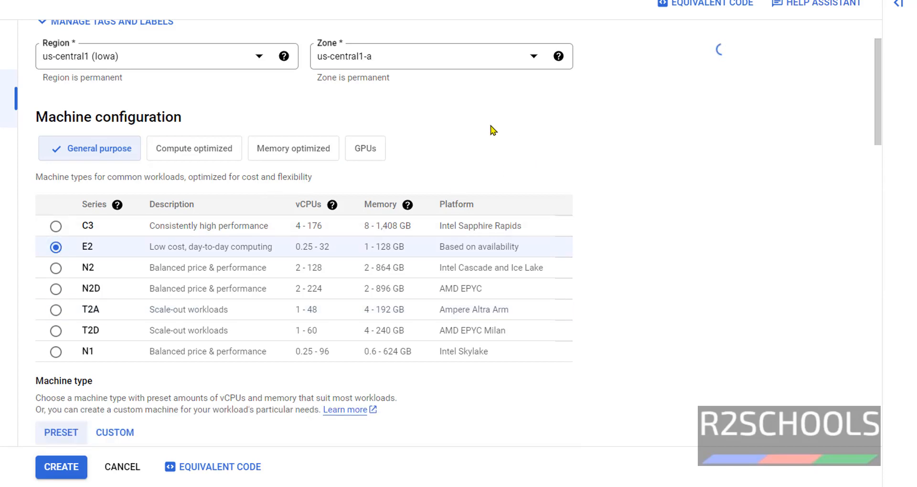
{"action": "scroll", "scroll_direction": "down", "scroll_amount": 3}
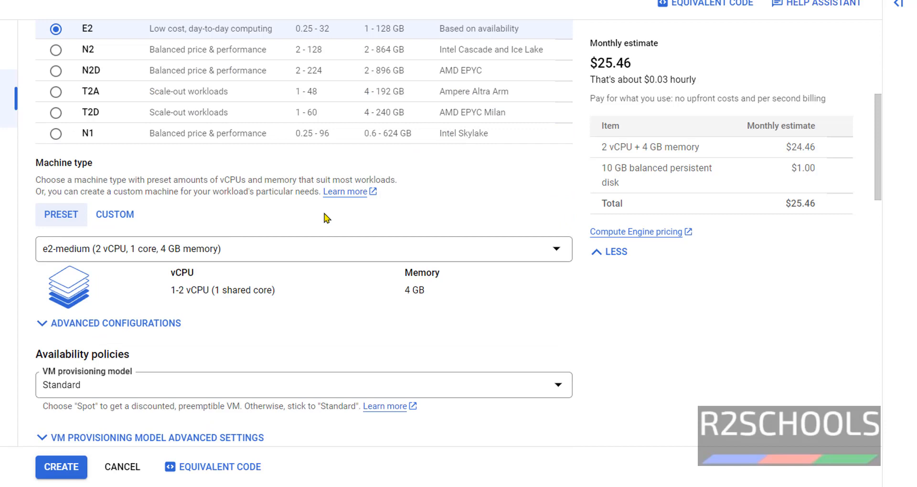
{"action": "double_click", "coordinate": [64, 162]}
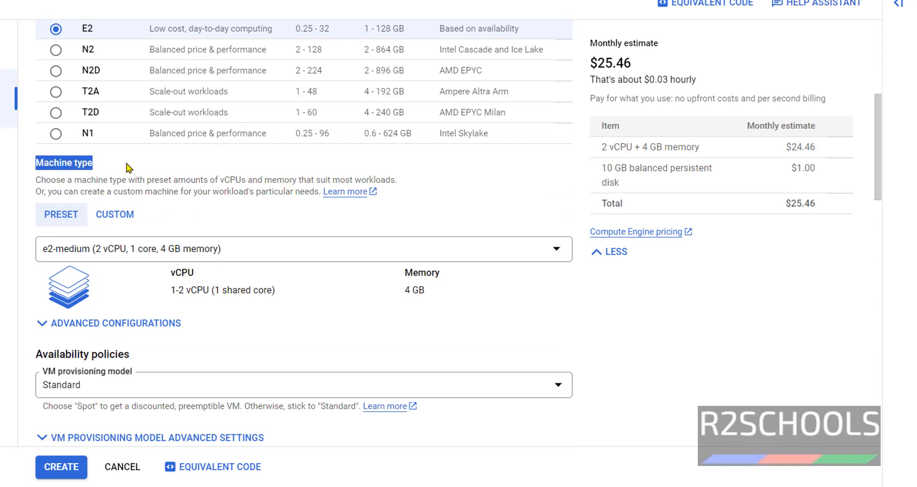
{"action": "left_click", "coordinate": [303, 249]}
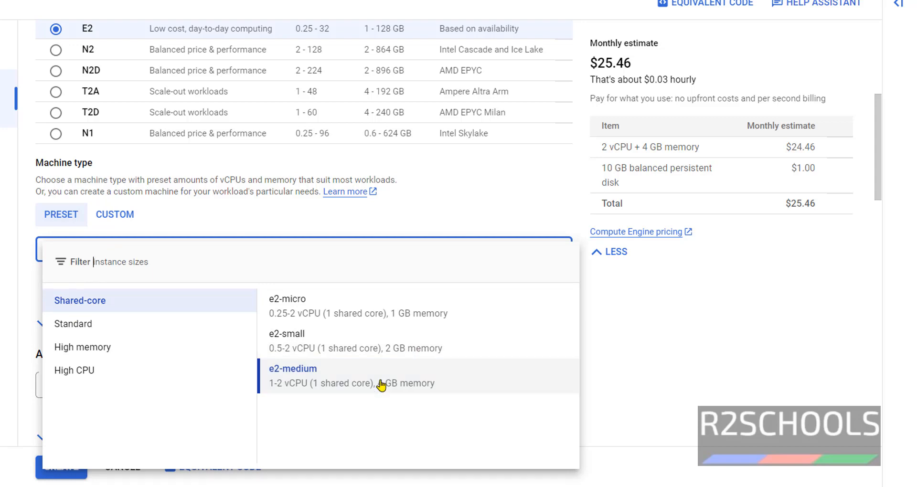
{"action": "left_click", "coordinate": [73, 324]}
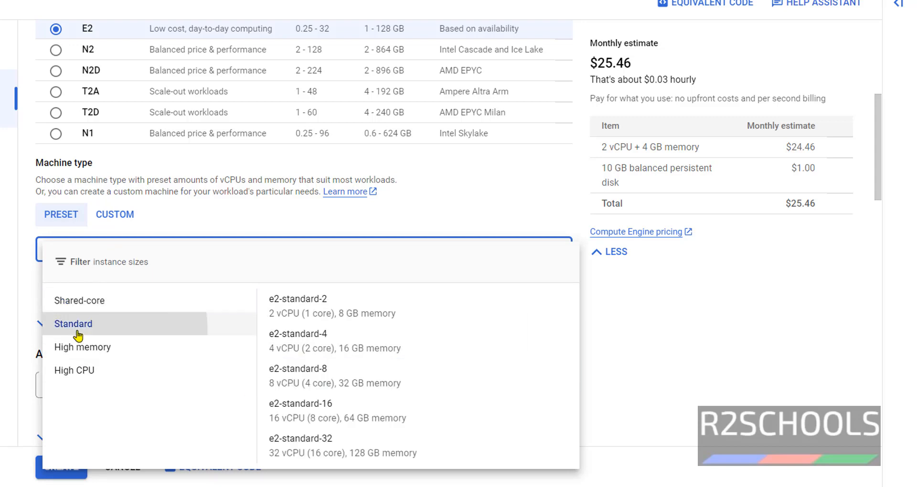
{"action": "mouse_move", "coordinate": [373, 411]}
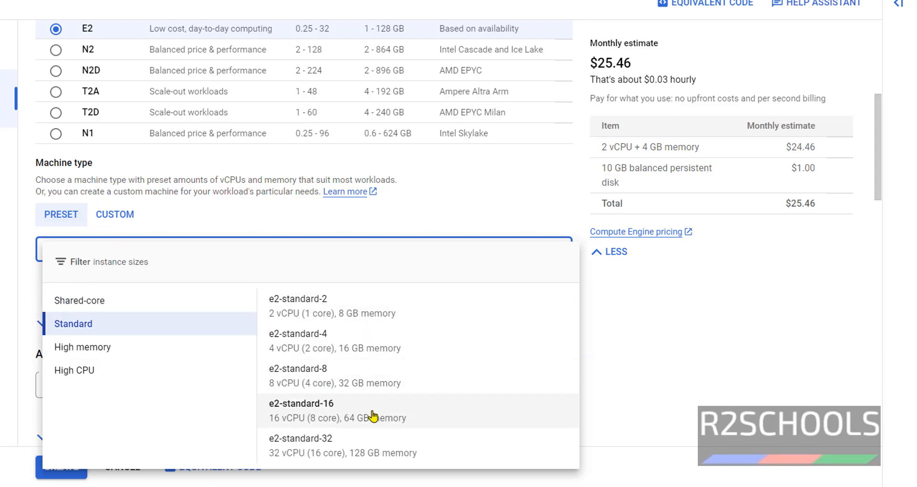
{"action": "mouse_move", "coordinate": [304, 333]}
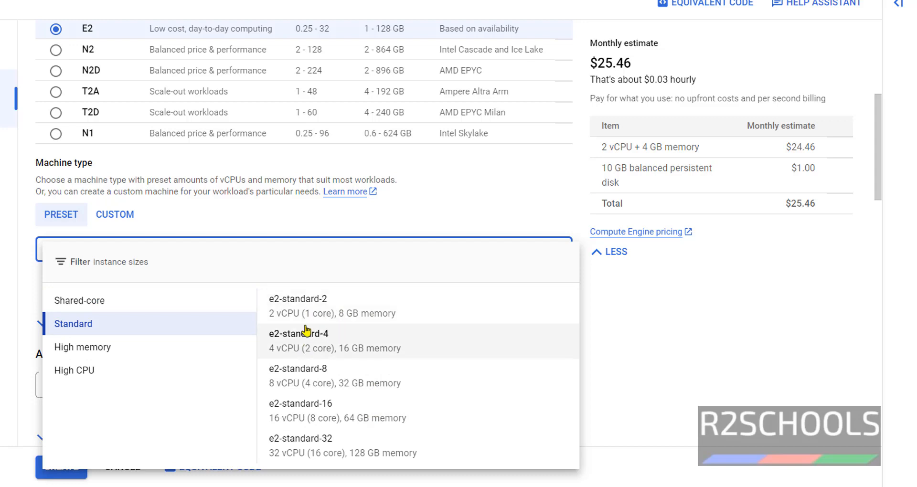
{"action": "mouse_move", "coordinate": [310, 307]}
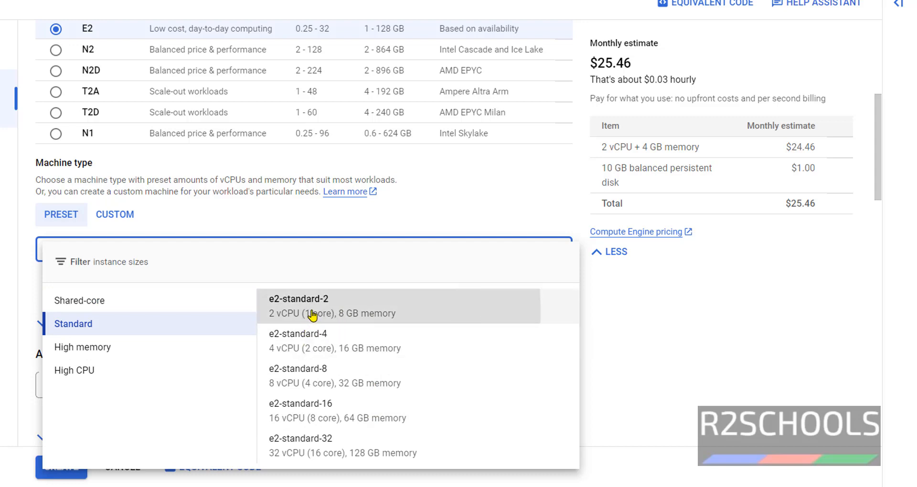
{"action": "left_click", "coordinate": [312, 306]}
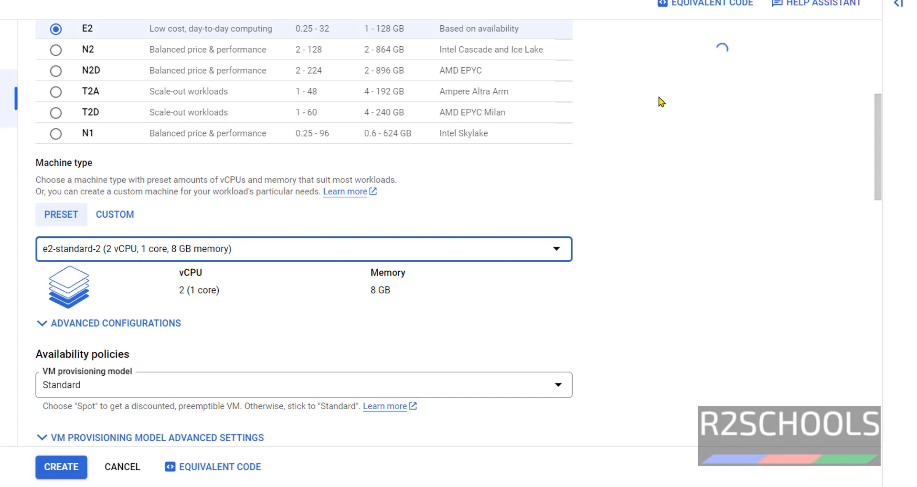
{"action": "mouse_move", "coordinate": [666, 258]}
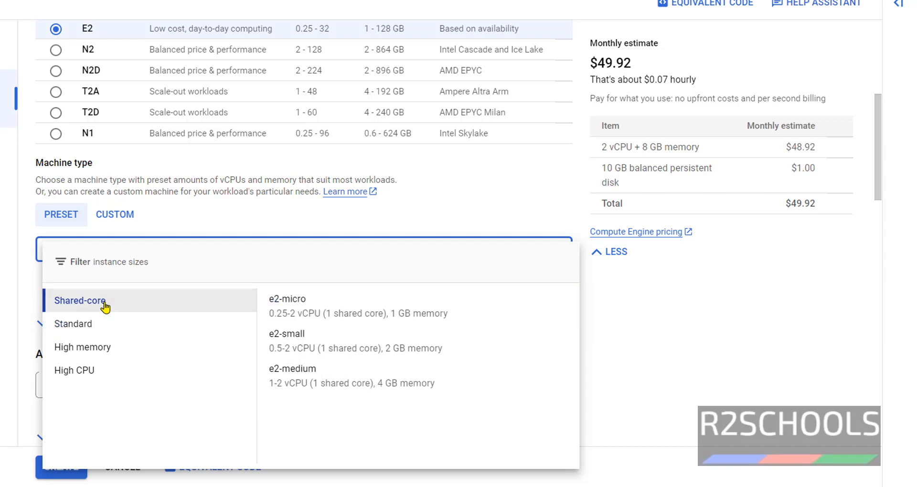
{"action": "mouse_move", "coordinate": [318, 380]}
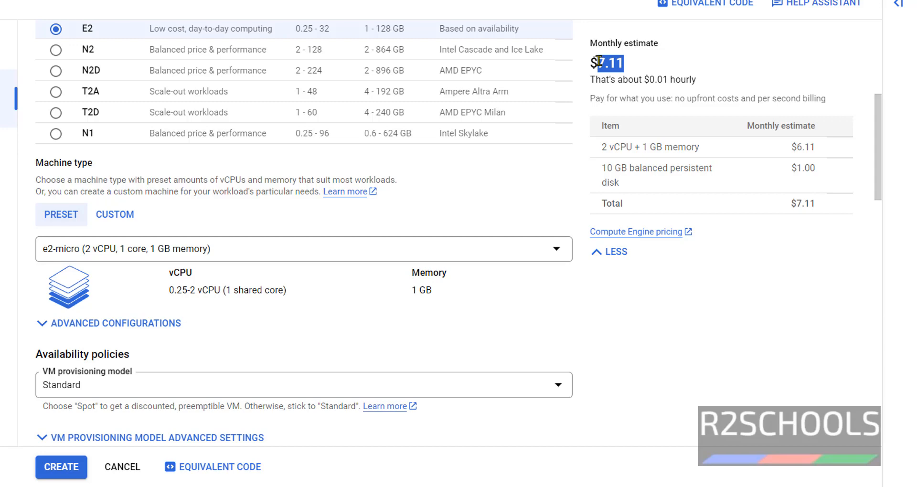
{"action": "left_click", "coordinate": [302, 248]}
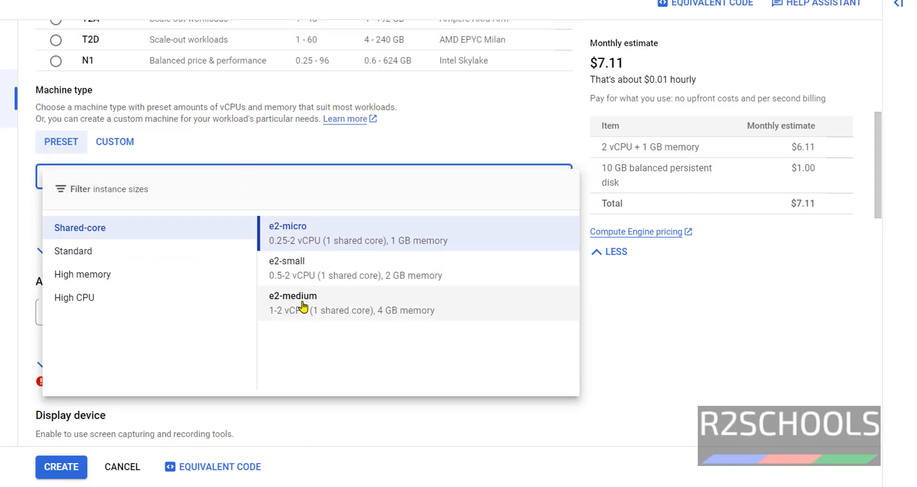
{"action": "mouse_move", "coordinate": [304, 316]}
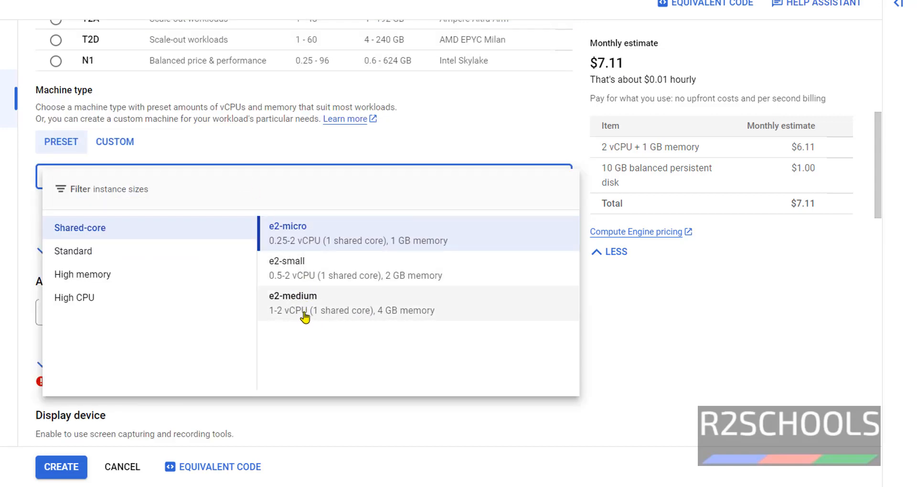
{"action": "left_click", "coordinate": [293, 303]}
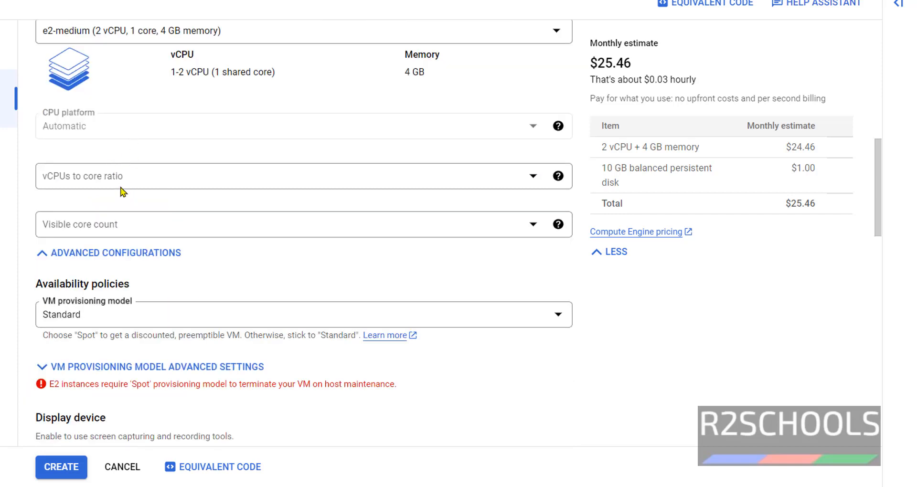
{"action": "left_click", "coordinate": [301, 224]}
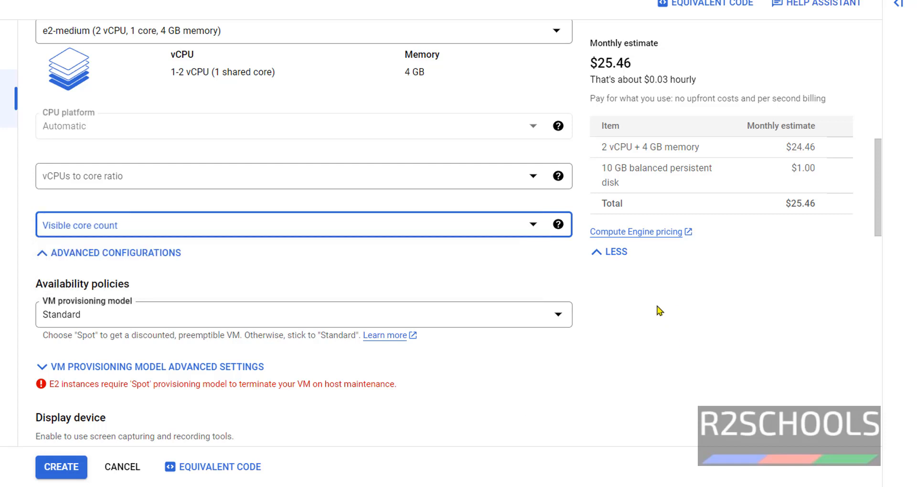
{"action": "scroll", "scroll_direction": "down", "scroll_amount": 3}
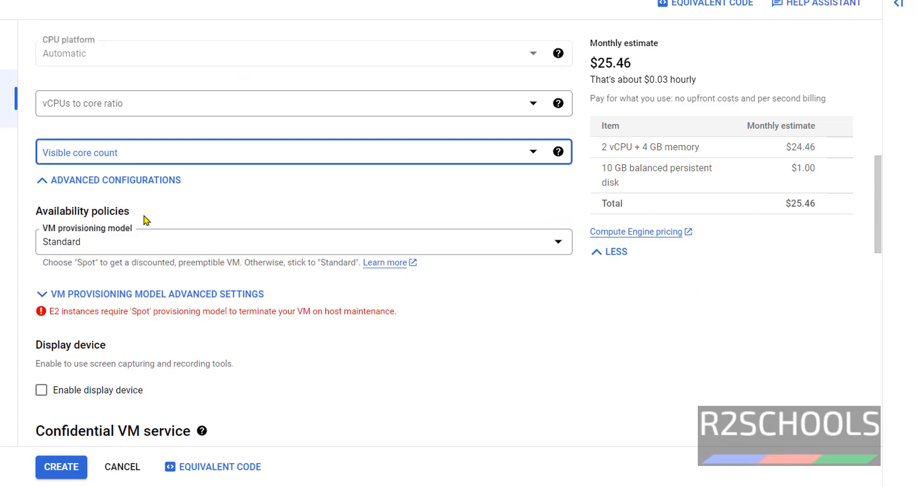
{"action": "left_click", "coordinate": [302, 241]}
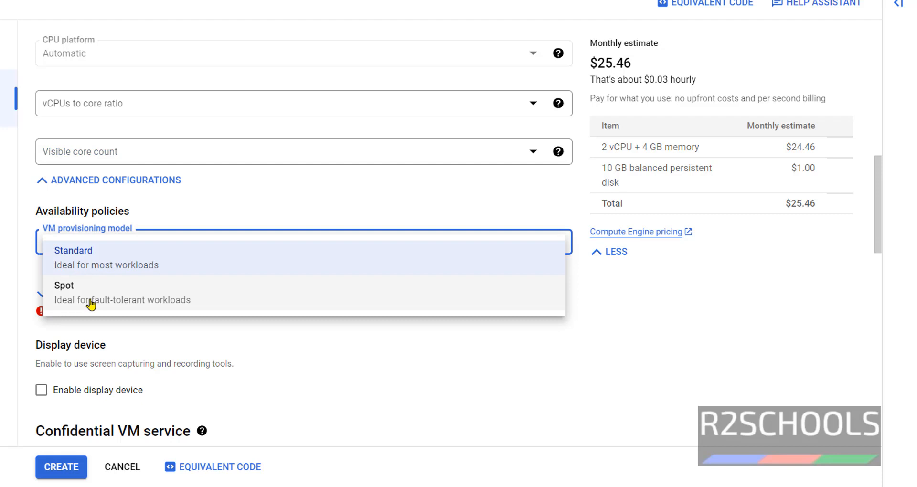
{"action": "mouse_move", "coordinate": [183, 261]}
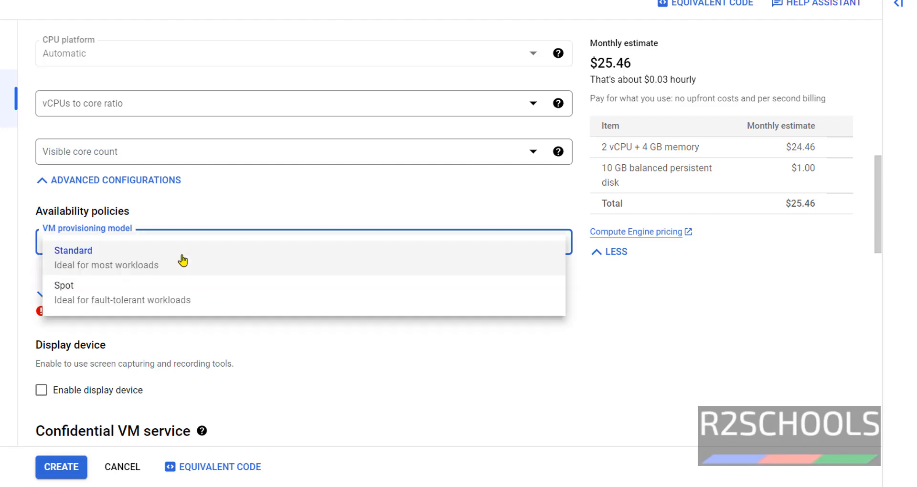
{"action": "left_click", "coordinate": [73, 258]}
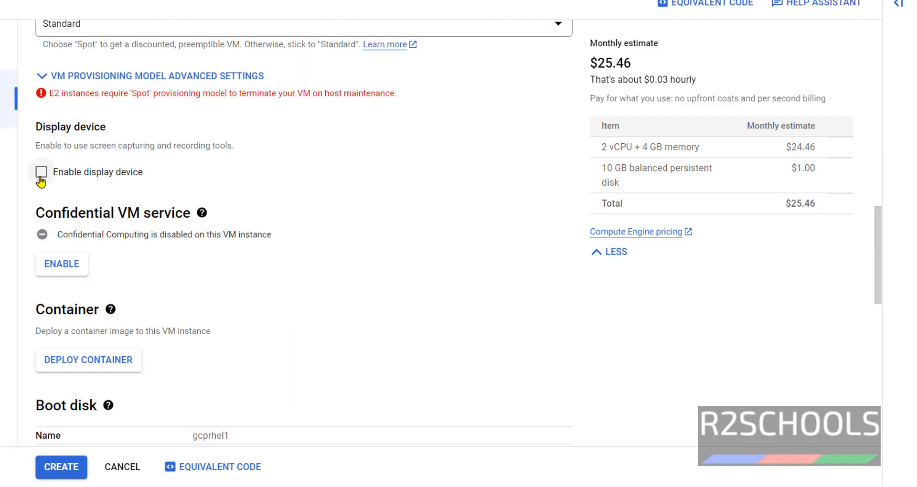
{"action": "left_click", "coordinate": [42, 171]}
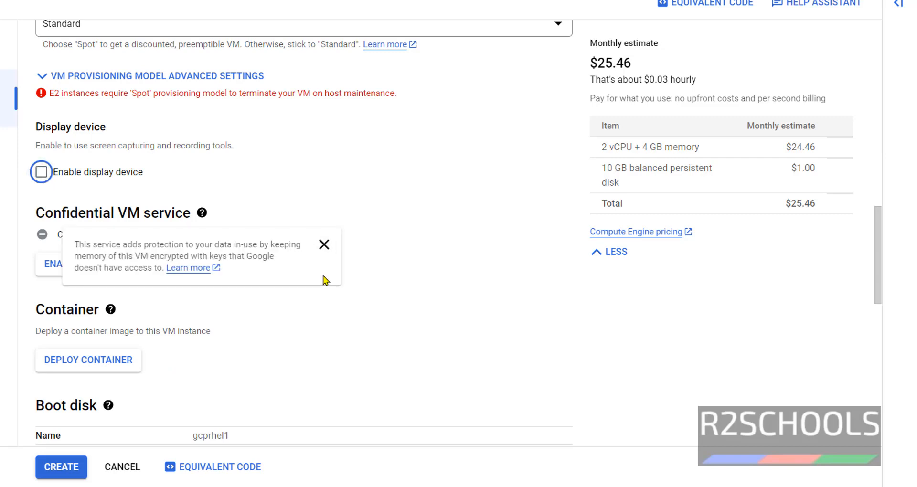
{"action": "left_click", "coordinate": [324, 244]}
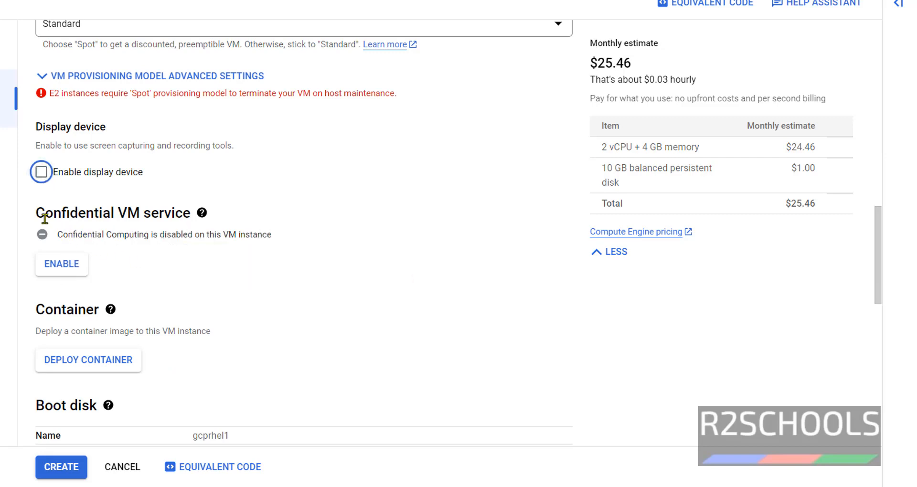
{"action": "scroll", "scroll_direction": "down", "scroll_amount": 3}
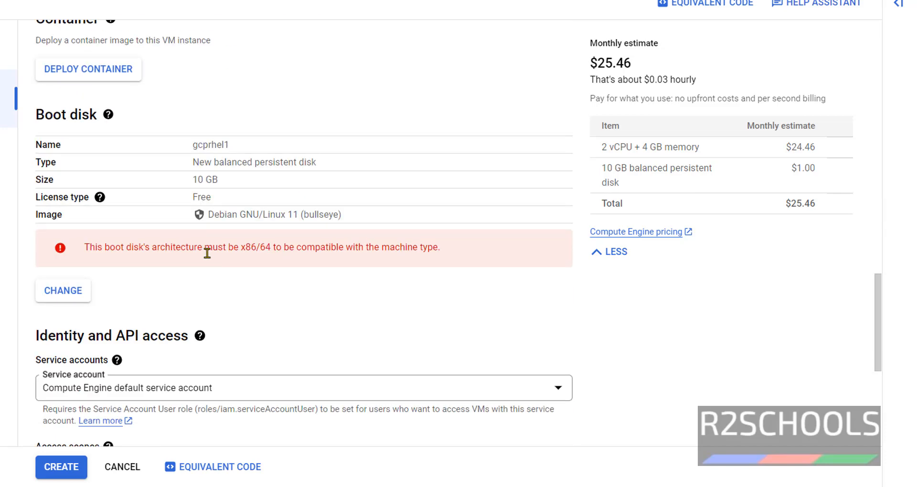
{"action": "mouse_move", "coordinate": [114, 144]}
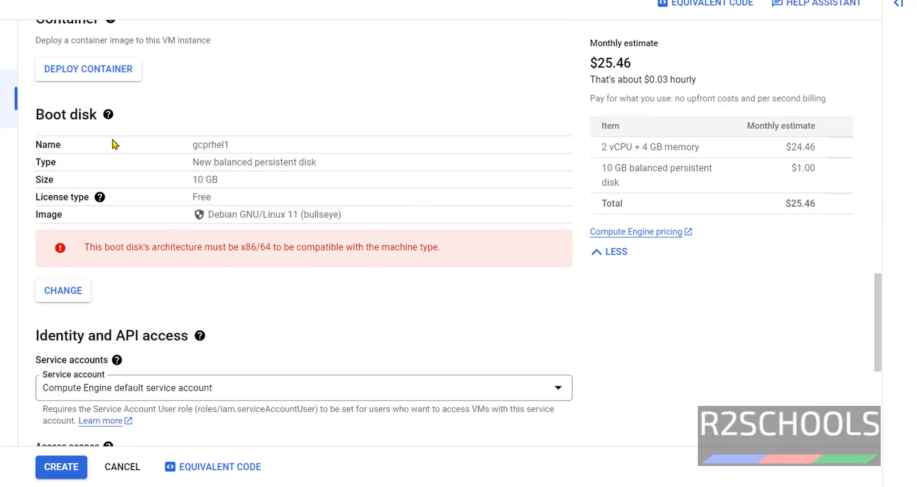
{"action": "mouse_move", "coordinate": [213, 220]}
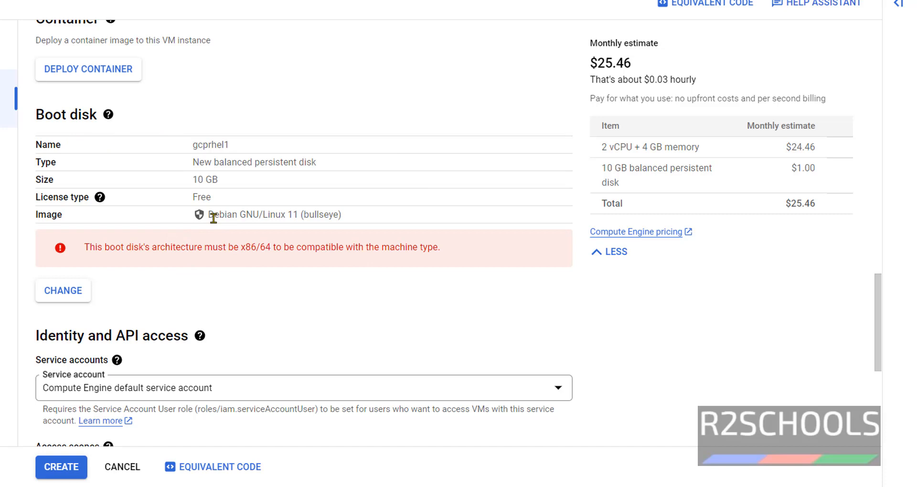
{"action": "double_click", "coordinate": [273, 215]}
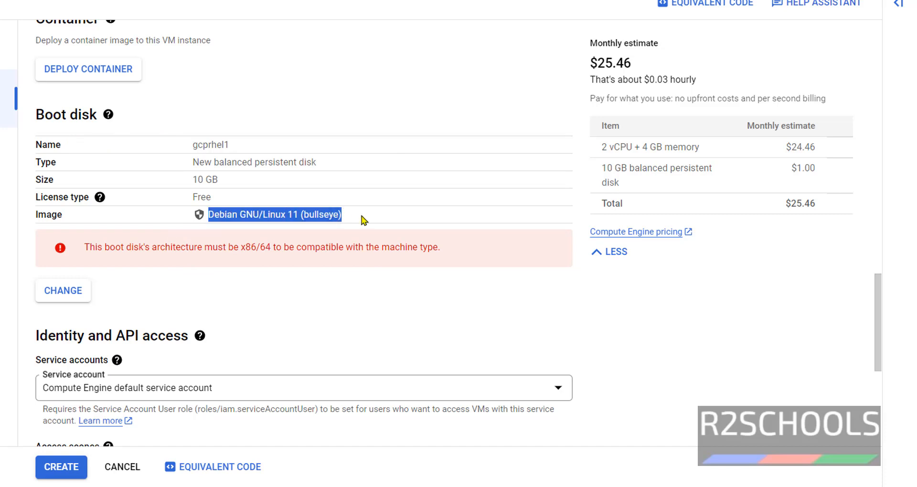
{"action": "double_click", "coordinate": [204, 179]}
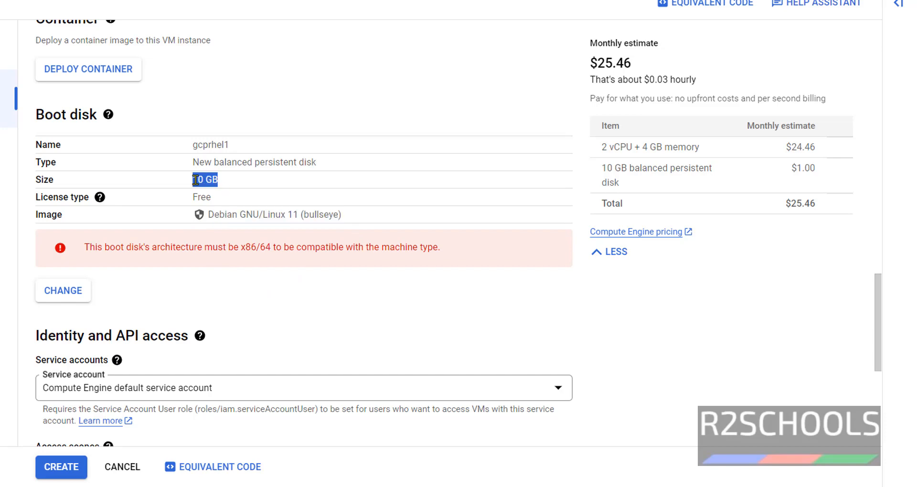
{"action": "double_click", "coordinate": [209, 144]}
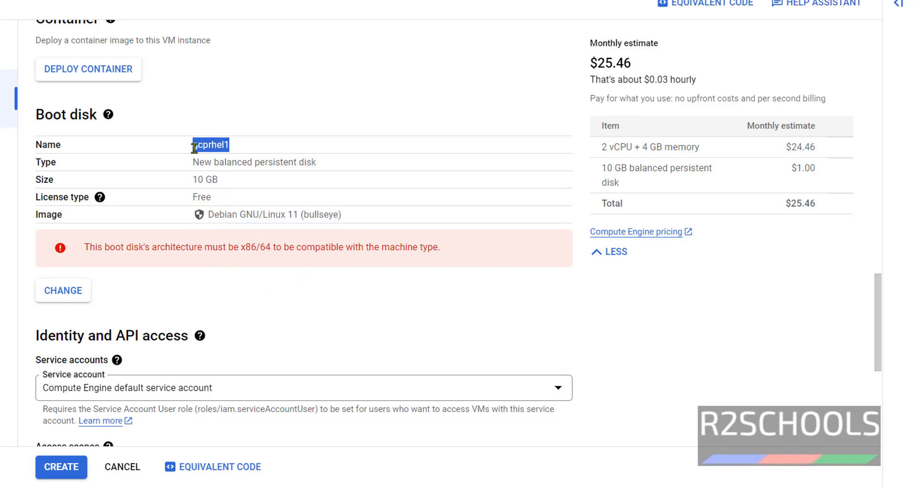
{"action": "scroll", "scroll_direction": "up", "scroll_amount": 3}
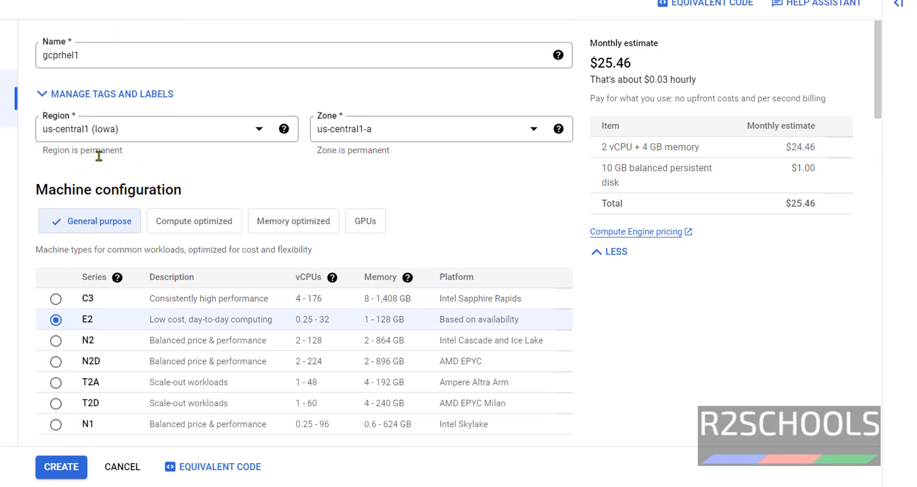
{"action": "scroll", "scroll_direction": "down", "scroll_amount": 3}
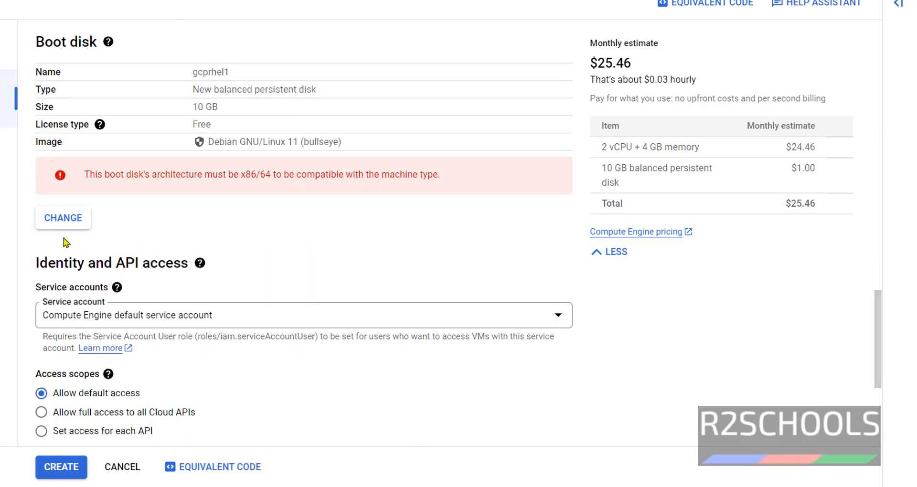
{"action": "mouse_move", "coordinate": [415, 152]}
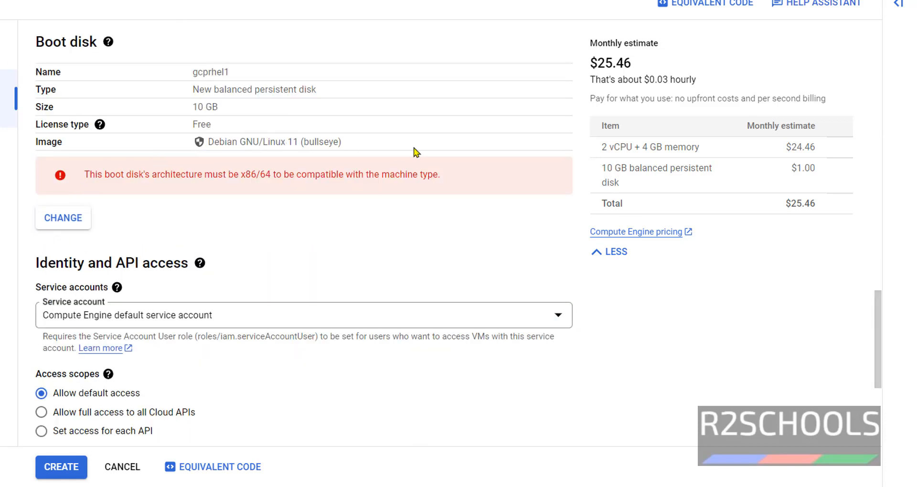
{"action": "mouse_move", "coordinate": [395, 166]}
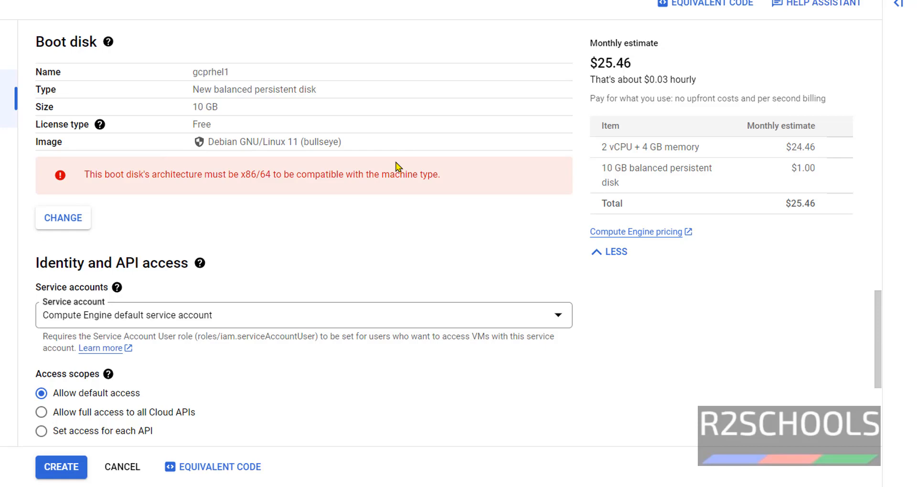
{"action": "mouse_move", "coordinate": [55, 224]}
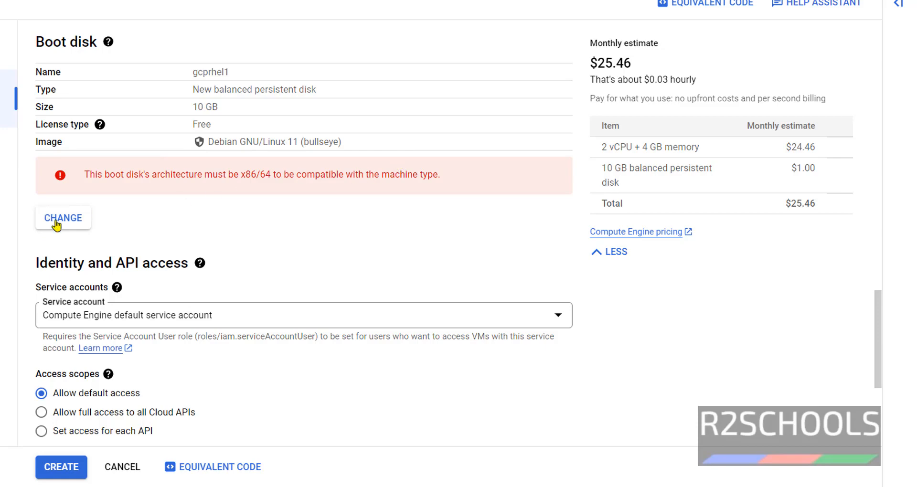
- Choose Red Hat Enterprise Linux 9 (x86/64) as the boot disk image
{"action": "left_click", "coordinate": [62, 217]}
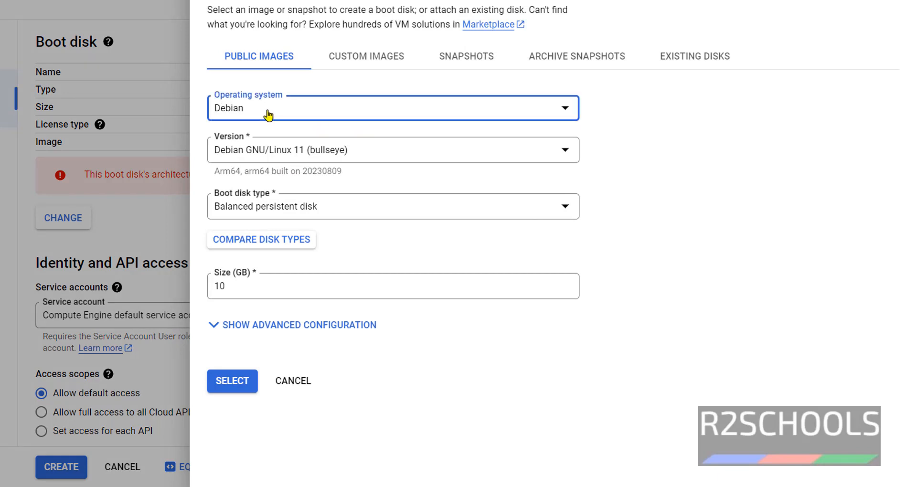
{"action": "left_click", "coordinate": [391, 107]}
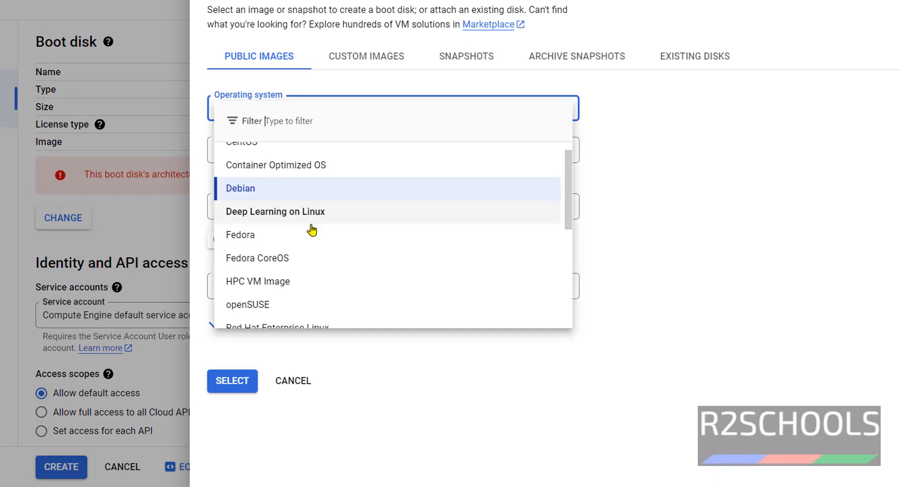
{"action": "scroll", "scroll_direction": "down", "scroll_amount": 3}
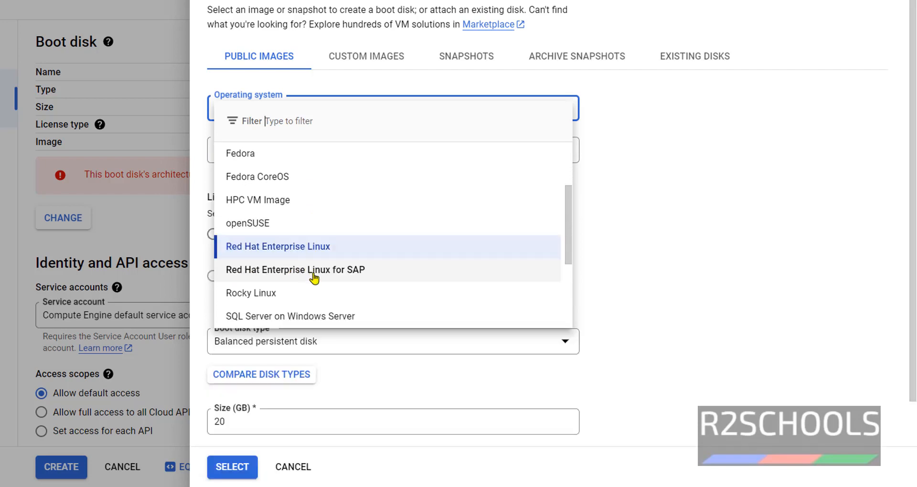
{"action": "left_click", "coordinate": [277, 246]}
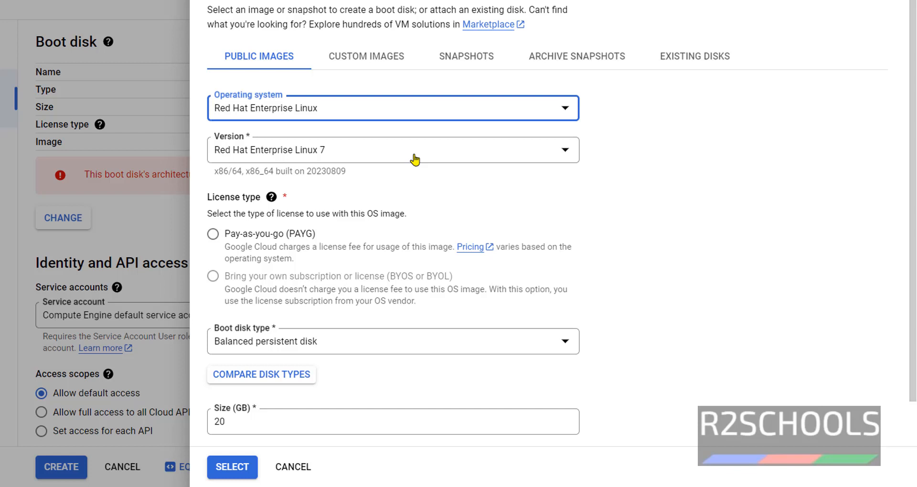
{"action": "left_click", "coordinate": [392, 149]}
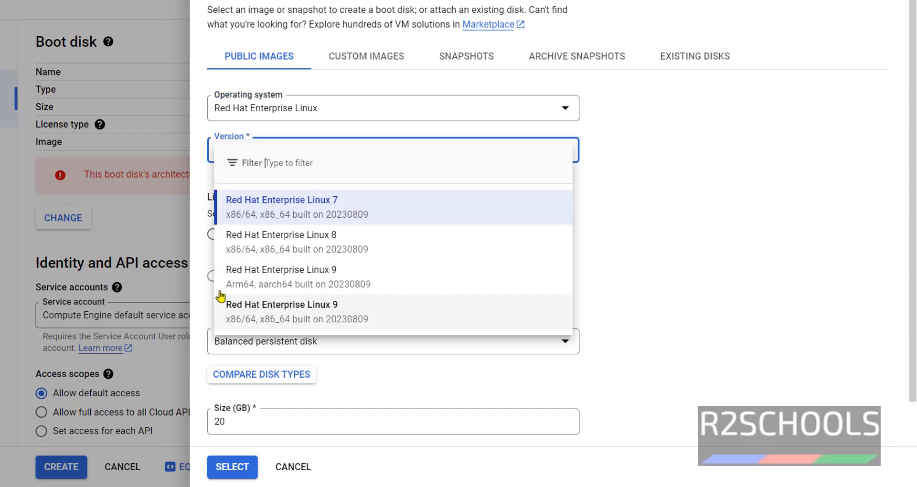
{"action": "mouse_move", "coordinate": [265, 318]}
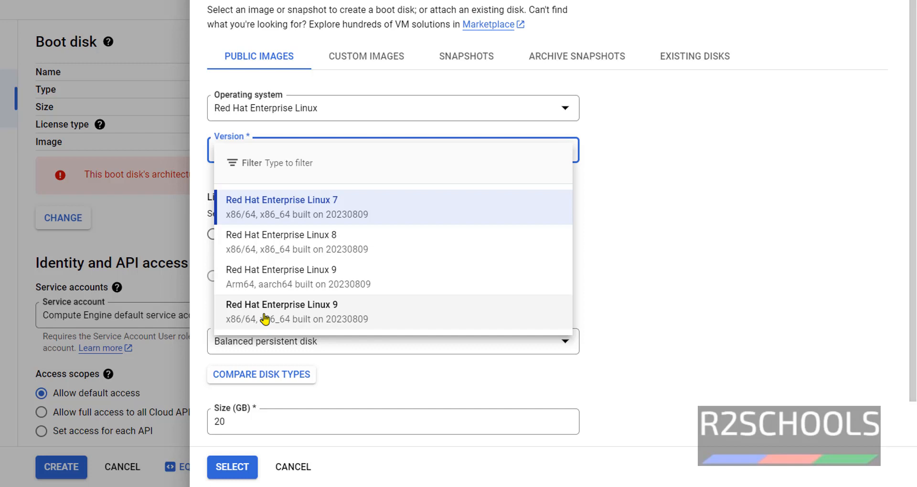
{"action": "mouse_move", "coordinate": [307, 239]}
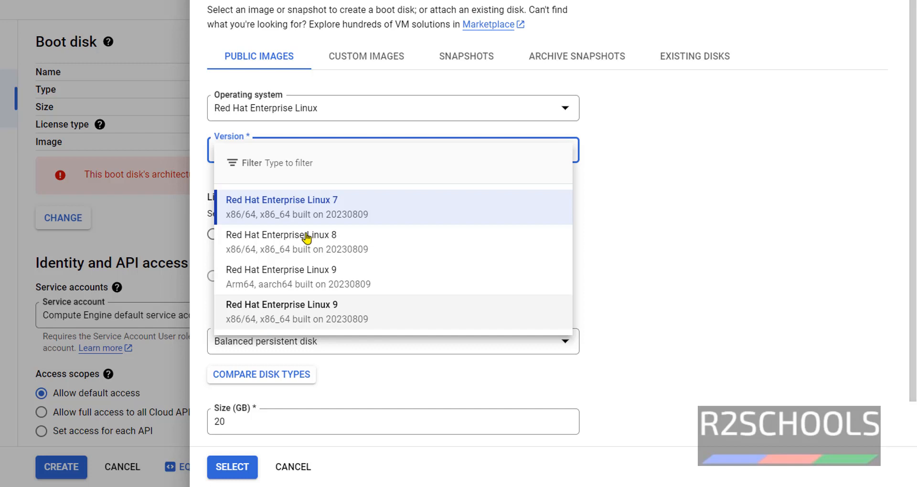
{"action": "mouse_move", "coordinate": [283, 261]}
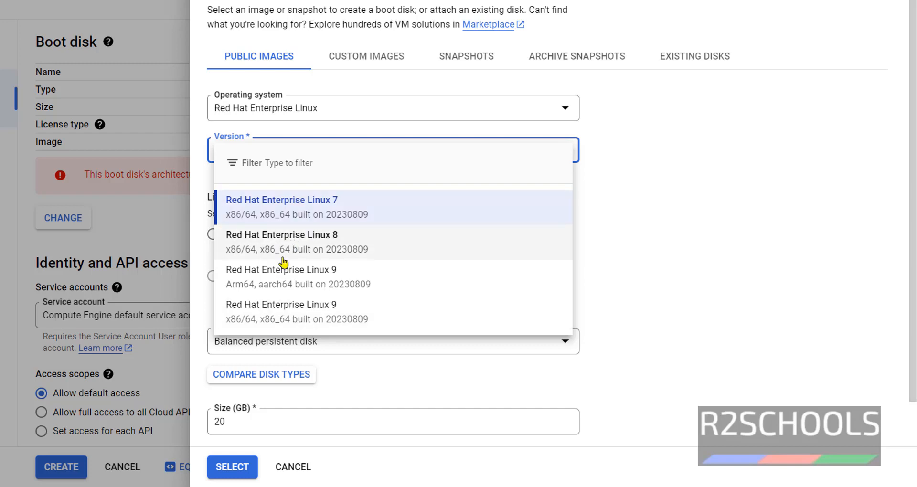
{"action": "mouse_move", "coordinate": [304, 314]}
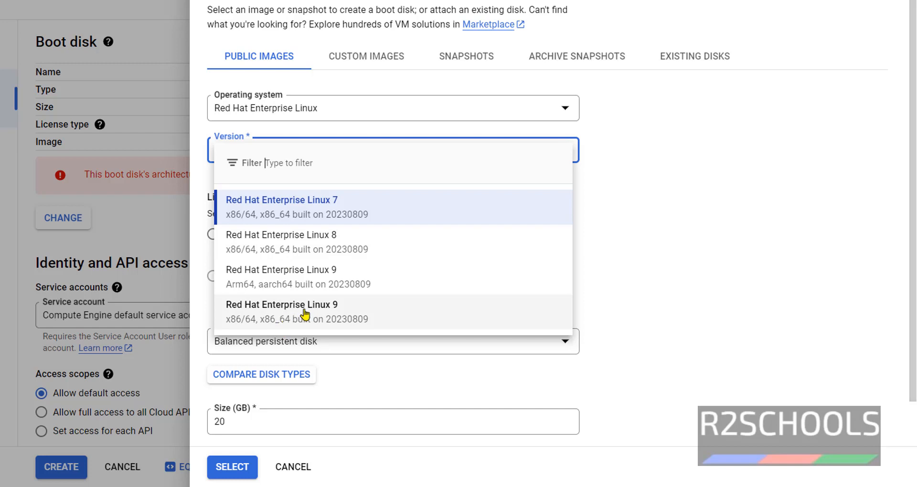
{"action": "mouse_move", "coordinate": [344, 312]}
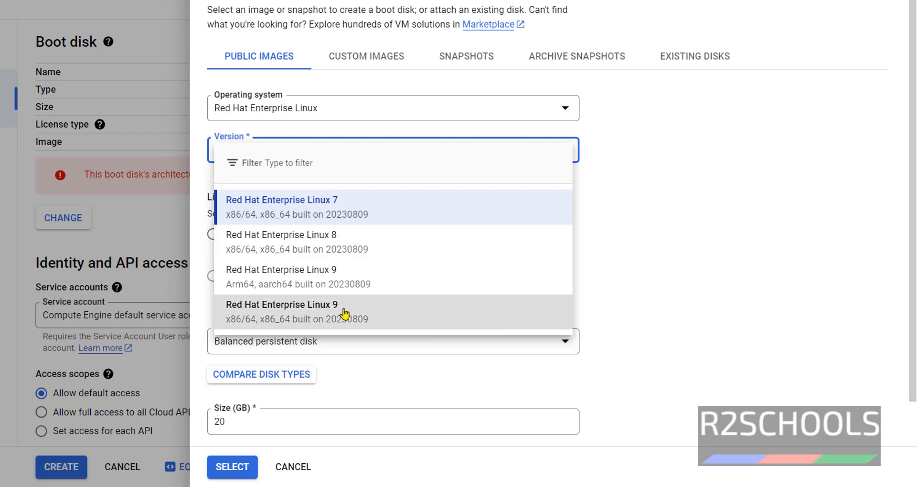
{"action": "left_click", "coordinate": [282, 311]}
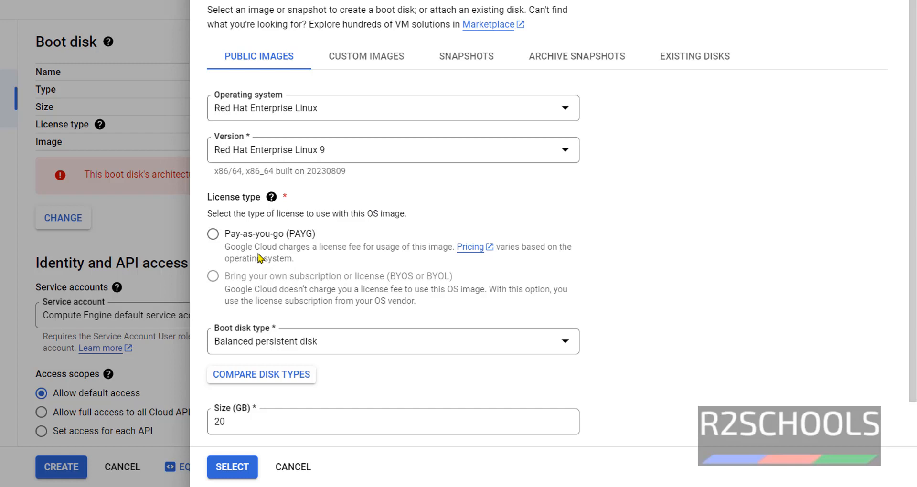
{"action": "mouse_move", "coordinate": [259, 284]}
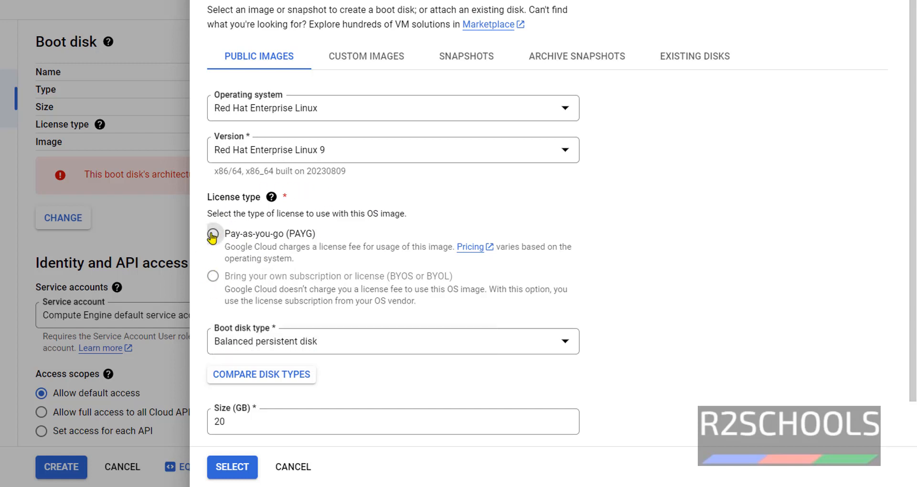
- Select PAYG licensing, keep the 20 GB balanced persistent disk, and confirm
{"action": "left_click", "coordinate": [392, 341]}
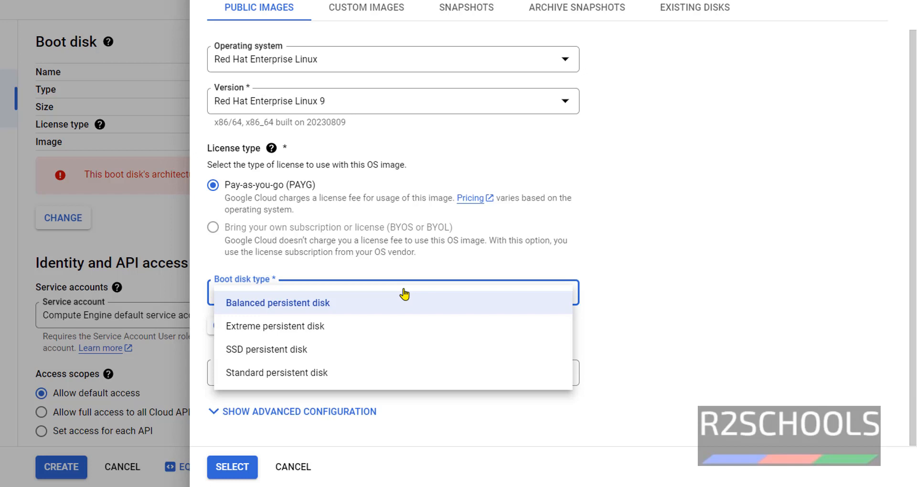
{"action": "mouse_move", "coordinate": [478, 240]}
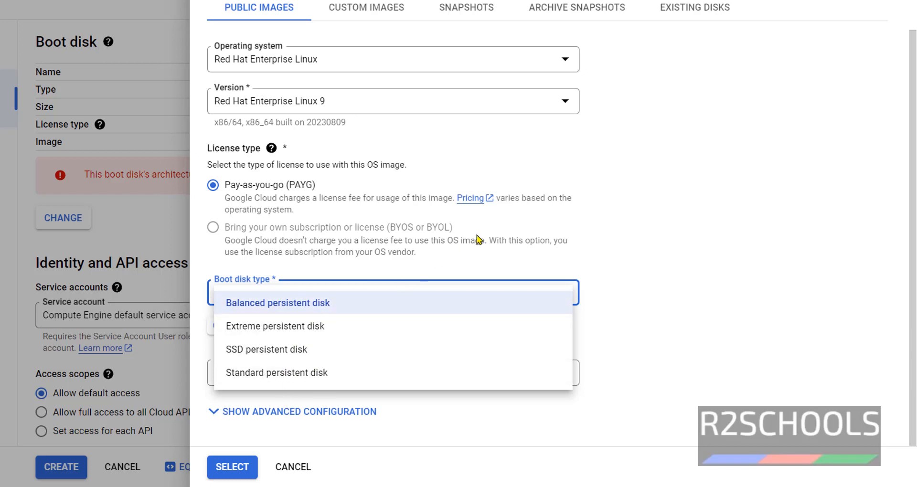
{"action": "left_click", "coordinate": [278, 302]}
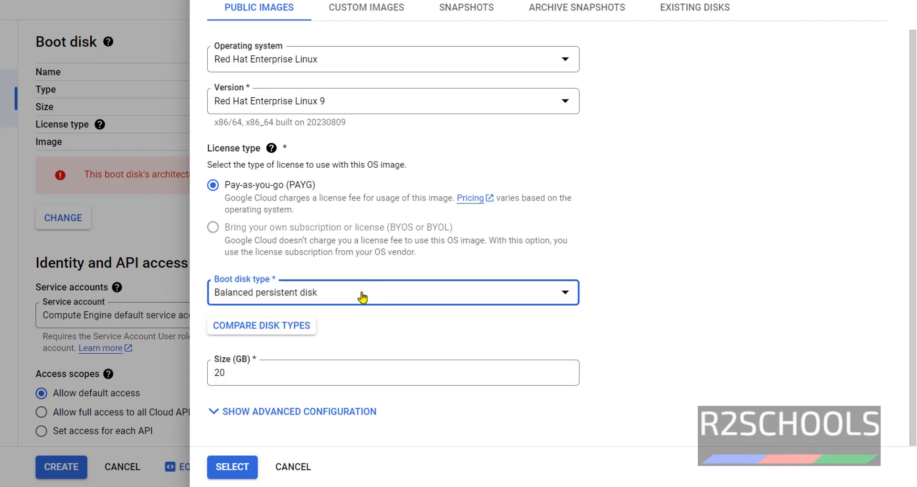
{"action": "mouse_move", "coordinate": [241, 385]}
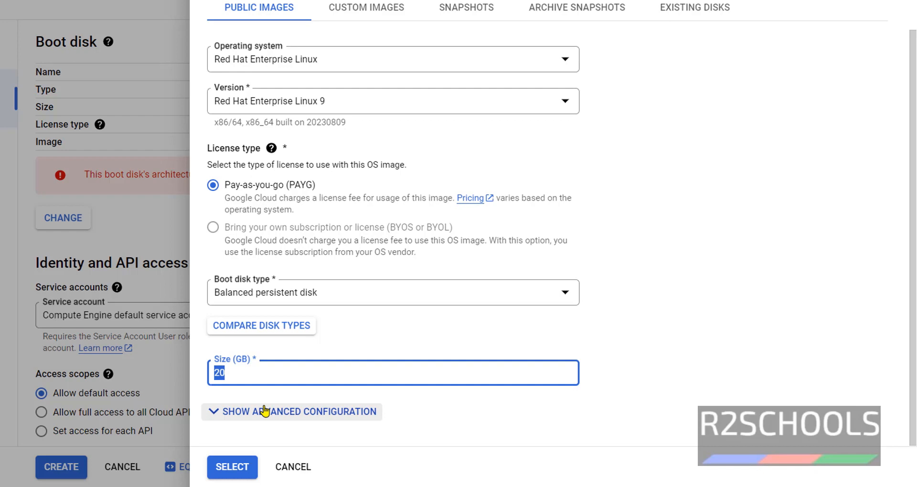
{"action": "left_click", "coordinate": [291, 411]}
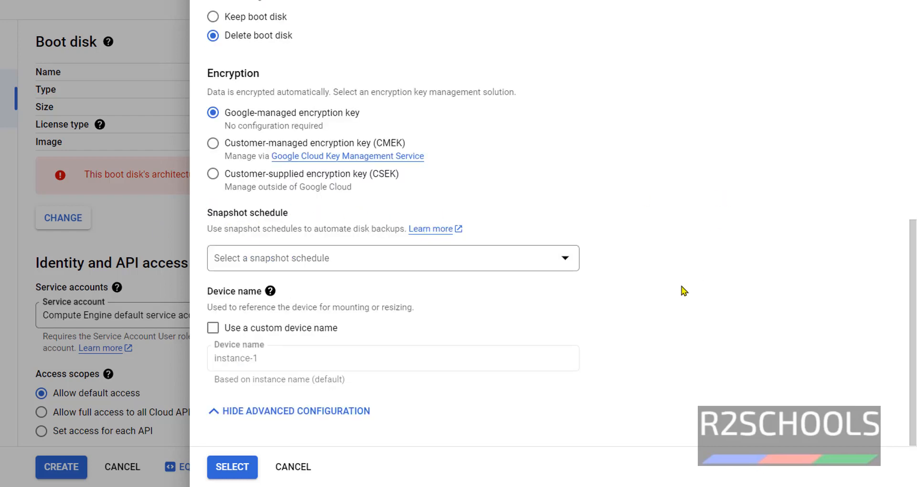
{"action": "scroll", "scroll_direction": "up", "scroll_amount": 3}
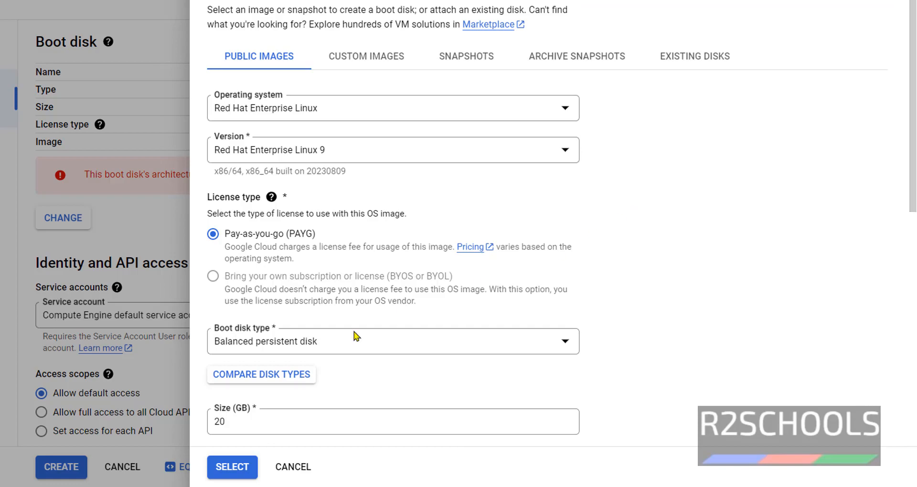
{"action": "left_click", "coordinate": [232, 467]}
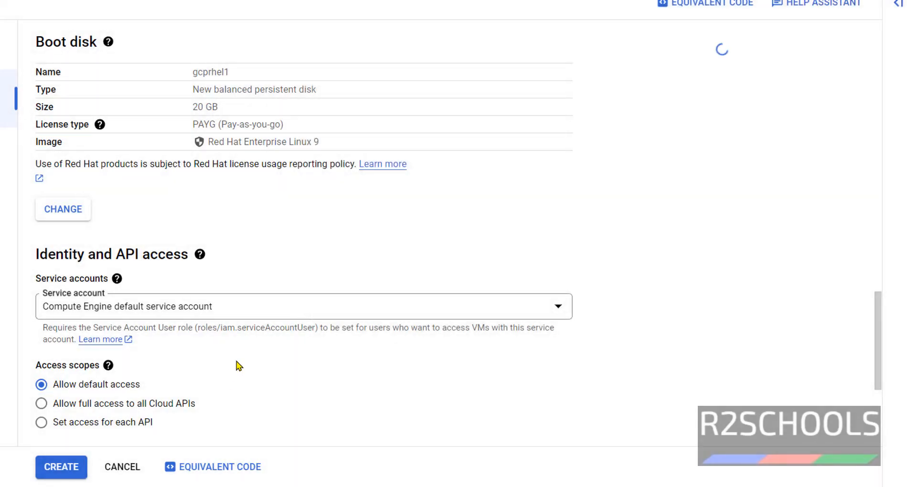
{"action": "double_click", "coordinate": [263, 142]}
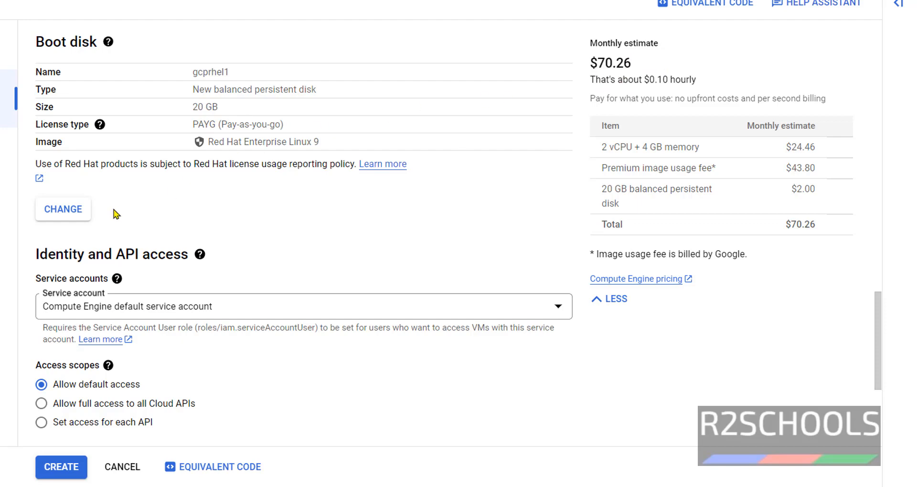
{"action": "left_click", "coordinate": [62, 209]}
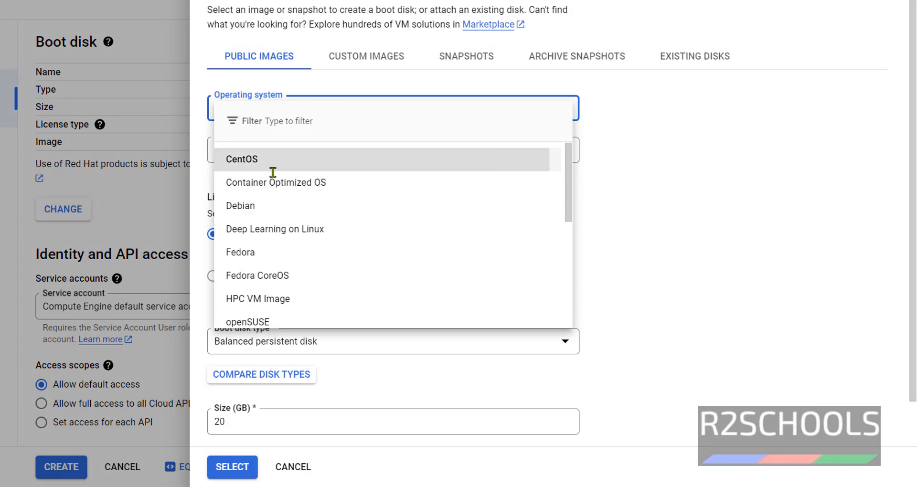
{"action": "left_click", "coordinate": [241, 159]}
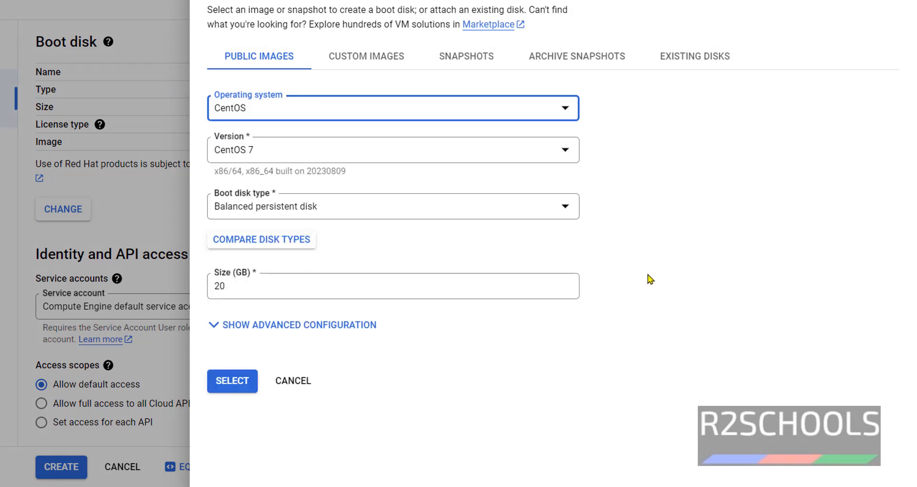
{"action": "left_click", "coordinate": [232, 381]}
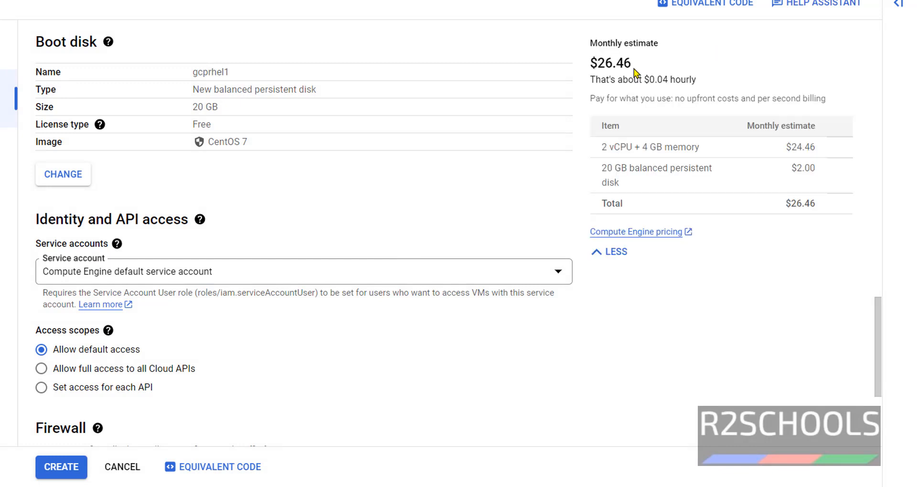
{"action": "double_click", "coordinate": [612, 63]}
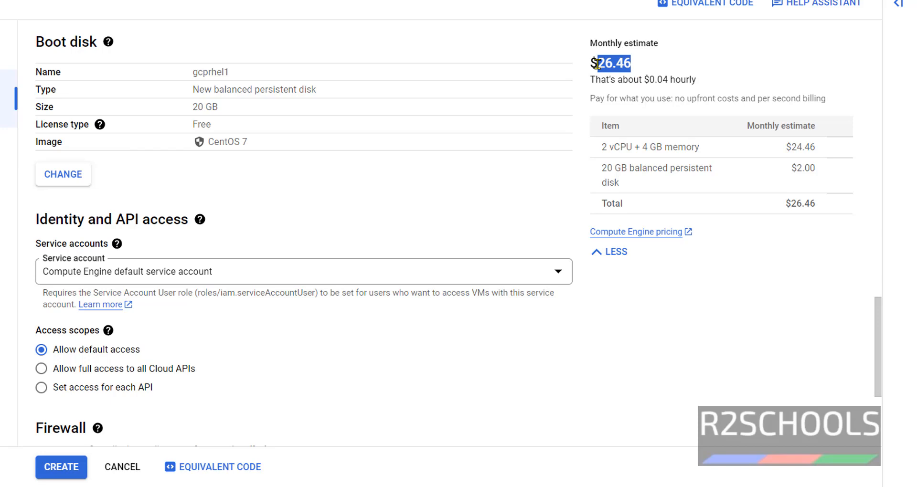
{"action": "left_click", "coordinate": [63, 174]}
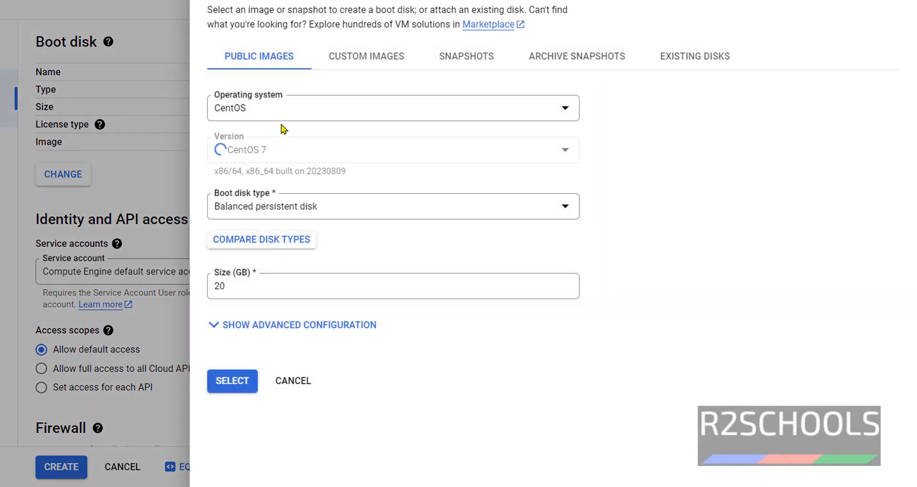
{"action": "left_click", "coordinate": [392, 107]}
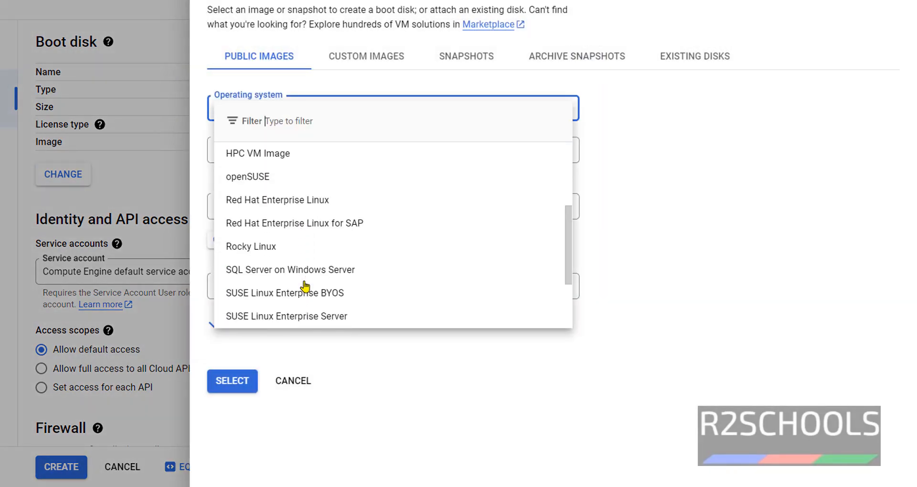
{"action": "left_click", "coordinate": [276, 200]}
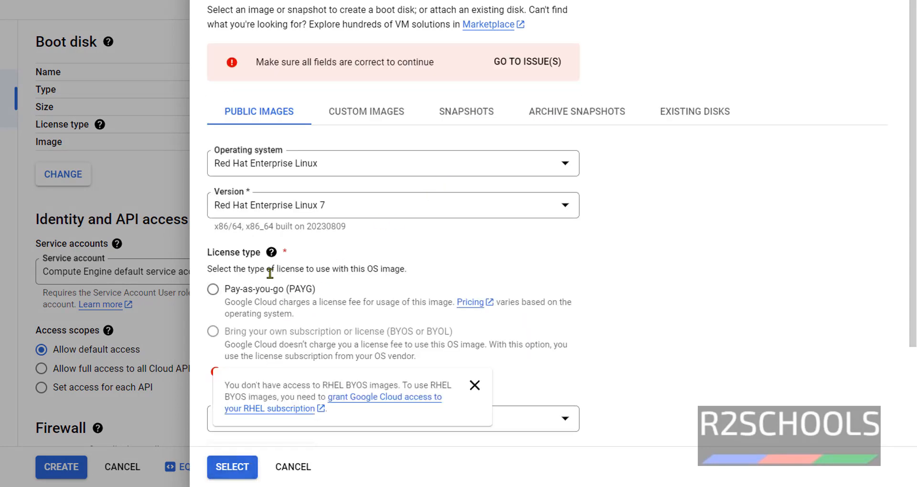
{"action": "left_click", "coordinate": [213, 289]}
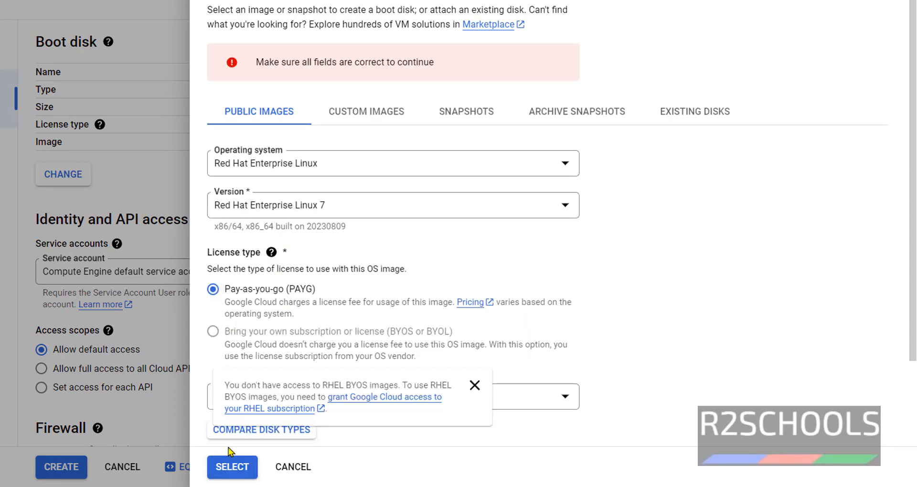
{"action": "left_click", "coordinate": [231, 466]}
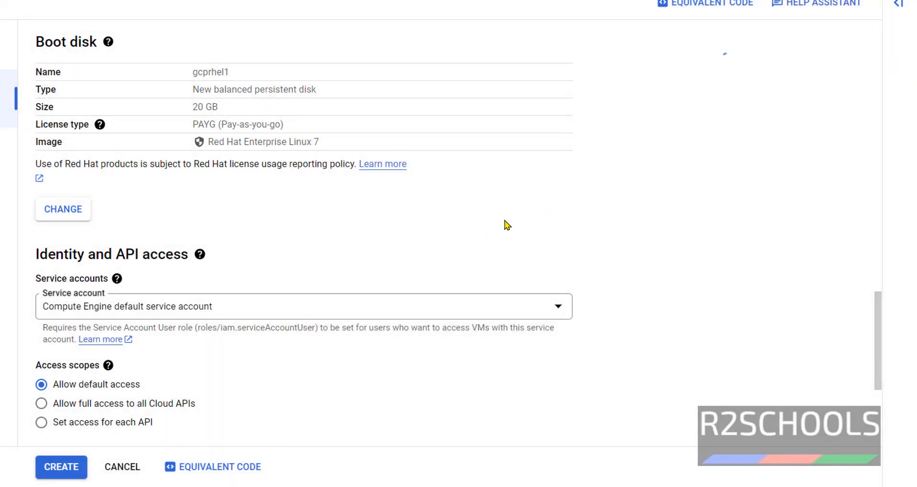
{"action": "scroll", "scroll_direction": "up", "scroll_amount": 3}
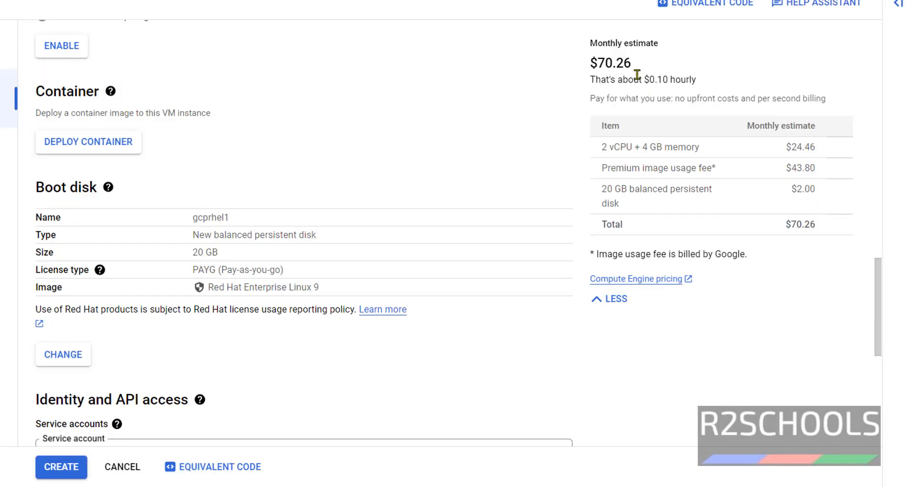
- Allow HTTP and HTTPS traffic under Firewall
{"action": "scroll", "scroll_direction": "down", "scroll_amount": 3}
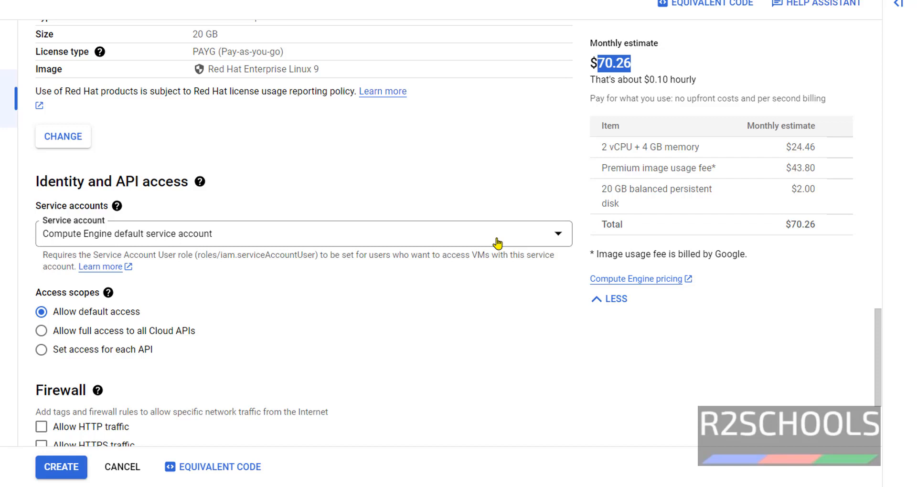
{"action": "left_click", "coordinate": [41, 427]}
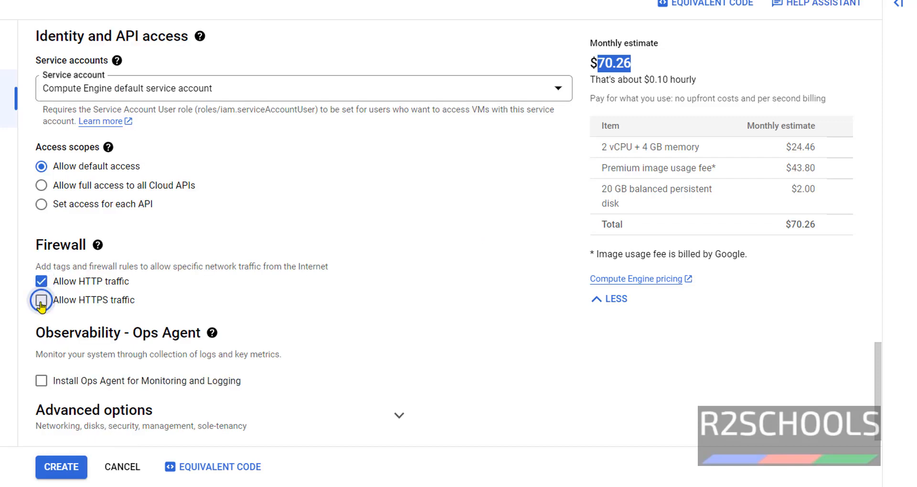
{"action": "left_click", "coordinate": [41, 300]}
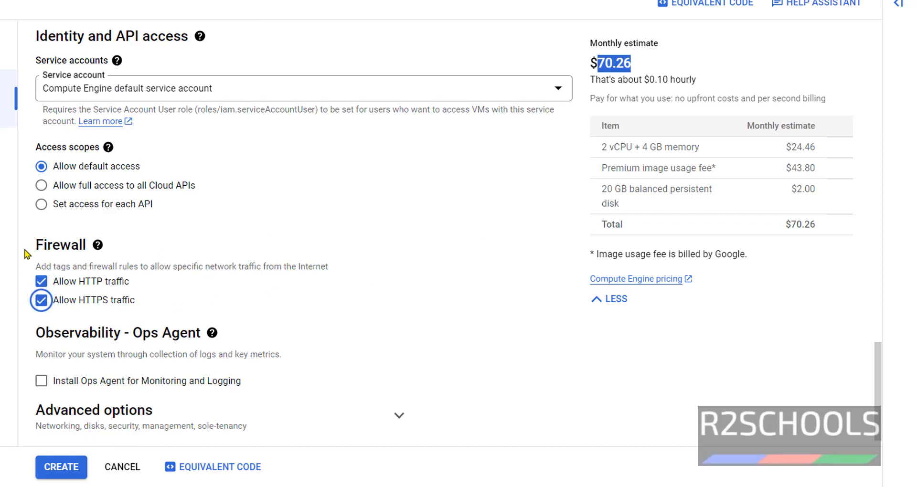
{"action": "mouse_move", "coordinate": [55, 177]}
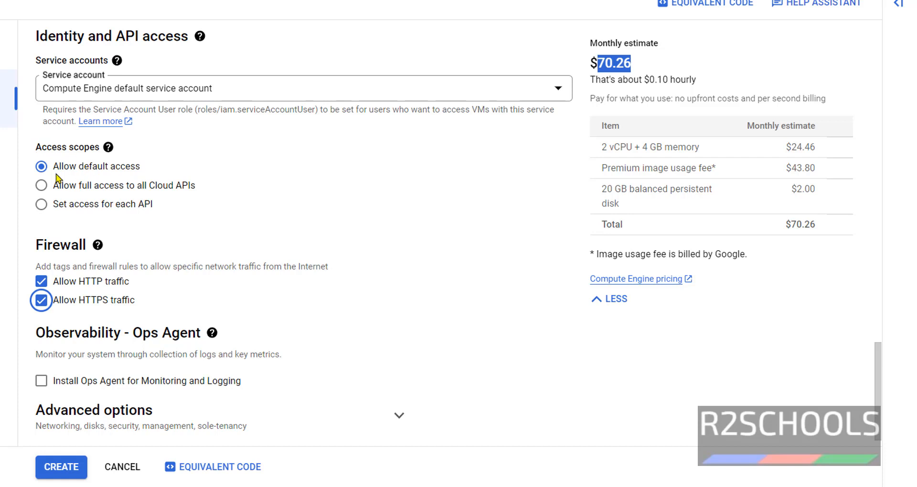
- Expand Advanced options, collapse Networking, and attempt to create the VM
{"action": "scroll", "scroll_direction": "down", "scroll_amount": 3}
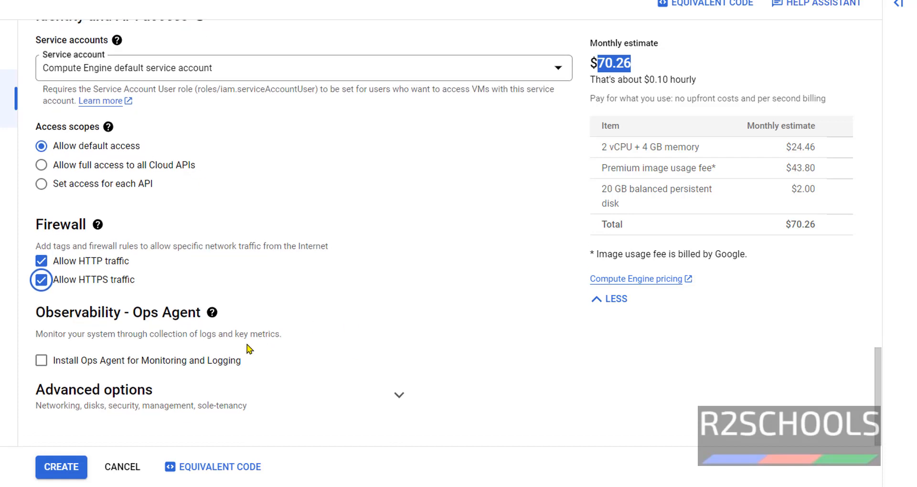
{"action": "left_click", "coordinate": [94, 390]}
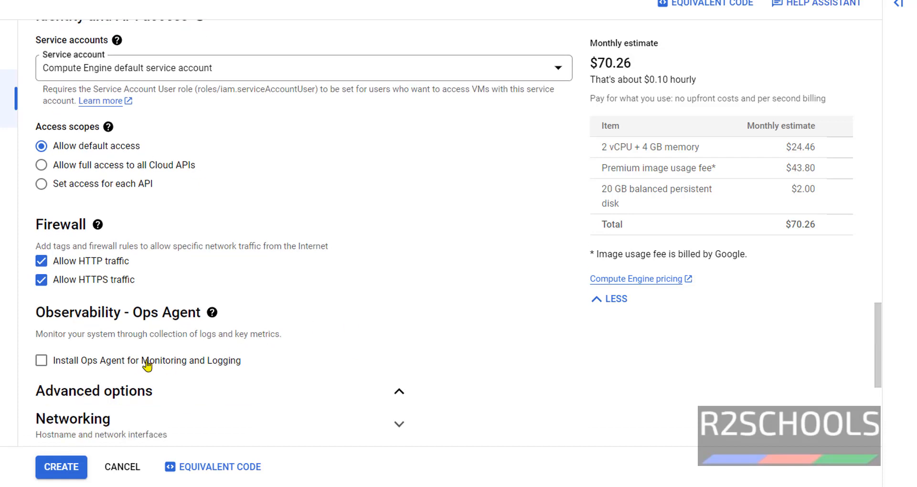
{"action": "scroll", "scroll_direction": "down", "scroll_amount": 3}
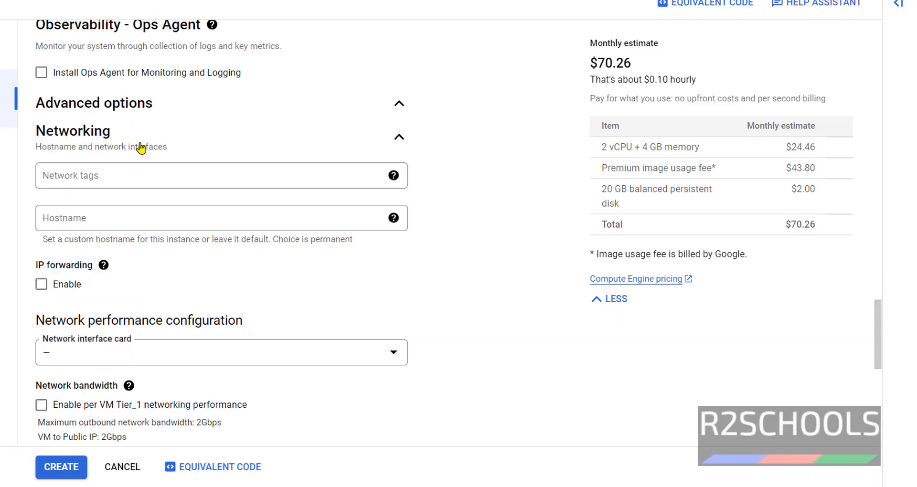
{"action": "left_click", "coordinate": [398, 136]}
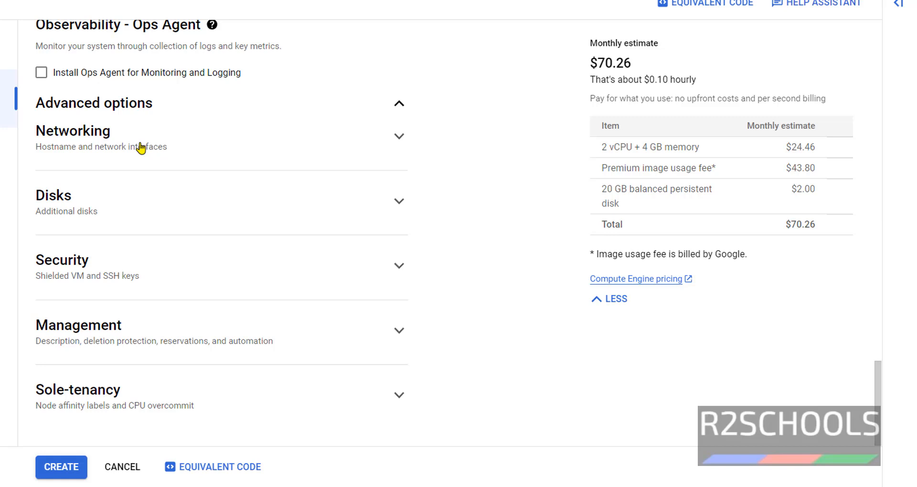
{"action": "mouse_move", "coordinate": [52, 471]}
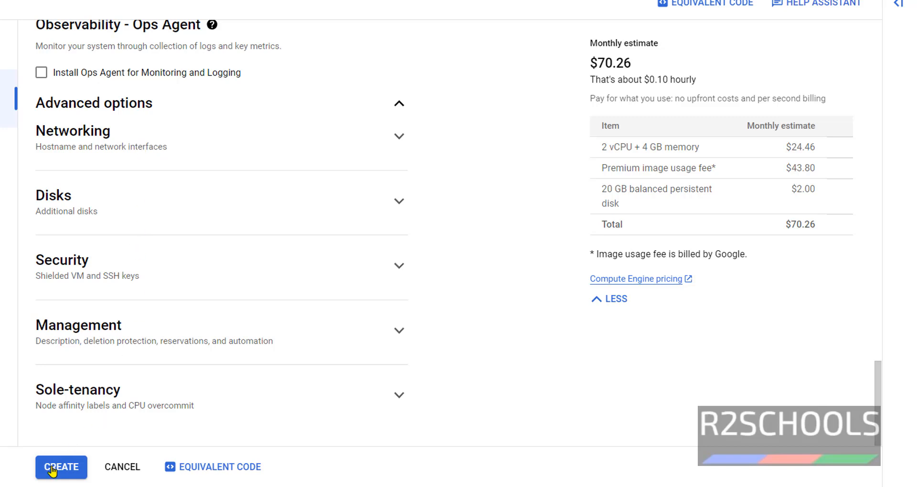
{"action": "left_click", "coordinate": [61, 467]}
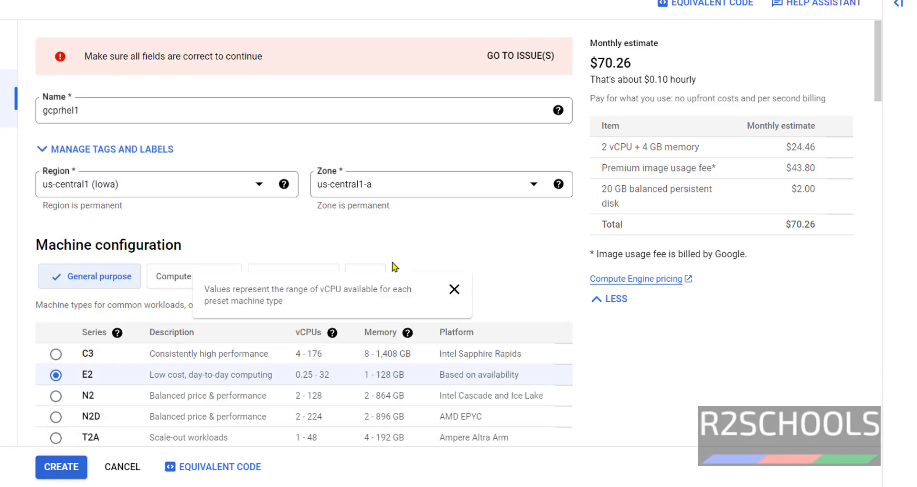
- Keep On host maintenance as Migrate VM instance and create gcprhel1
{"action": "scroll", "scroll_direction": "down", "scroll_amount": 3}
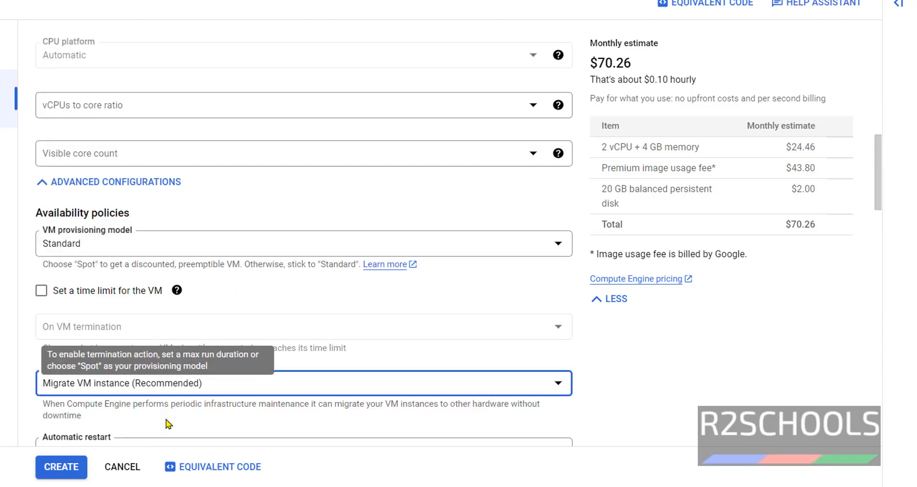
{"action": "scroll", "scroll_direction": "down", "scroll_amount": 3}
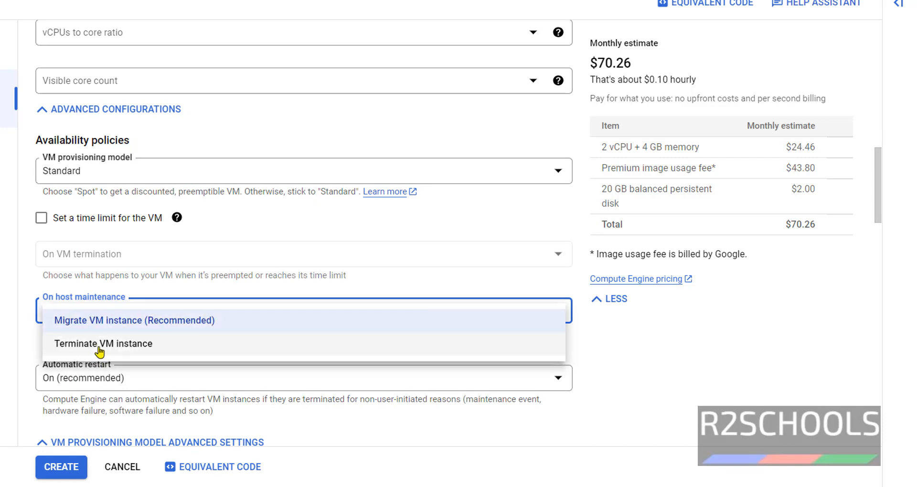
{"action": "left_click", "coordinate": [135, 320]}
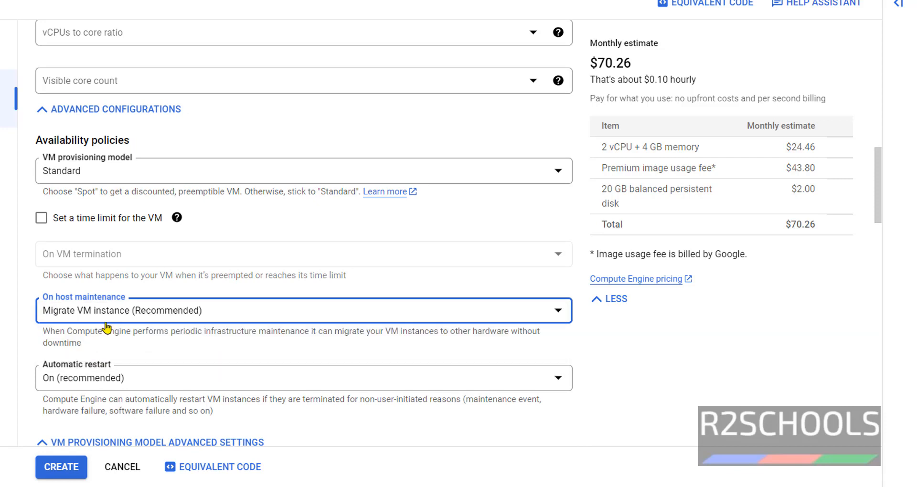
{"action": "left_click", "coordinate": [302, 310]}
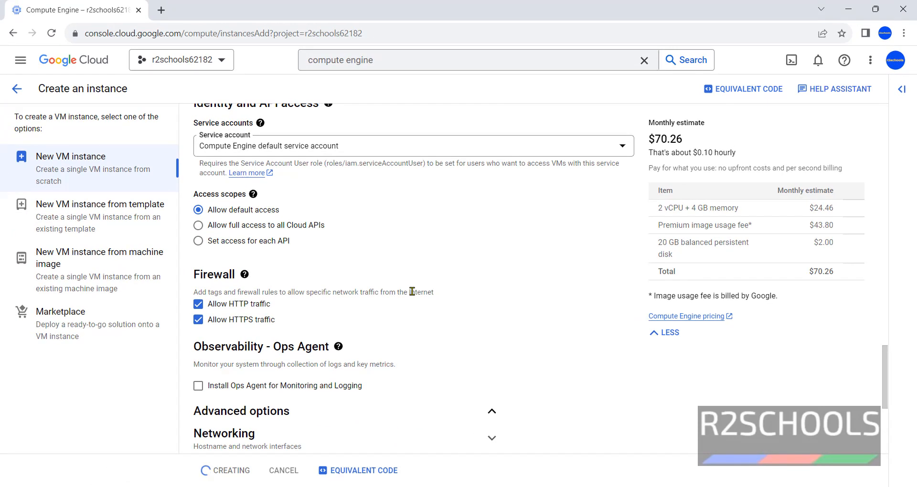
{"action": "left_click", "coordinate": [231, 470]}
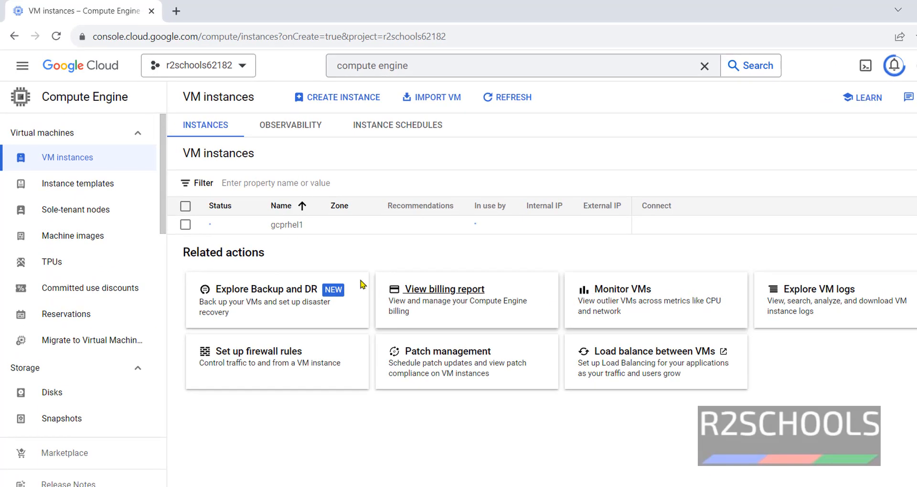
{"action": "left_click", "coordinate": [507, 97]}
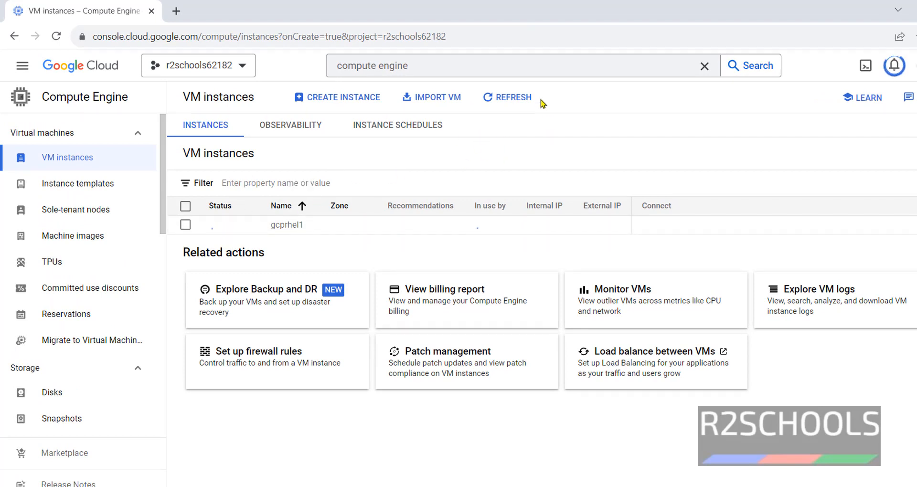
{"action": "left_click", "coordinate": [507, 97]}
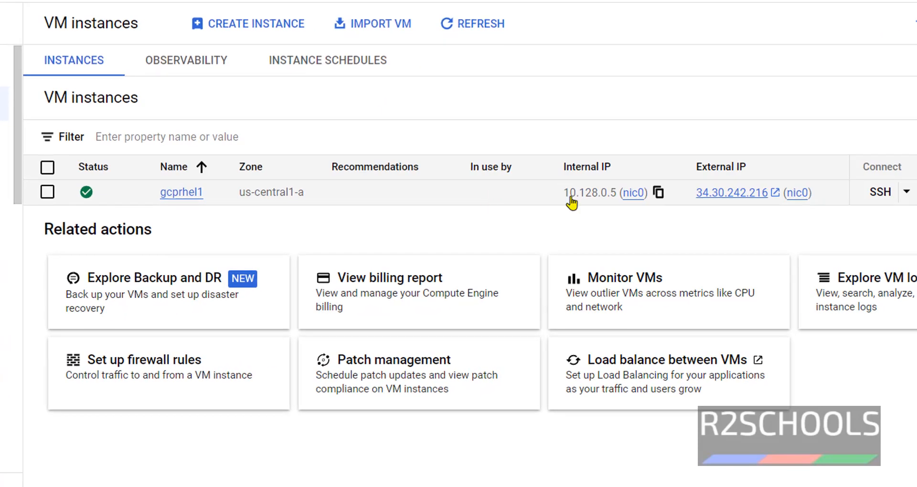
{"action": "mouse_move", "coordinate": [730, 202]}
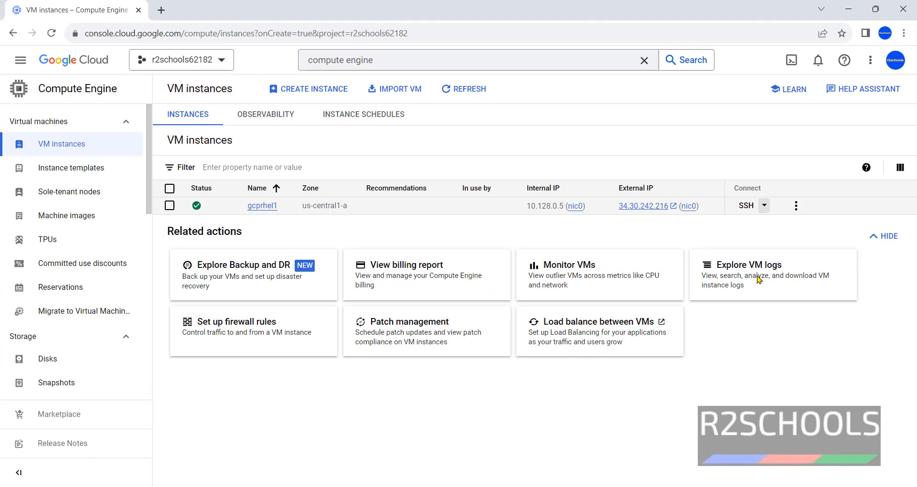
{"action": "mouse_move", "coordinate": [739, 389]}
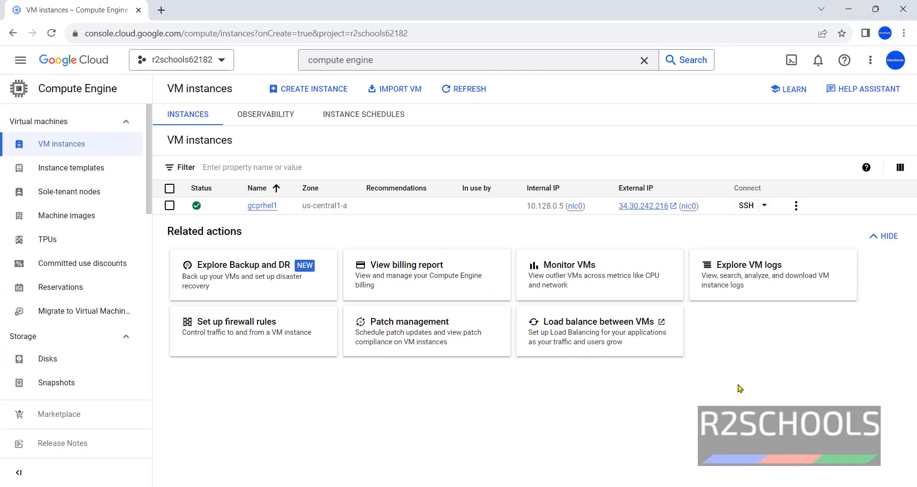
{"action": "mouse_move", "coordinate": [740, 381]}
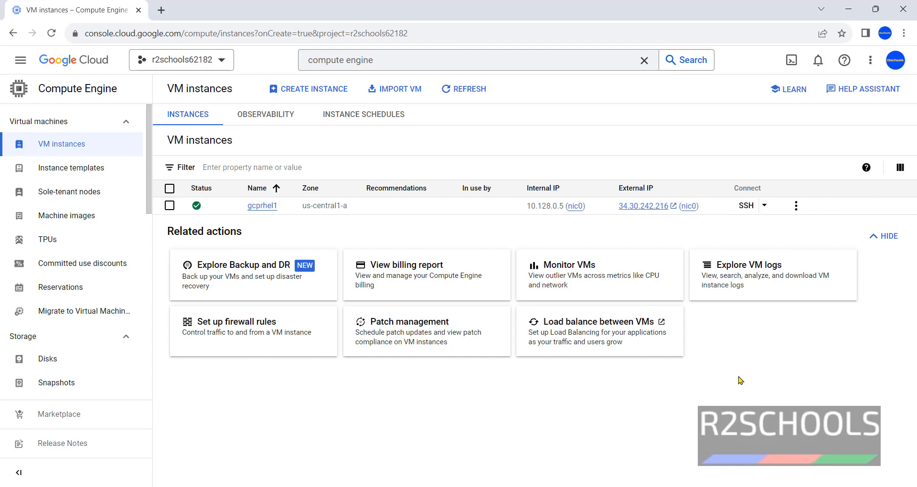
{"action": "mouse_move", "coordinate": [303, 228]}
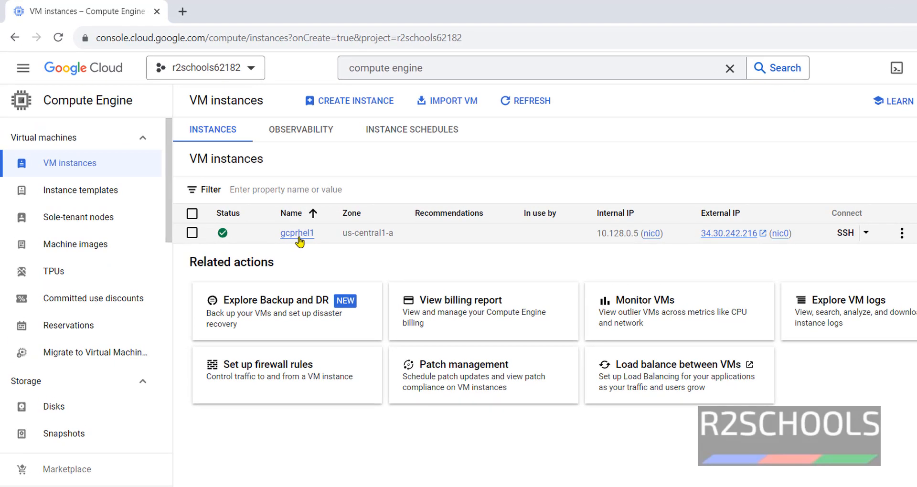
- Open gcprhel1's details and launch SSH in a browser window
{"action": "left_click", "coordinate": [297, 232]}
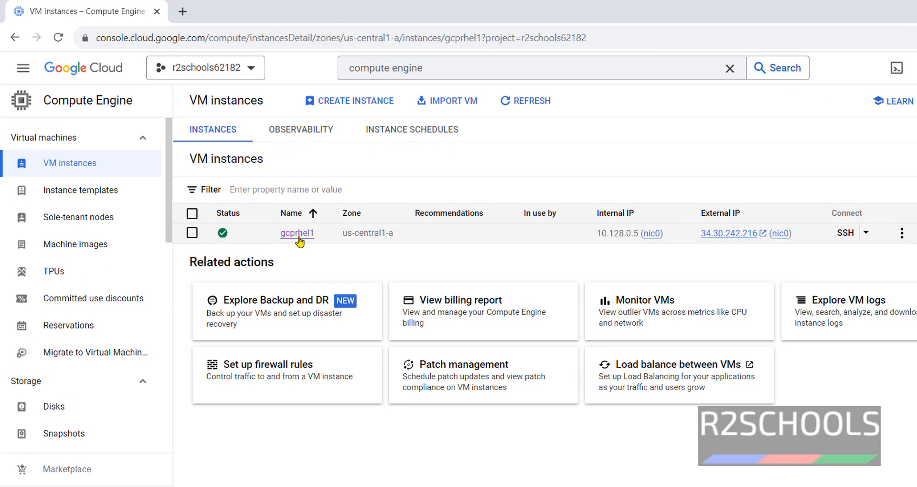
{"action": "left_click", "coordinate": [297, 233]}
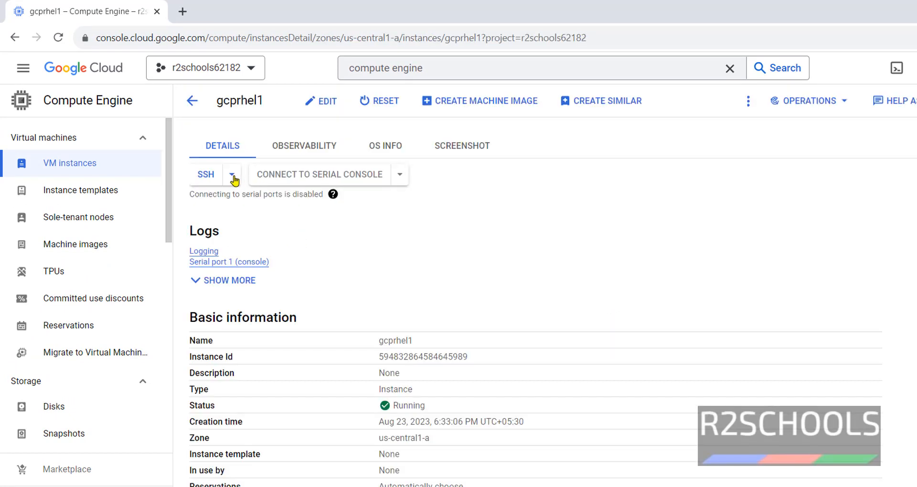
{"action": "left_click", "coordinate": [231, 175]}
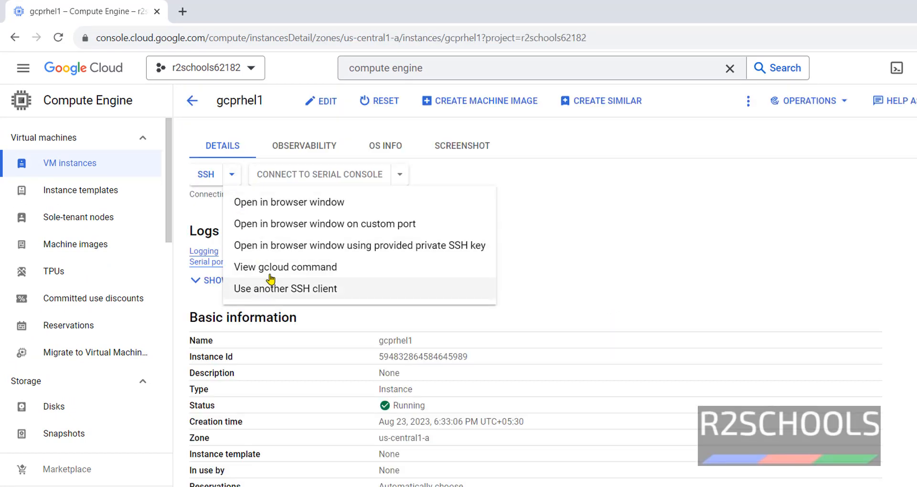
{"action": "mouse_move", "coordinate": [449, 295]}
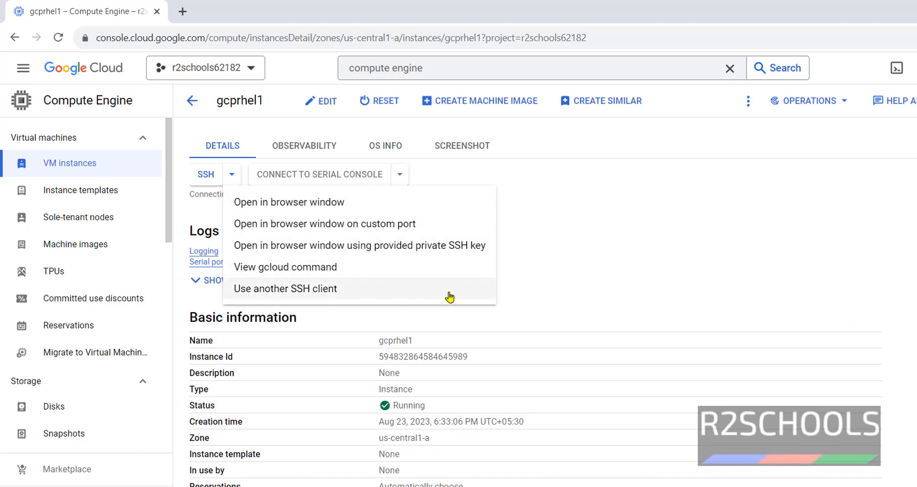
{"action": "mouse_move", "coordinate": [359, 224]}
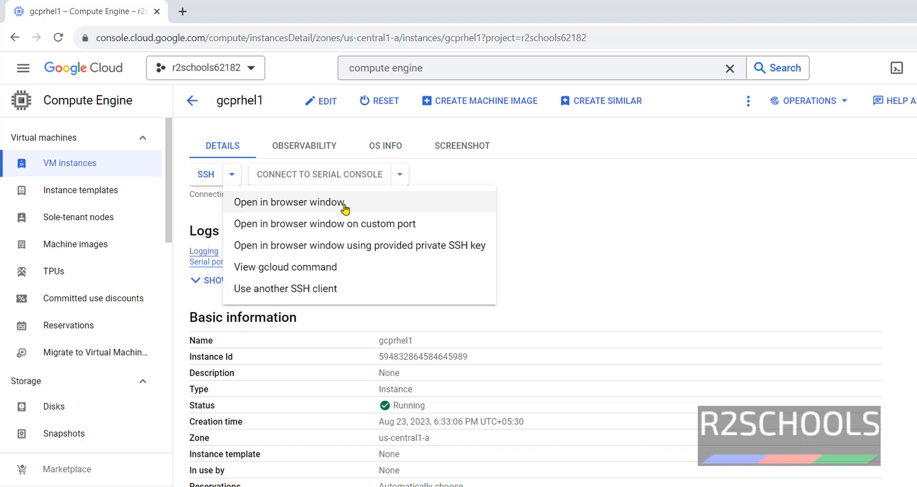
{"action": "left_click", "coordinate": [289, 201]}
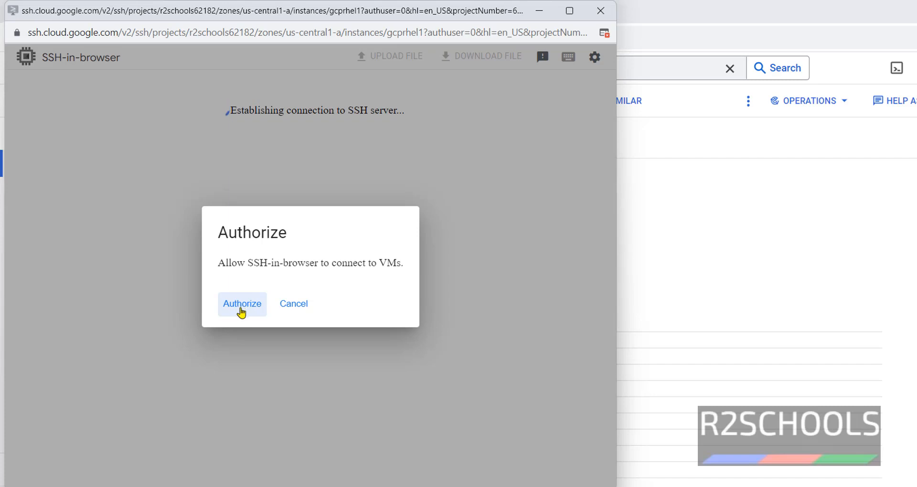
- Authorize SSH-in-browser to connect to gcprhel1
{"action": "left_click", "coordinate": [241, 304]}
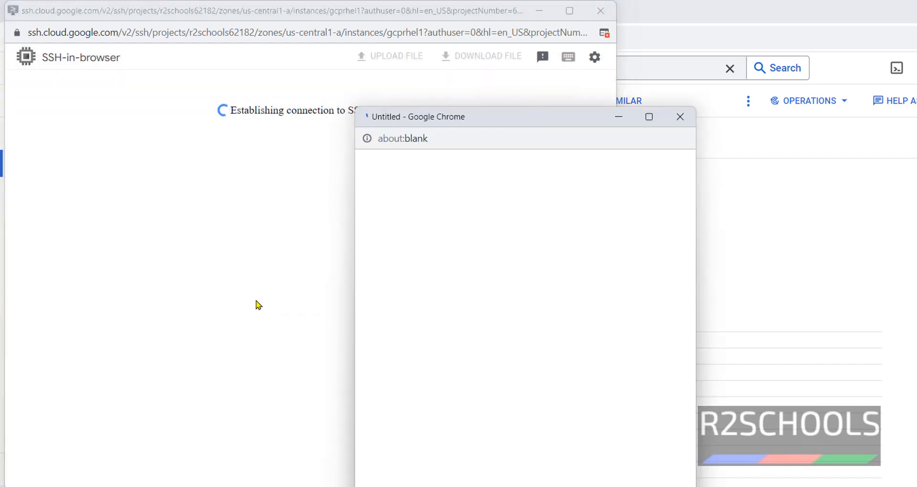
{"action": "left_click", "coordinate": [680, 116]}
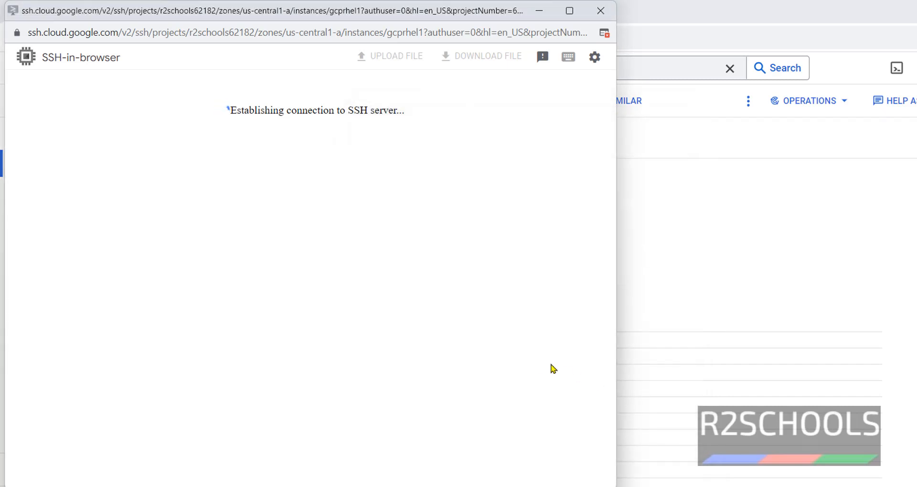
{"action": "mouse_move", "coordinate": [261, 227]}
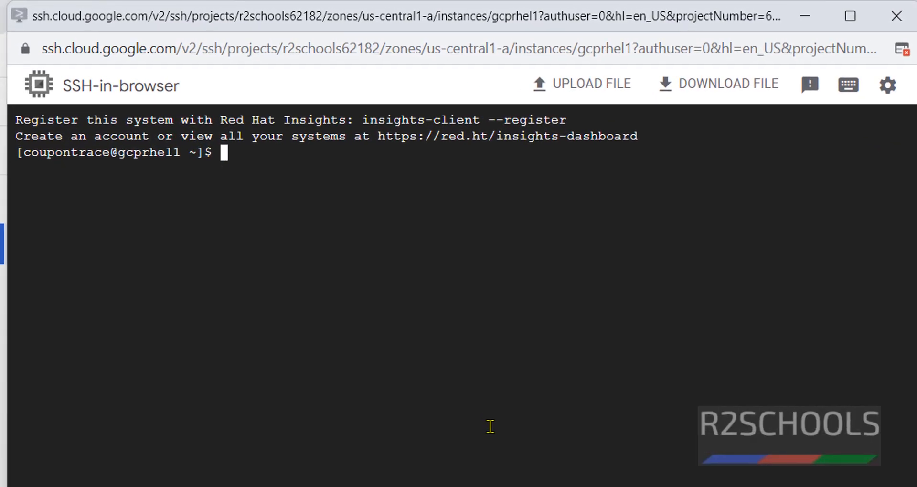
{"action": "mouse_move", "coordinate": [110, 156]}
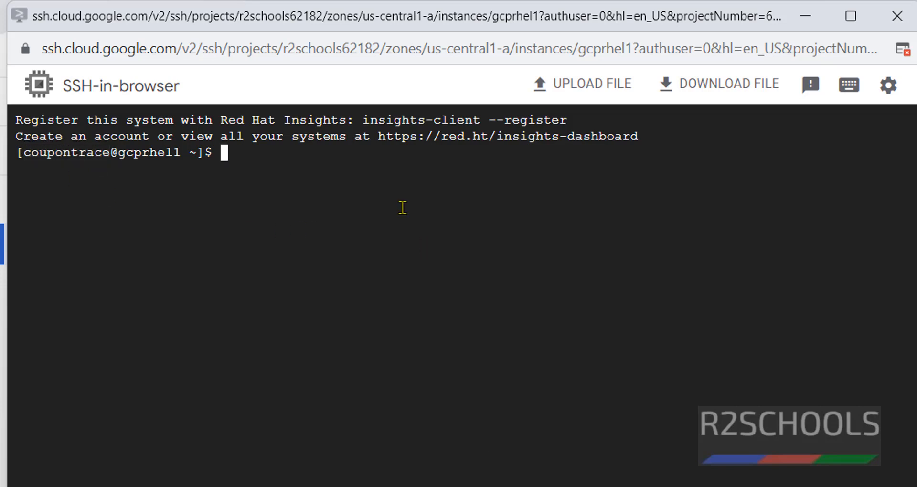
- Run more /etc/os-release to display the Red Hat Enterprise Linux 9.2 details
{"action": "type", "text": "more"}
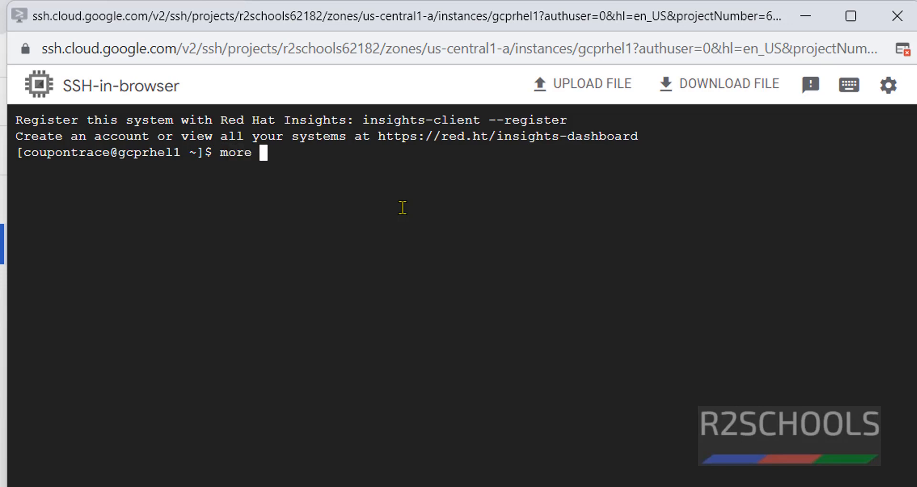
{"action": "type", "text": "/etc/"}
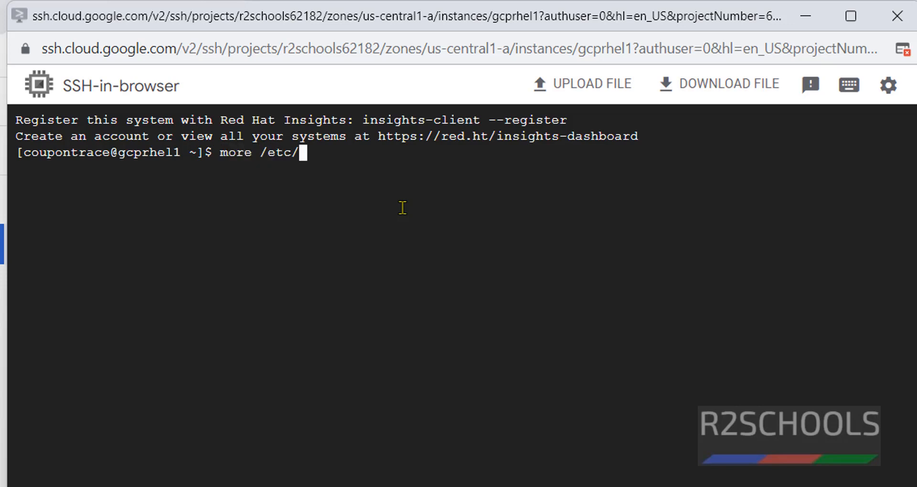
{"action": "type", "text": "os-"}
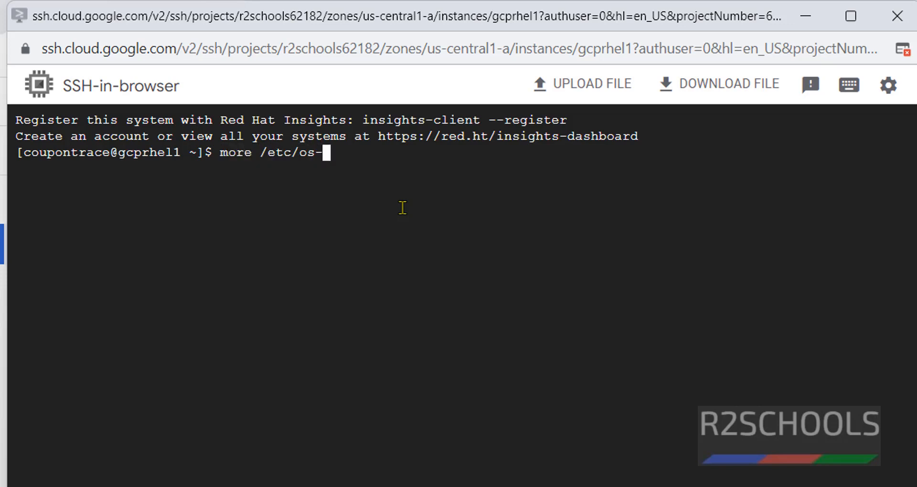
{"action": "type", "text": "re"}
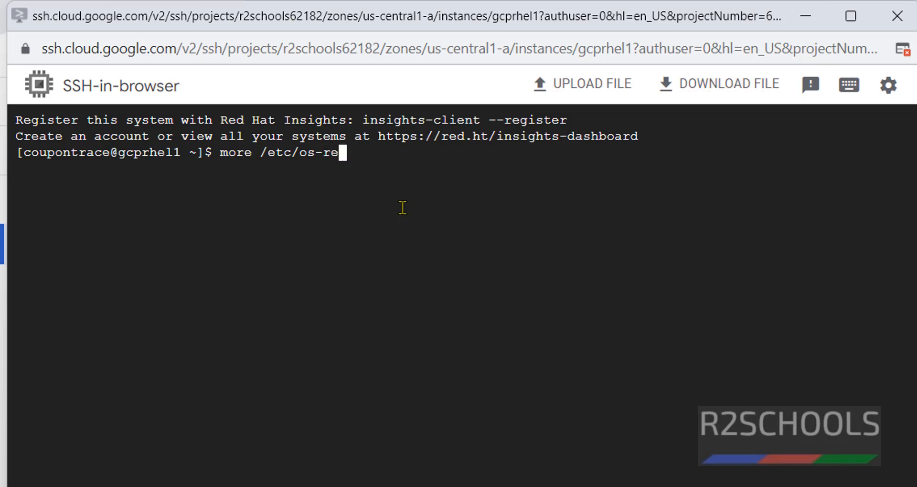
{"action": "key", "text": "Return"}
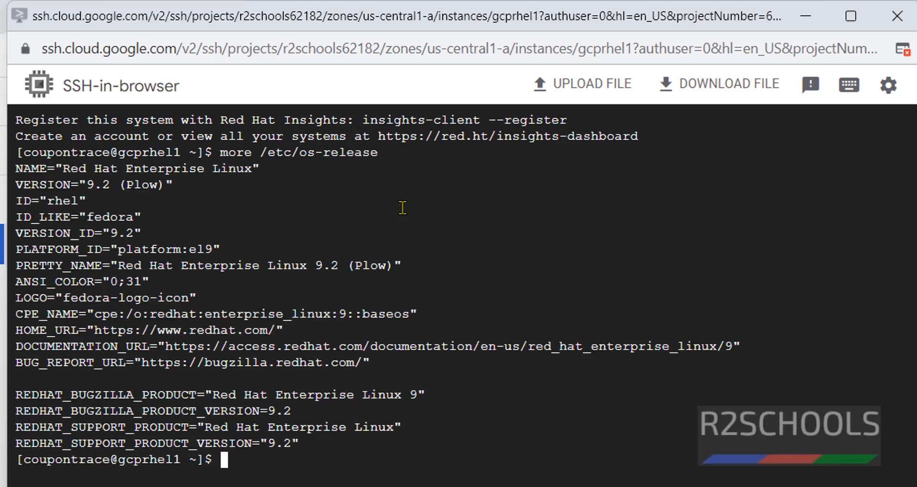
{"action": "mouse_move", "coordinate": [16, 188]}
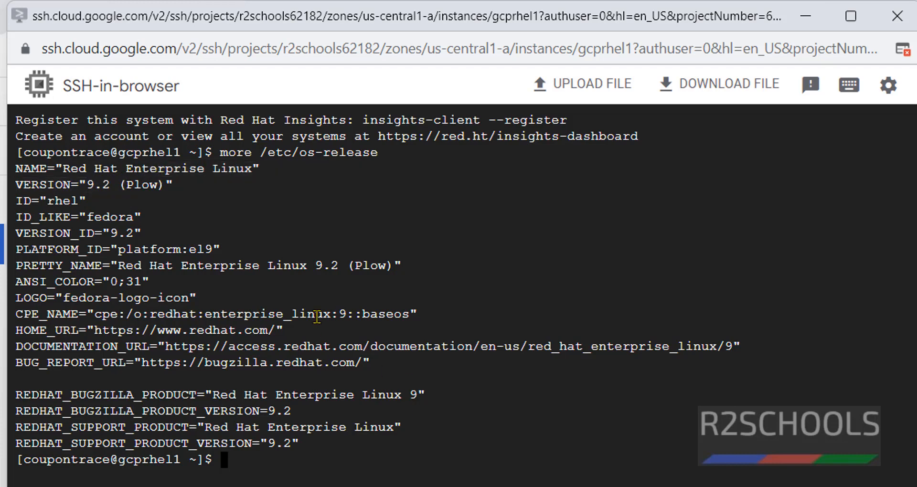
{"action": "double_click", "coordinate": [94, 185]}
{"action": "type", "text": "pwd"}
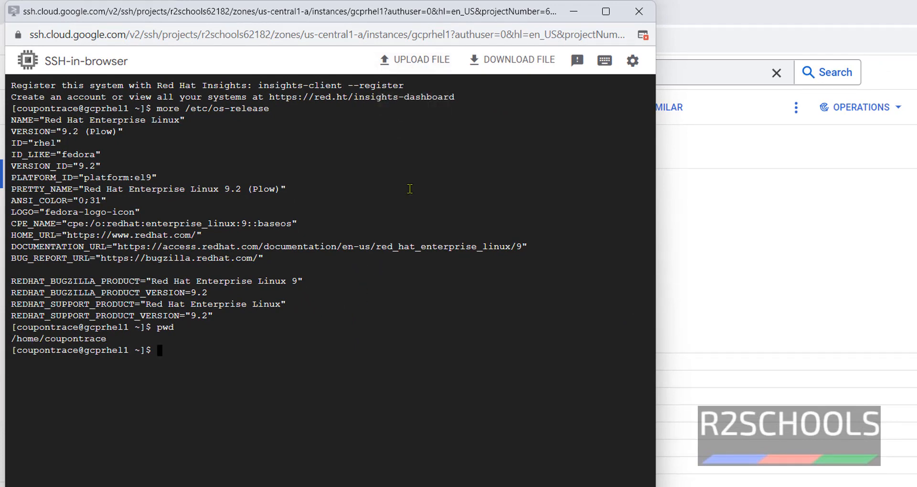
{"action": "mouse_move", "coordinate": [414, 60]}
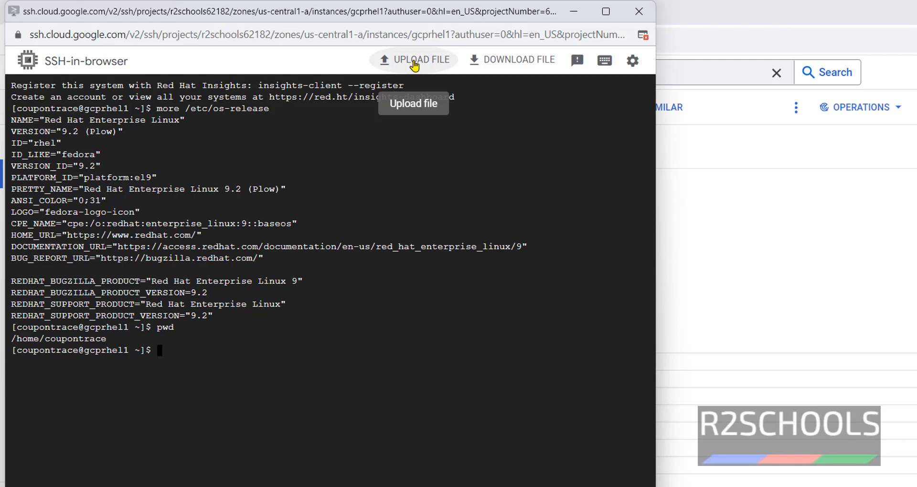
- Upload Linux basics.txt from the Desktop to gcprhel1's home directory
{"action": "left_click", "coordinate": [419, 59]}
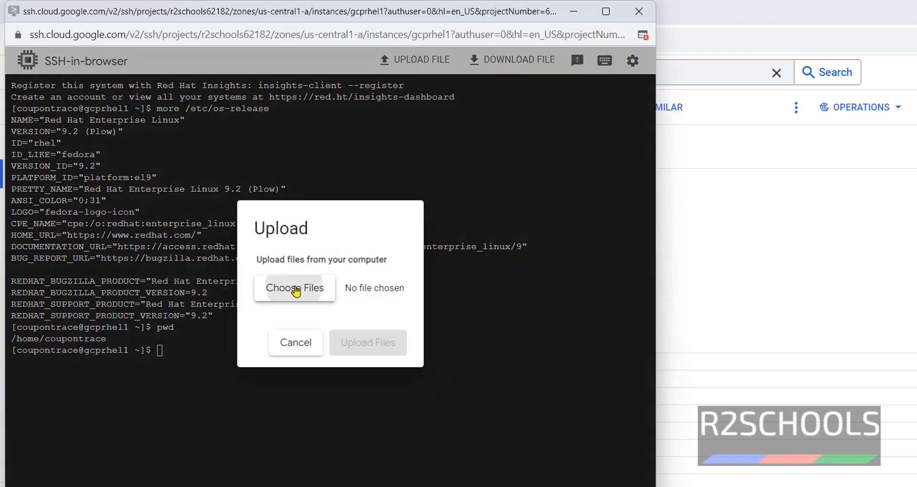
{"action": "left_click", "coordinate": [294, 288]}
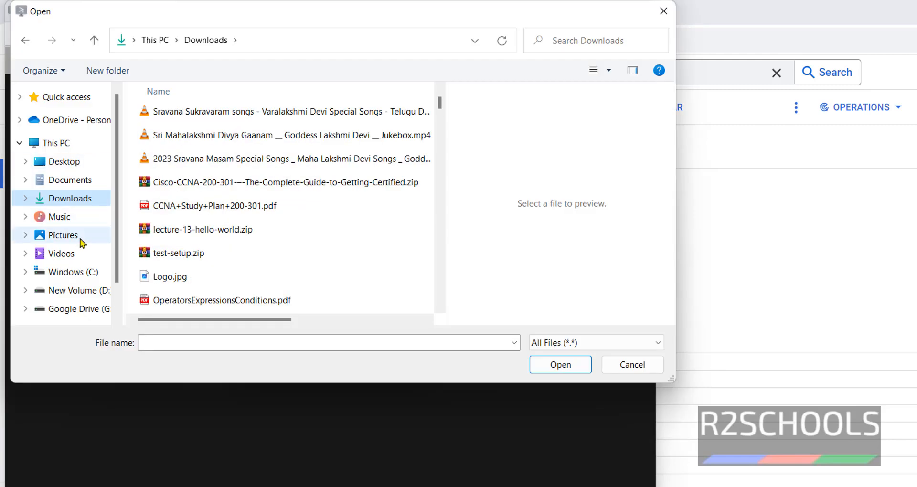
{"action": "left_click", "coordinate": [65, 161]}
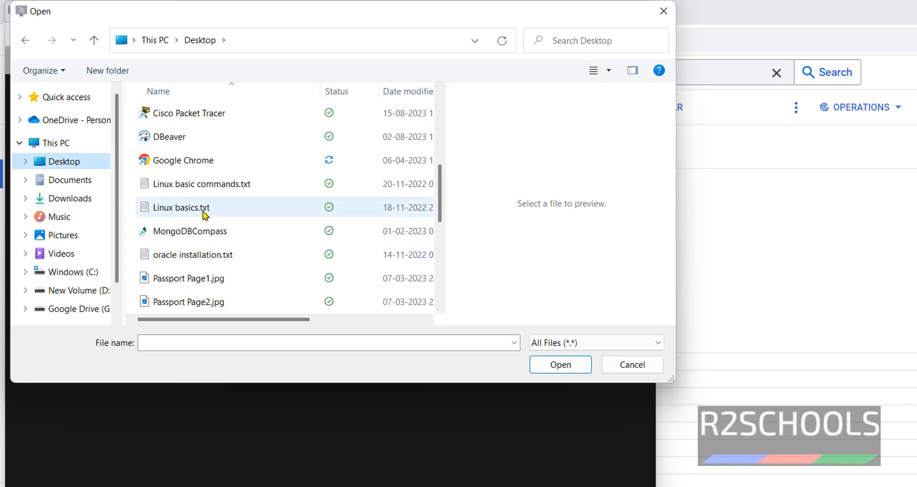
{"action": "left_click", "coordinate": [180, 208]}
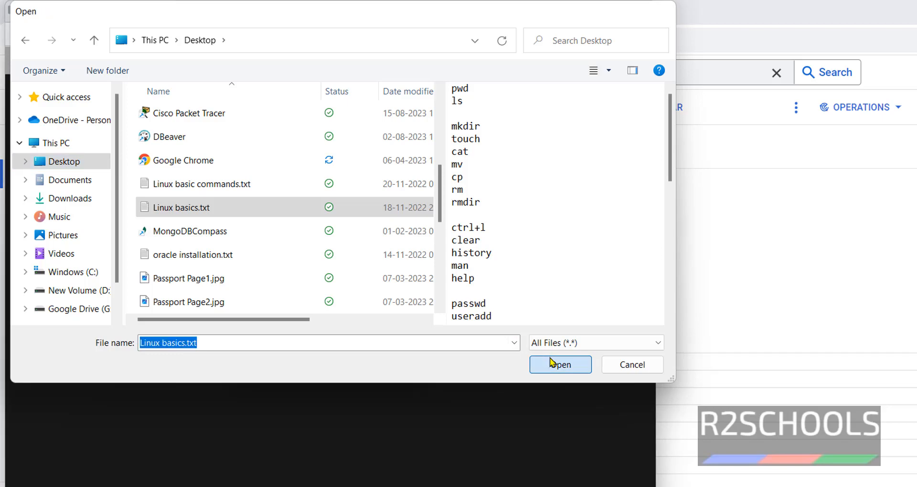
{"action": "left_click", "coordinate": [558, 365]}
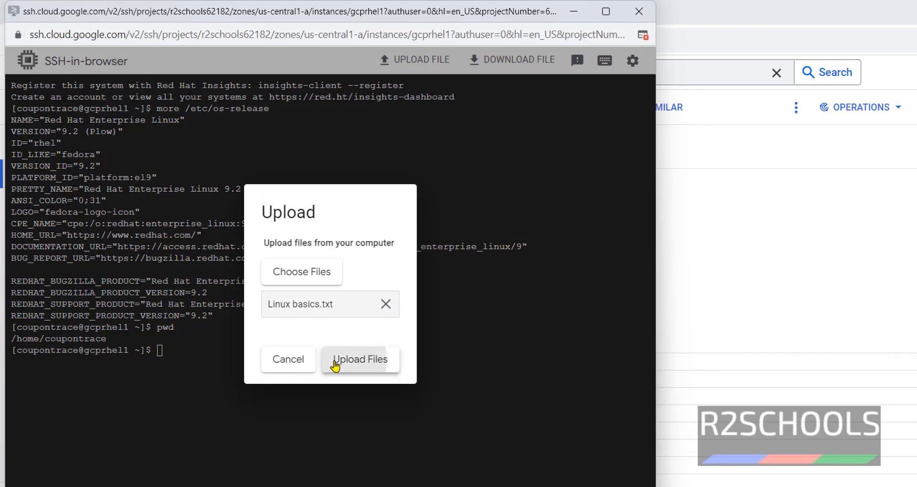
{"action": "left_click", "coordinate": [361, 359]}
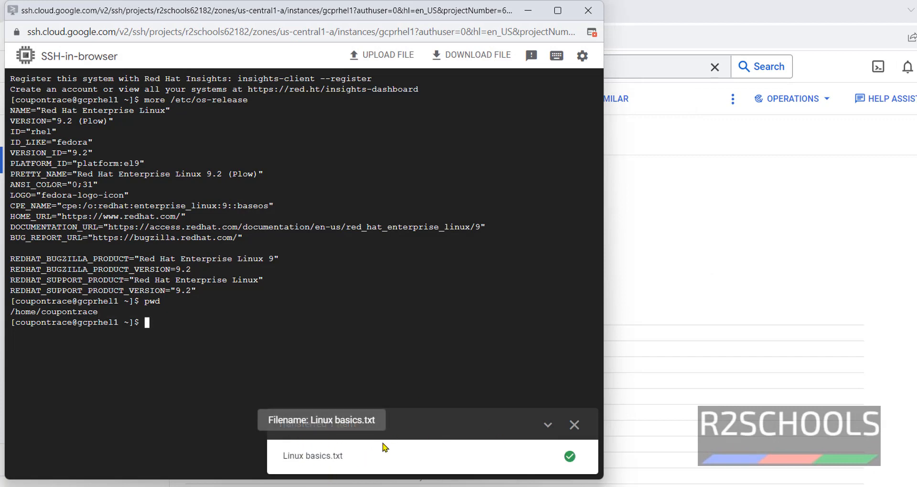
- Dismiss the upload notice and run ls, selecting 'Linux basics.txt' in the listing
{"action": "left_click", "coordinate": [573, 425]}
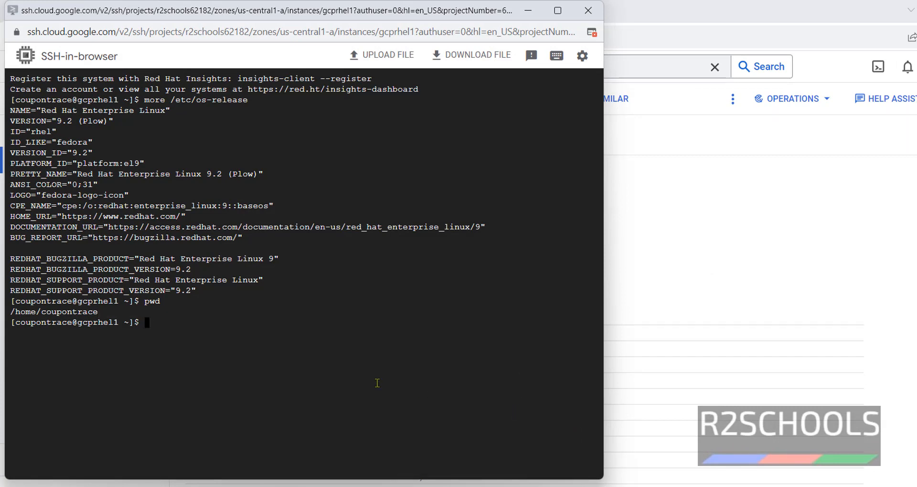
{"action": "type", "text": "ls"}
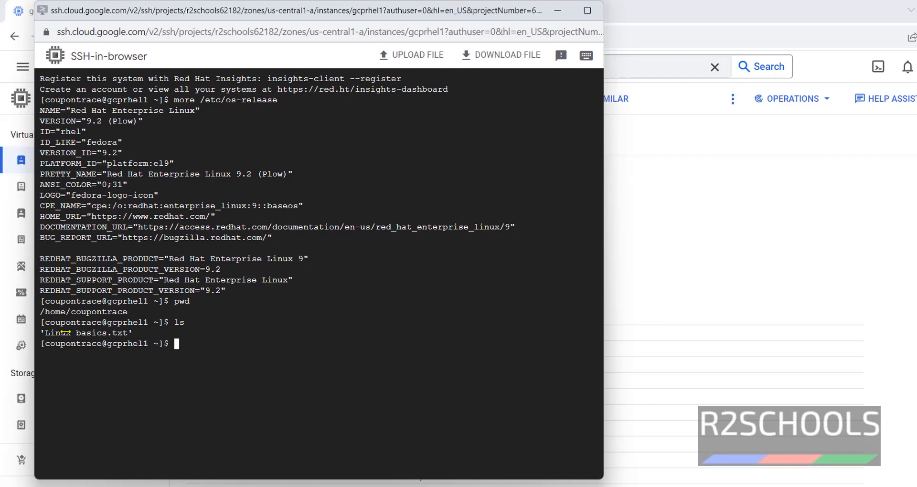
{"action": "double_click", "coordinate": [56, 333]}
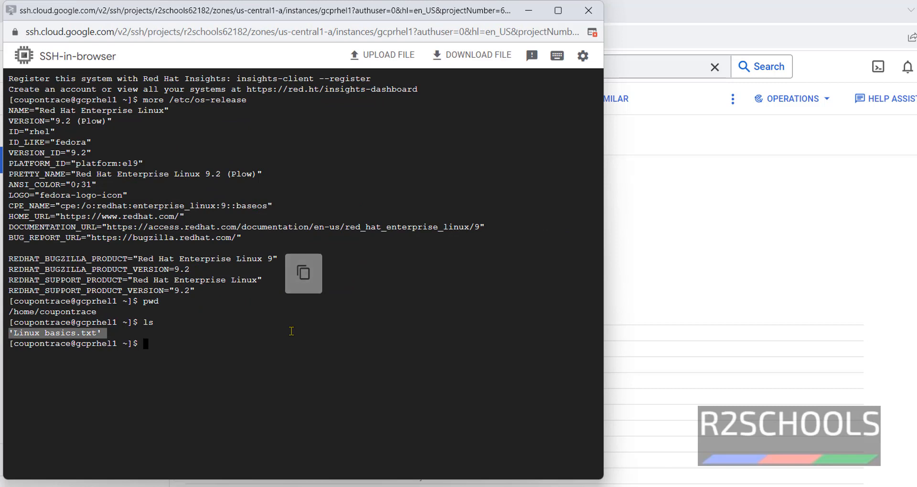